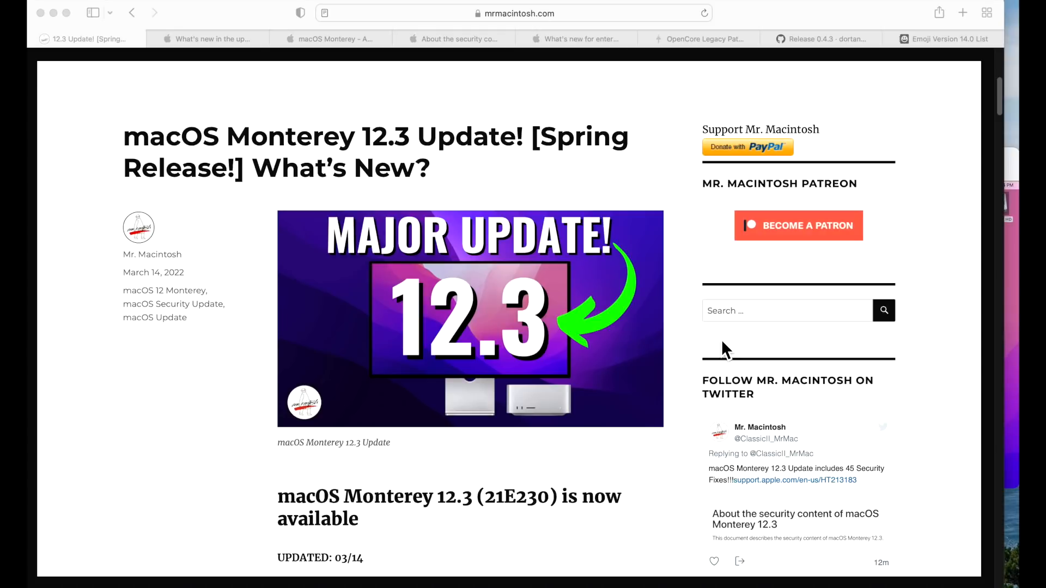
{"action": "mouse_move", "coordinate": [220, 31]}
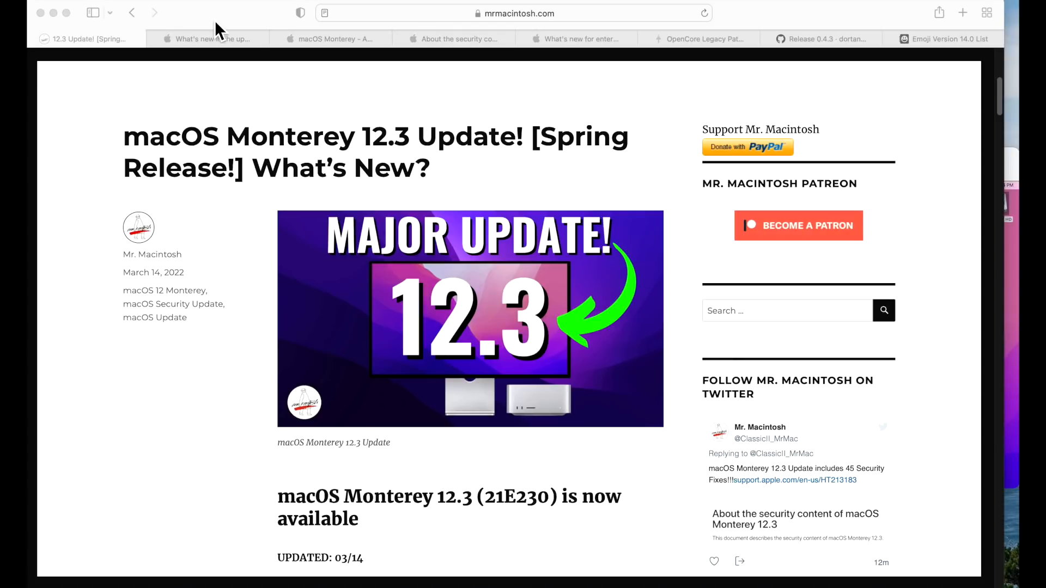
- Glance at Apple's Monterey update notes and enterprise release notes, then return to the 12.3 blog post
{"action": "left_click", "coordinate": [208, 38]}
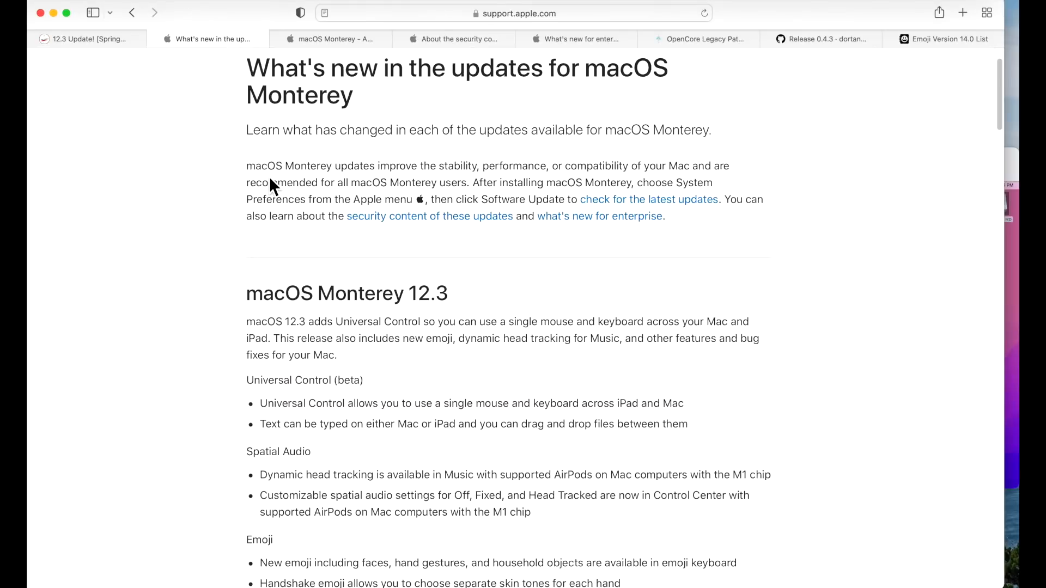
{"action": "mouse_move", "coordinate": [204, 14]}
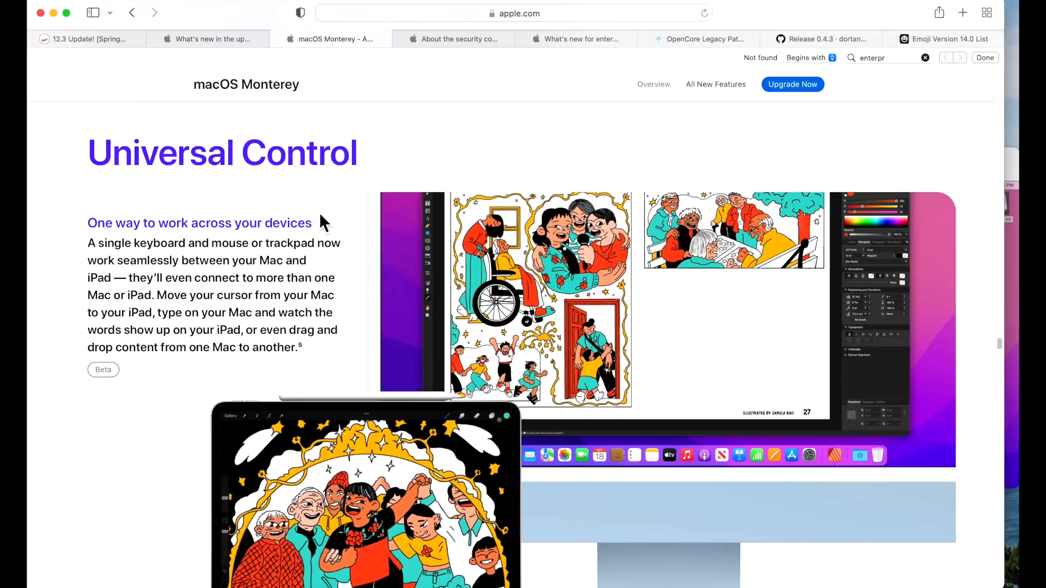
{"action": "left_click", "coordinate": [453, 38]}
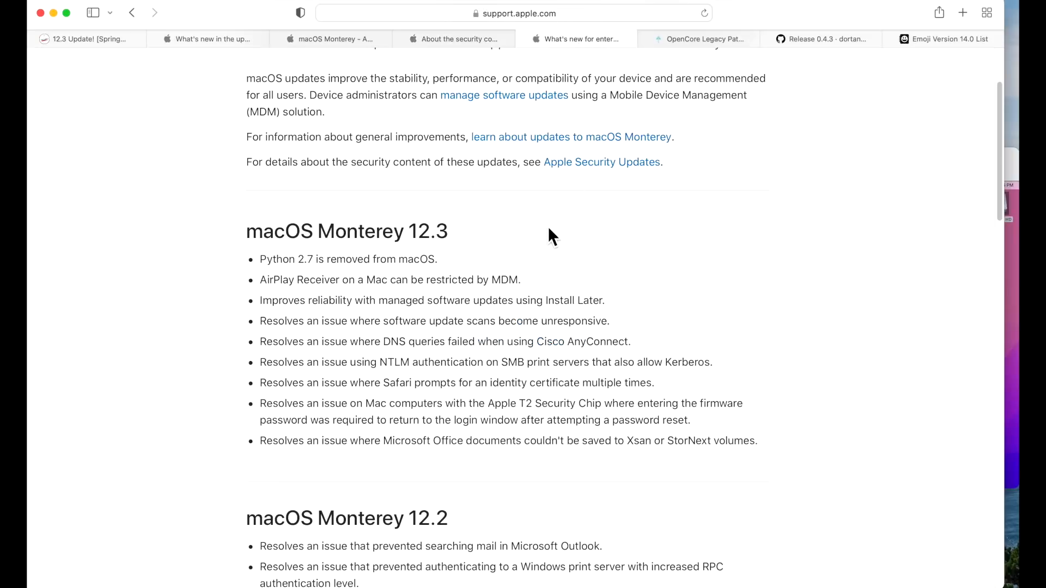
{"action": "left_click", "coordinate": [698, 38]}
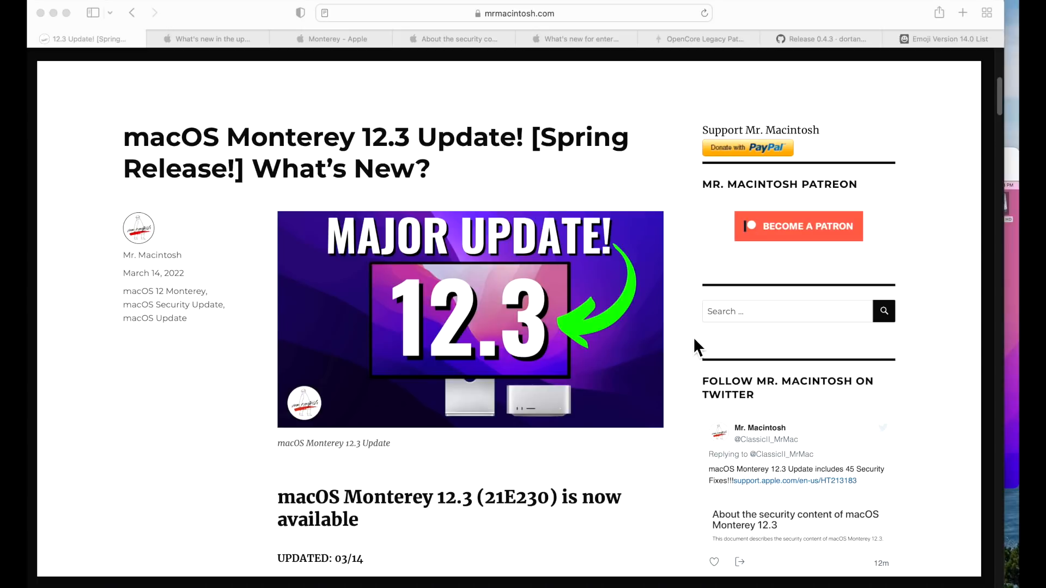
- Scroll the blog down to the Full Apple OS Release list showing Monterey 12.3 (21E230)
{"action": "scroll", "scroll_direction": "down", "scroll_amount": 3}
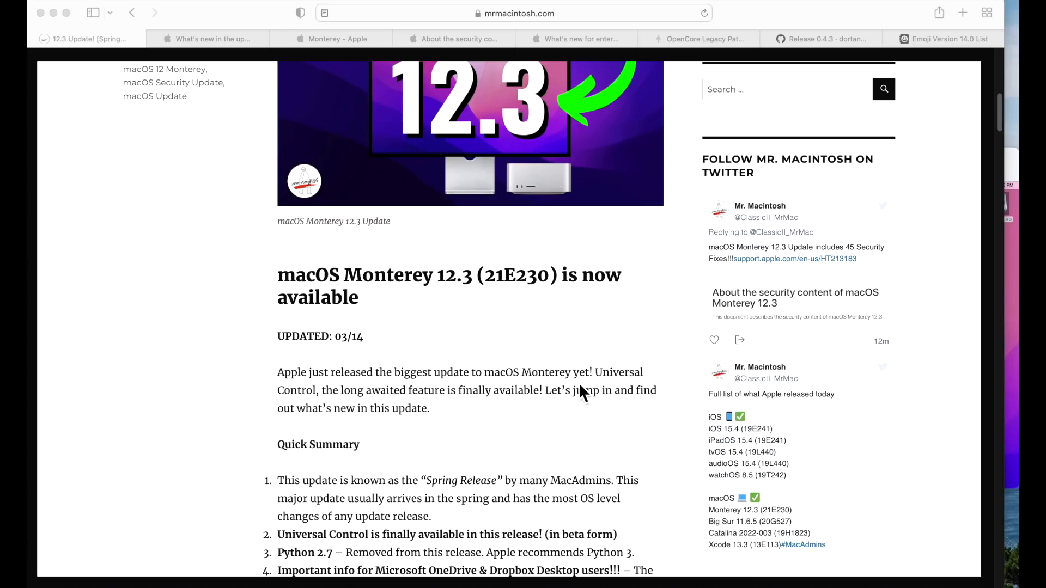
{"action": "scroll", "scroll_direction": "down", "scroll_amount": 3}
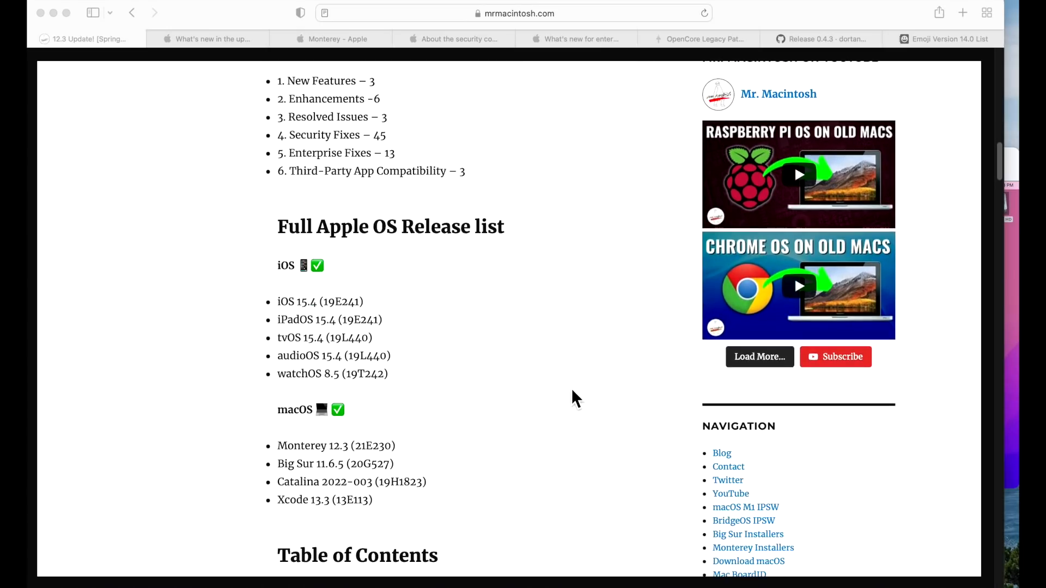
{"action": "scroll", "scroll_direction": "down", "scroll_amount": 3}
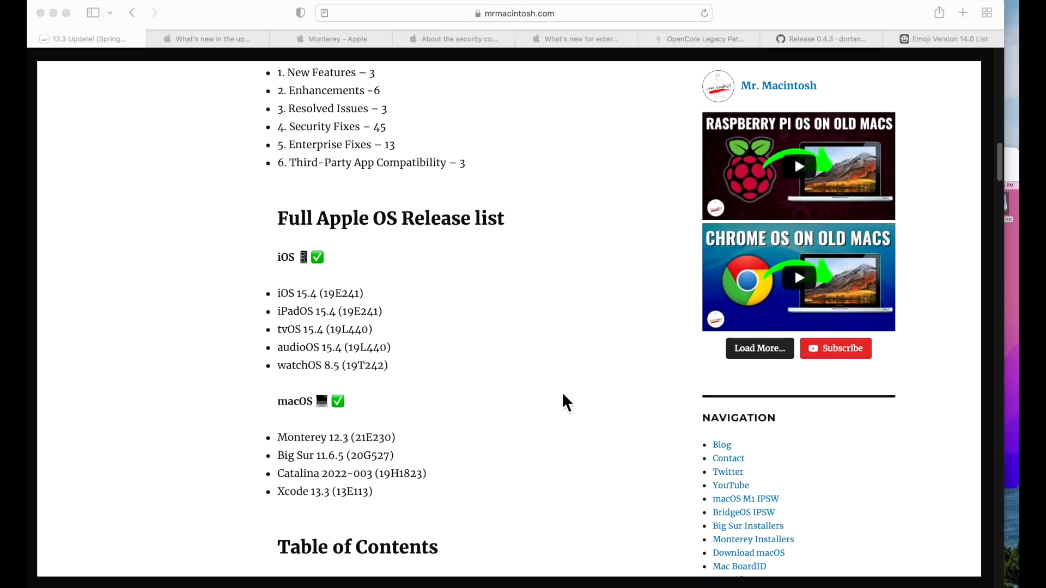
{"action": "scroll", "scroll_direction": "down", "scroll_amount": 3}
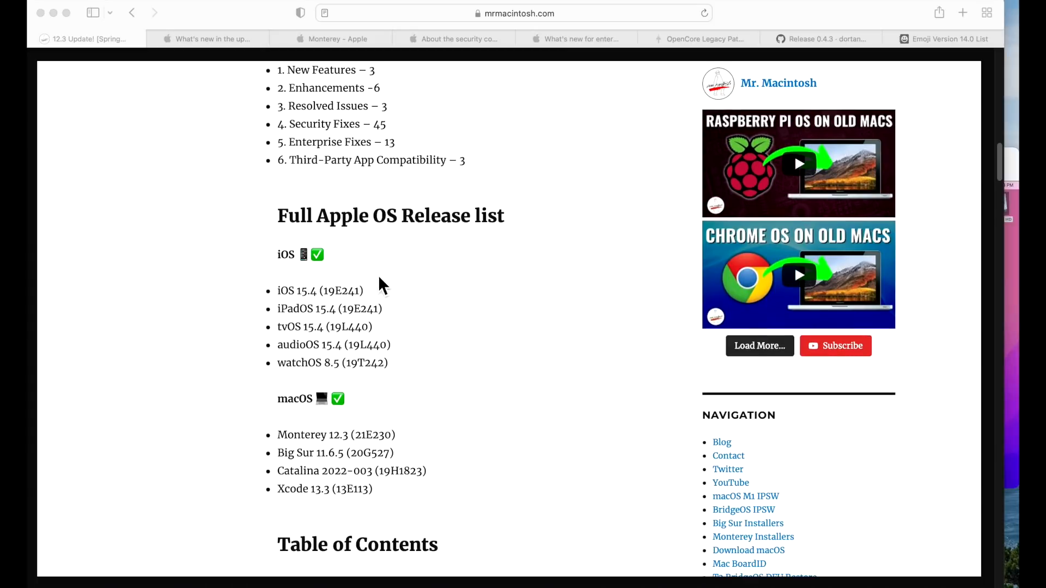
{"action": "mouse_move", "coordinate": [350, 327]}
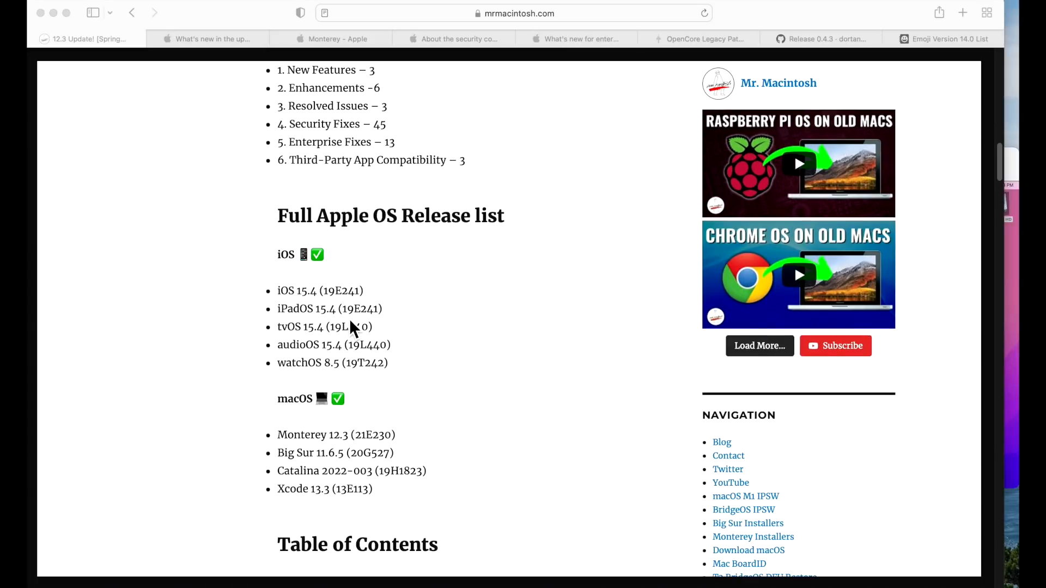
{"action": "mouse_move", "coordinate": [344, 346]}
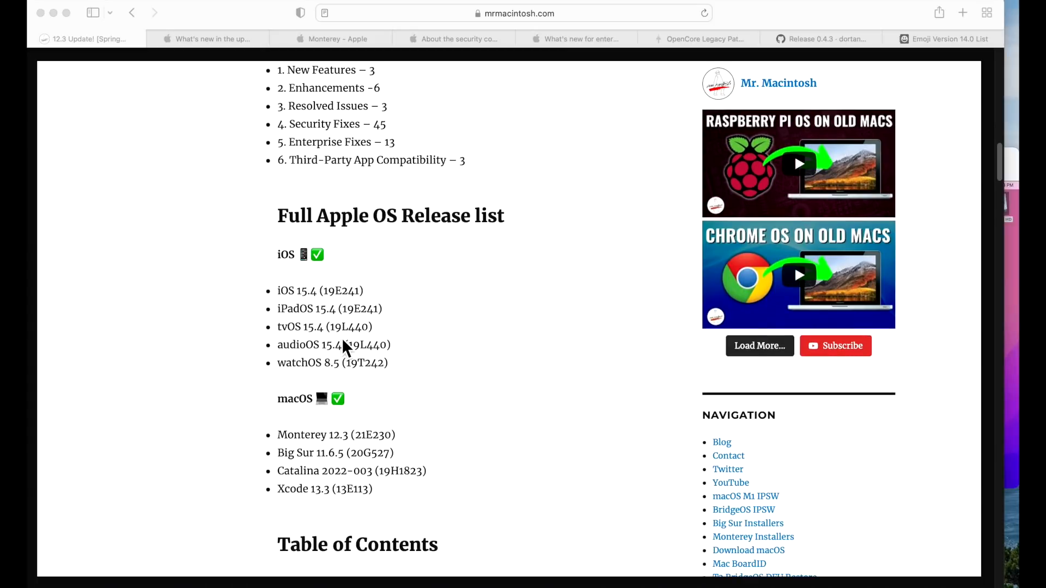
{"action": "mouse_move", "coordinate": [353, 366]}
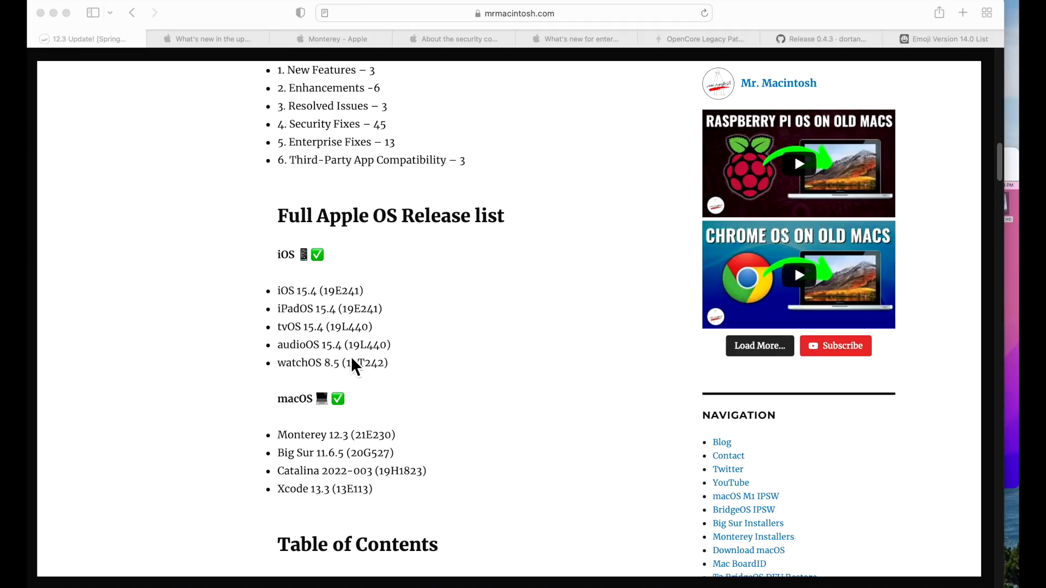
{"action": "mouse_move", "coordinate": [352, 380]}
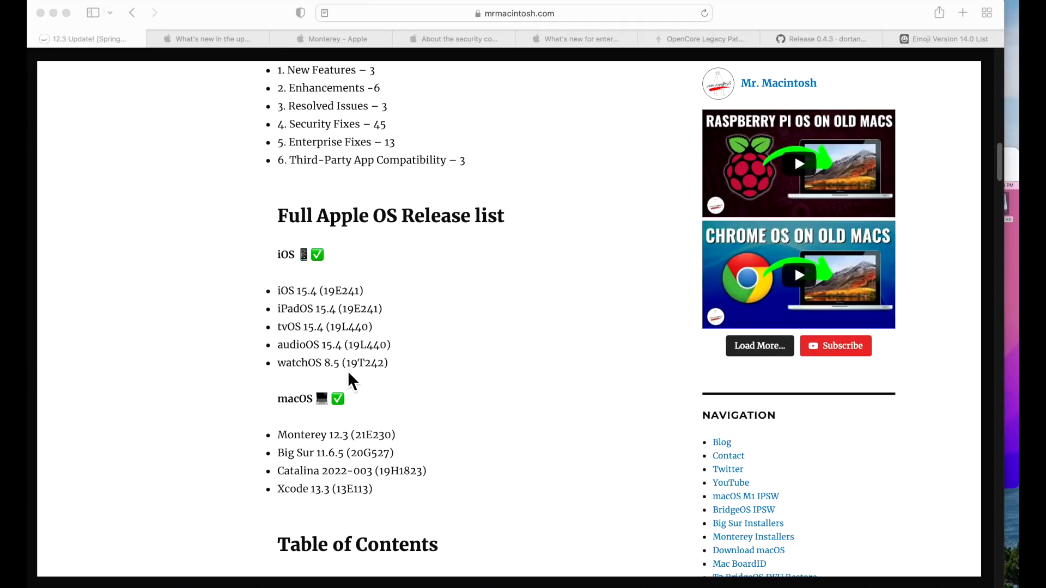
{"action": "mouse_move", "coordinate": [364, 464]}
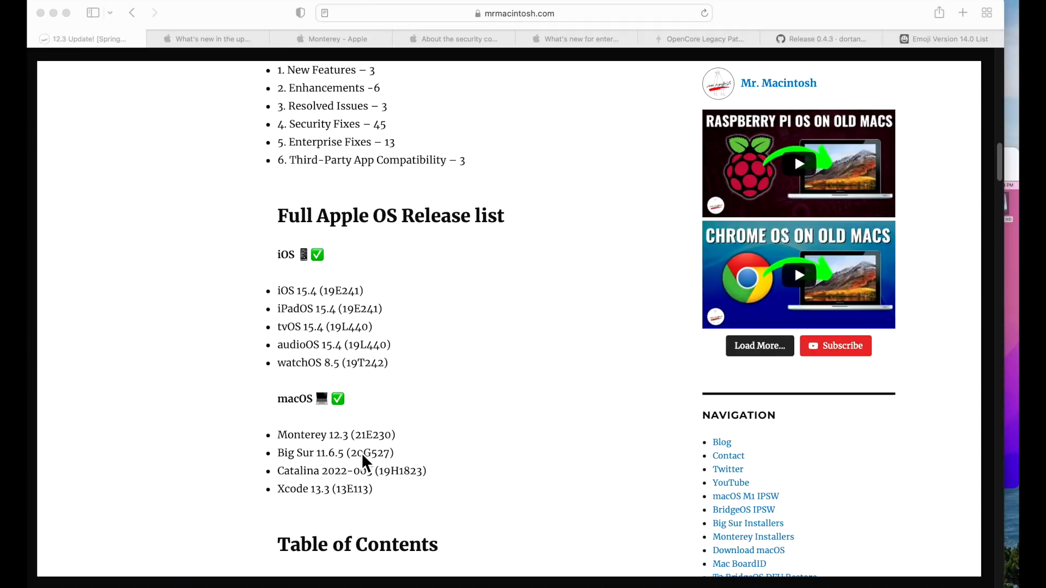
{"action": "mouse_move", "coordinate": [371, 489]}
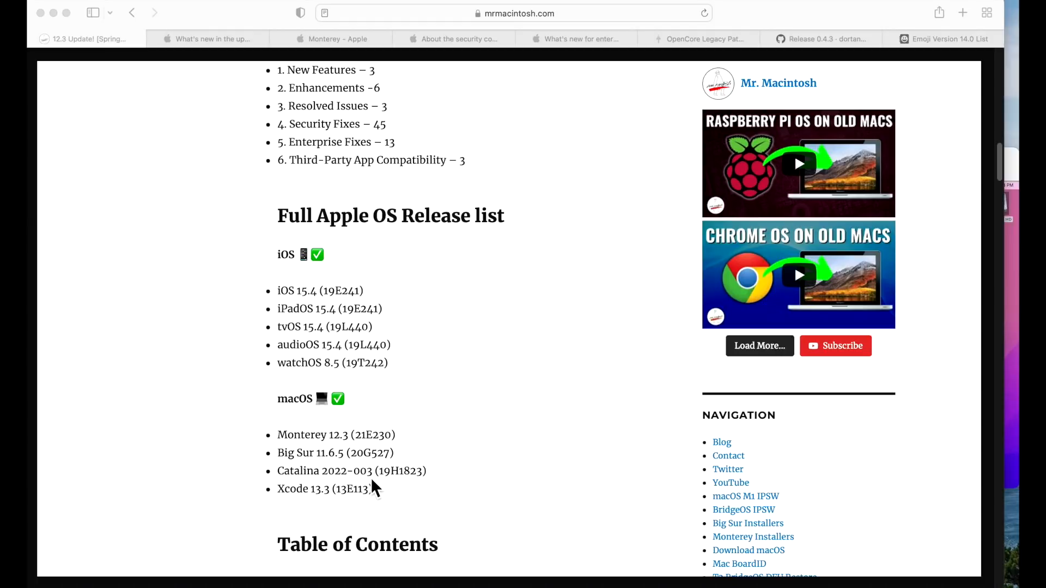
{"action": "mouse_move", "coordinate": [386, 499]}
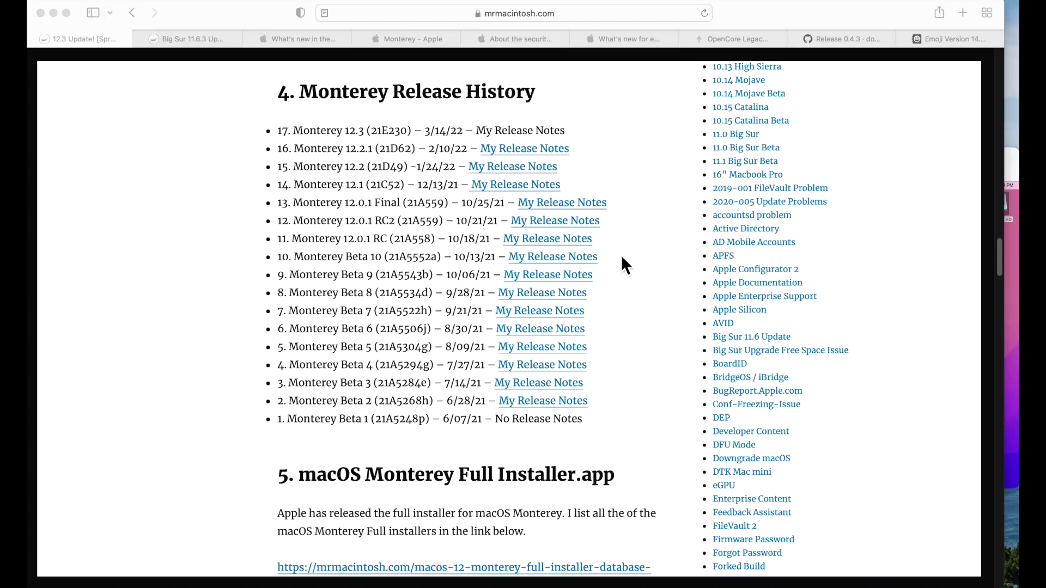
{"action": "mouse_move", "coordinate": [377, 163]}
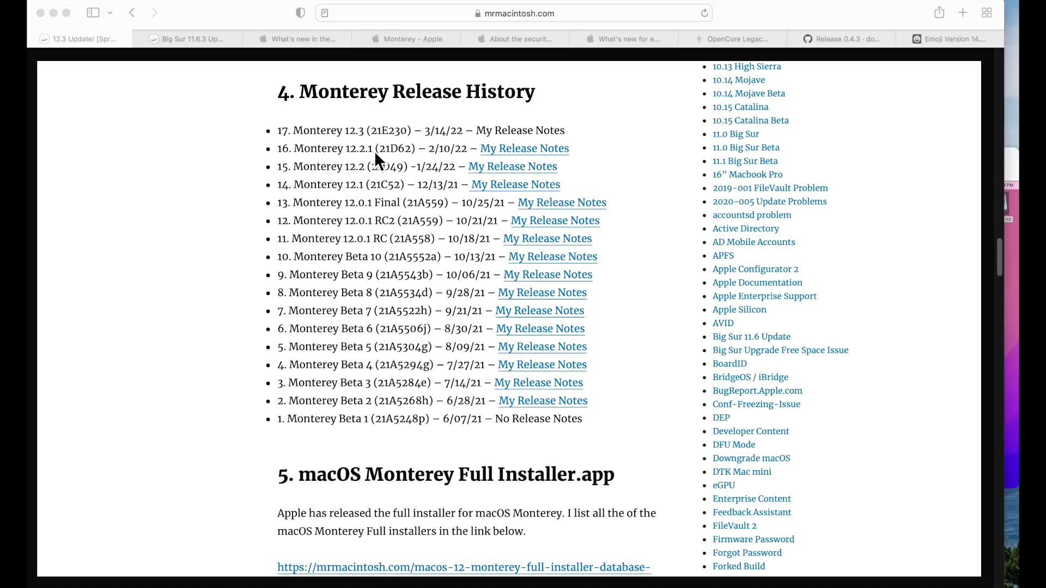
{"action": "mouse_move", "coordinate": [367, 166]}
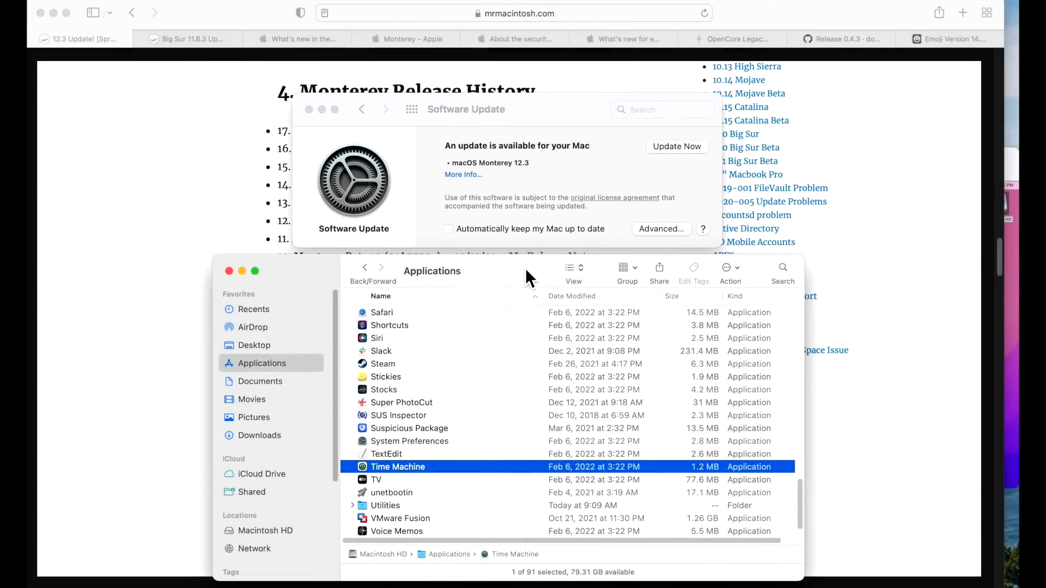
{"action": "mouse_move", "coordinate": [520, 261]}
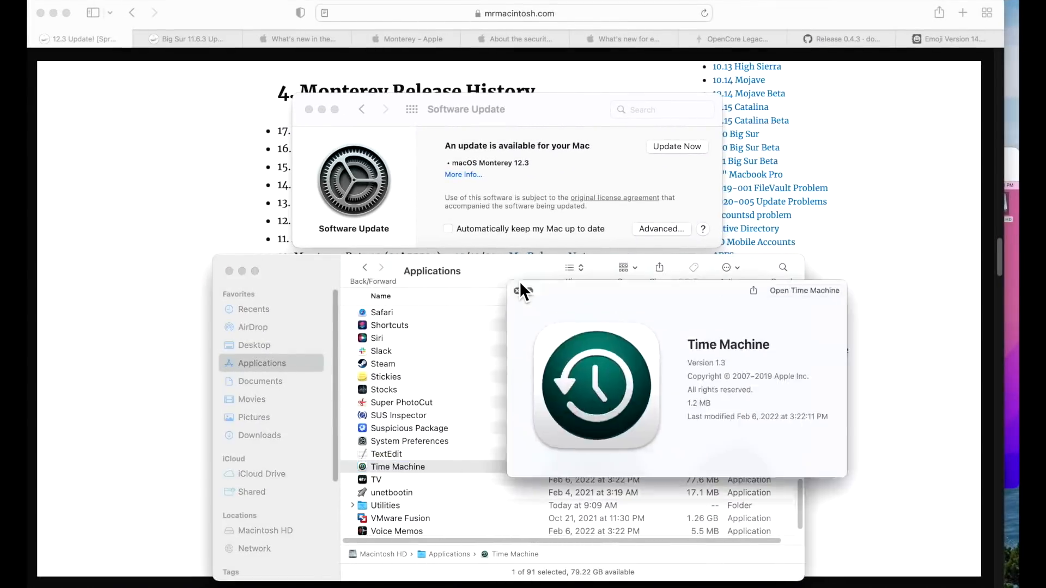
{"action": "left_click", "coordinate": [516, 291]}
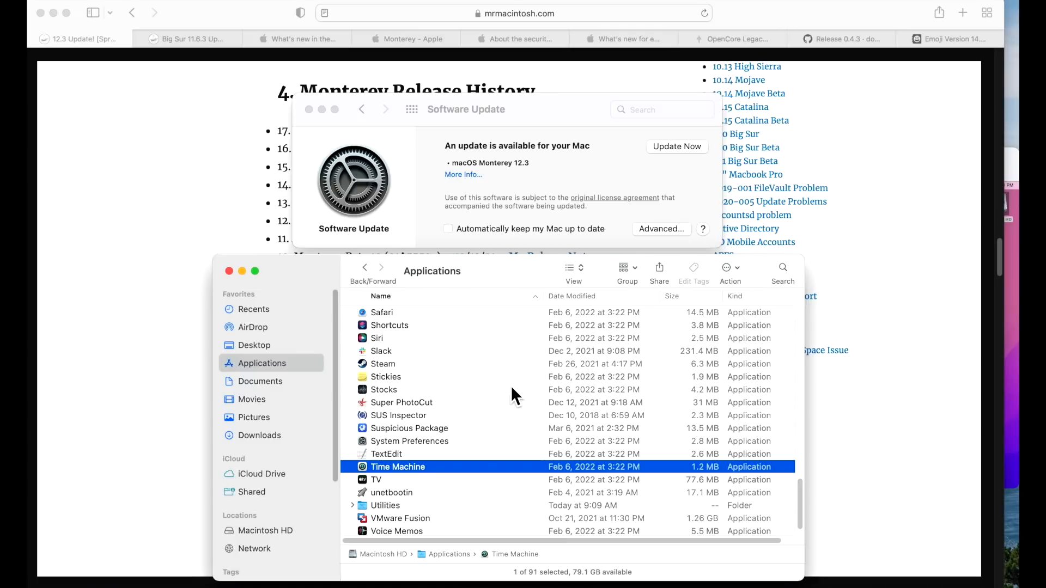
{"action": "mouse_move", "coordinate": [484, 369]}
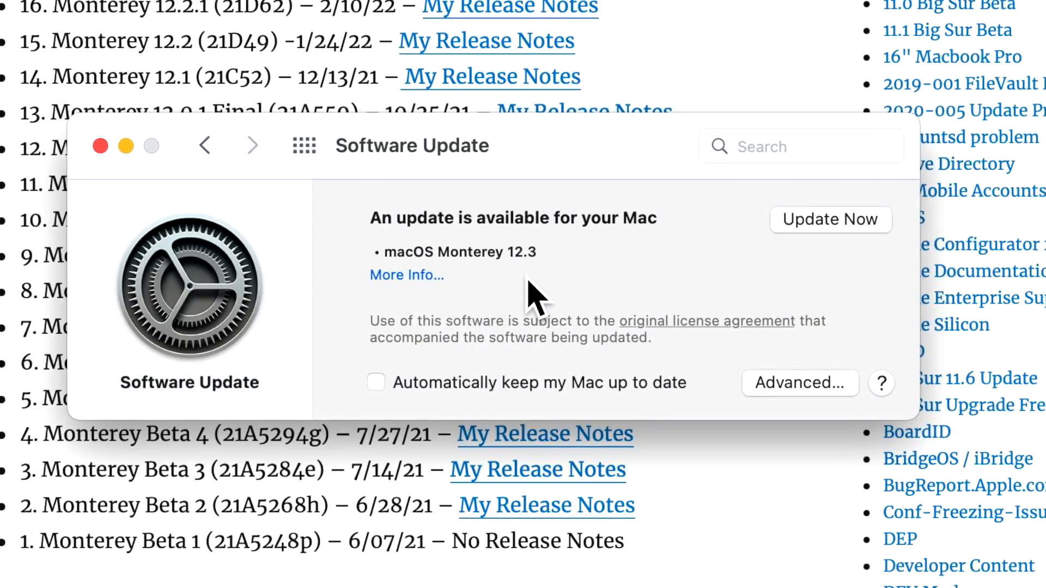
{"action": "mouse_move", "coordinate": [521, 300]}
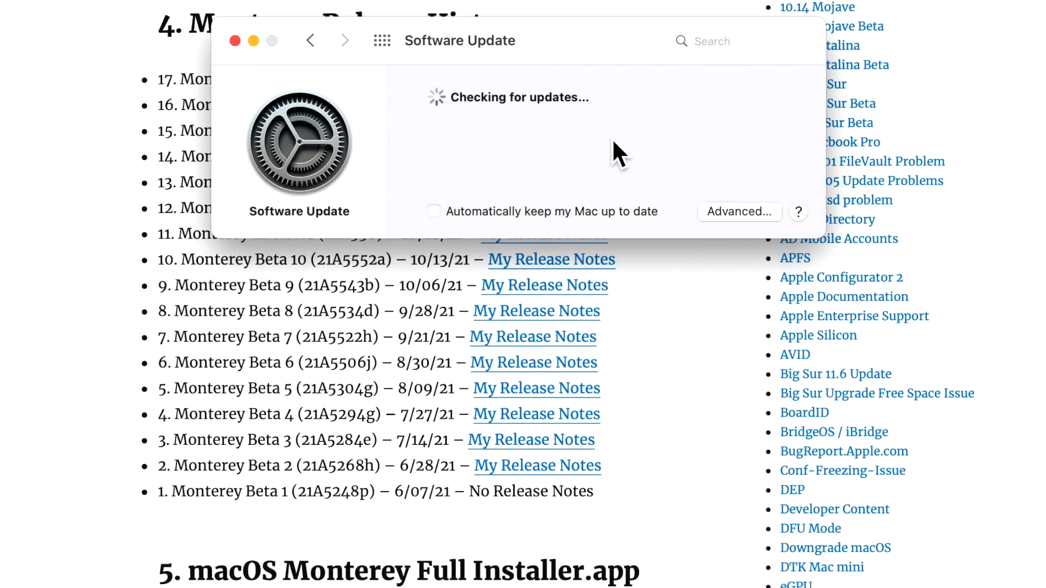
{"action": "mouse_move", "coordinate": [657, 66]}
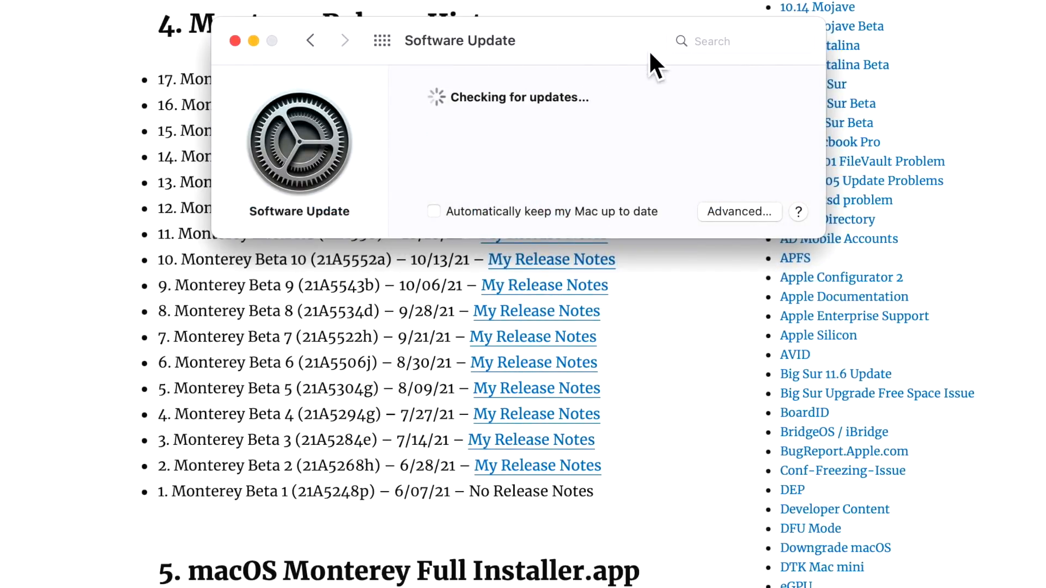
{"action": "mouse_move", "coordinate": [787, 66]}
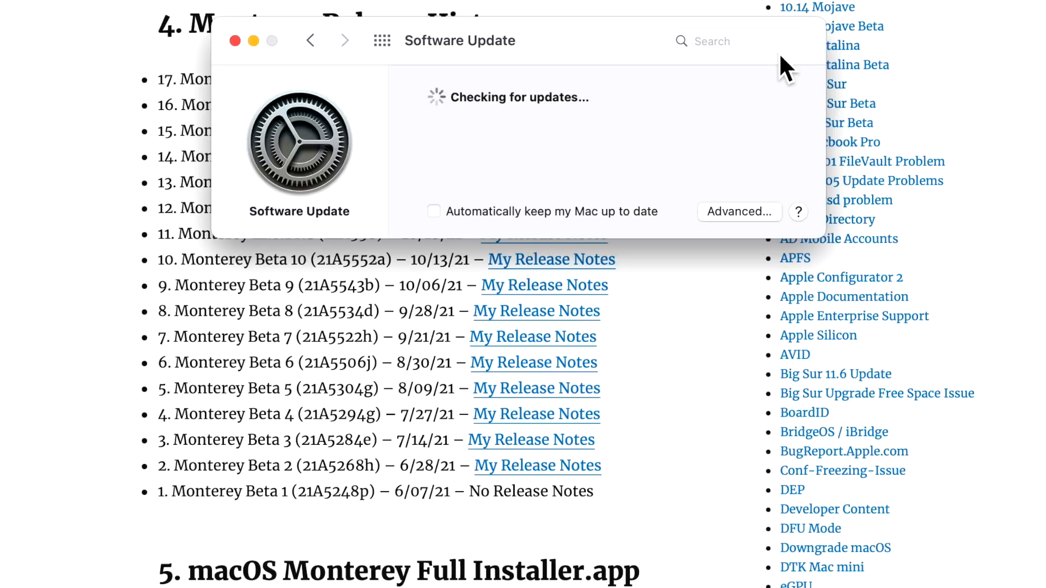
{"action": "mouse_move", "coordinate": [773, 90]}
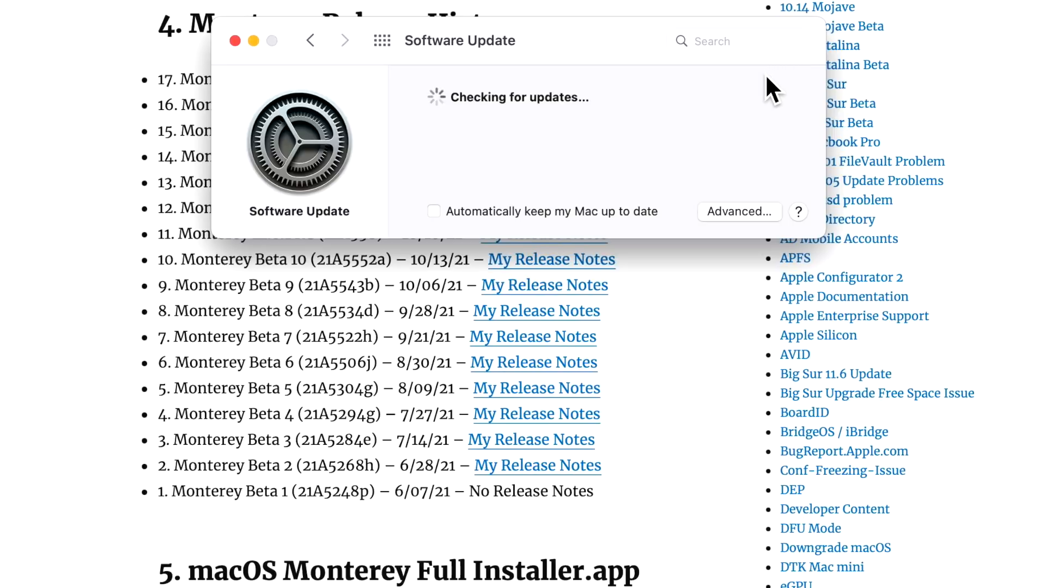
{"action": "mouse_move", "coordinate": [634, 177]}
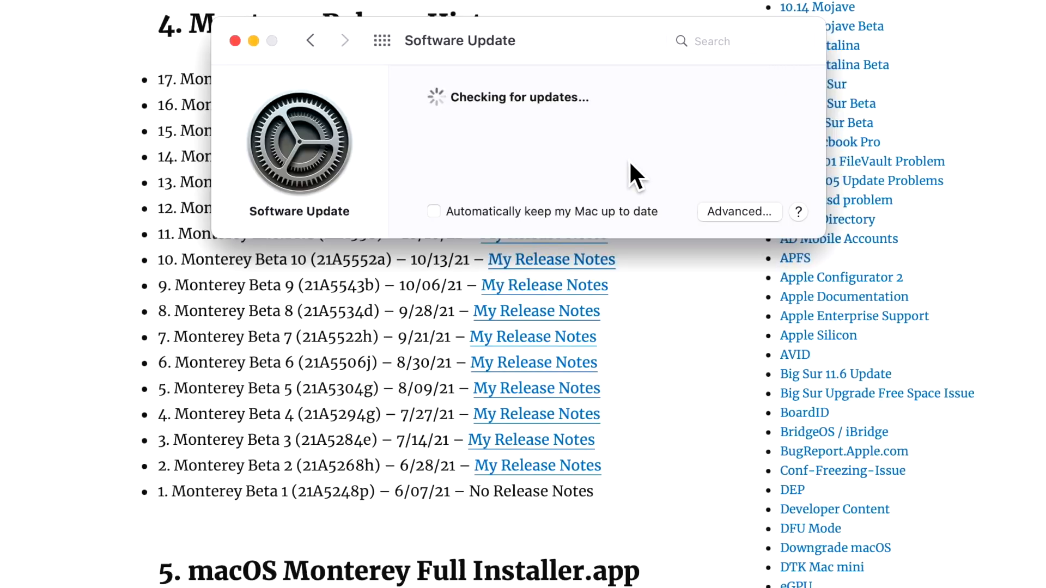
- Review the Advanced automatic update checkboxes and confirm them unchanged with OK
{"action": "left_click", "coordinate": [739, 211]}
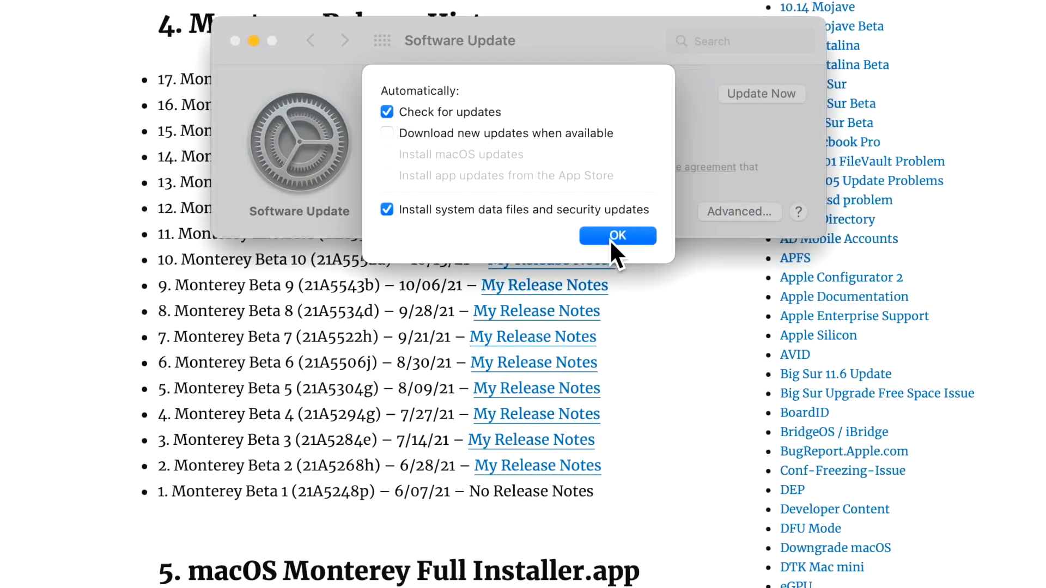
{"action": "left_click", "coordinate": [617, 236]}
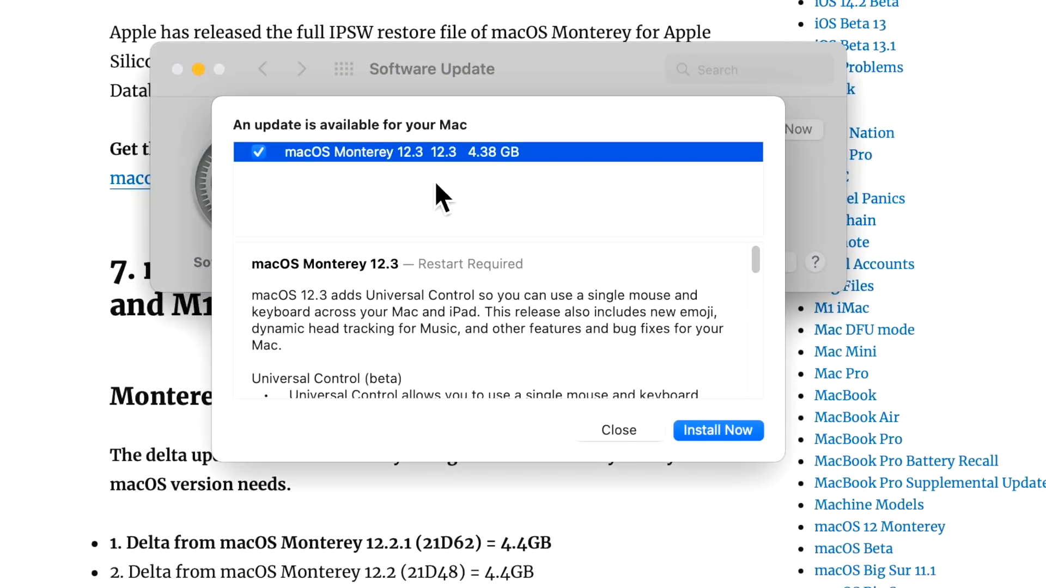
{"action": "mouse_move", "coordinate": [528, 200]}
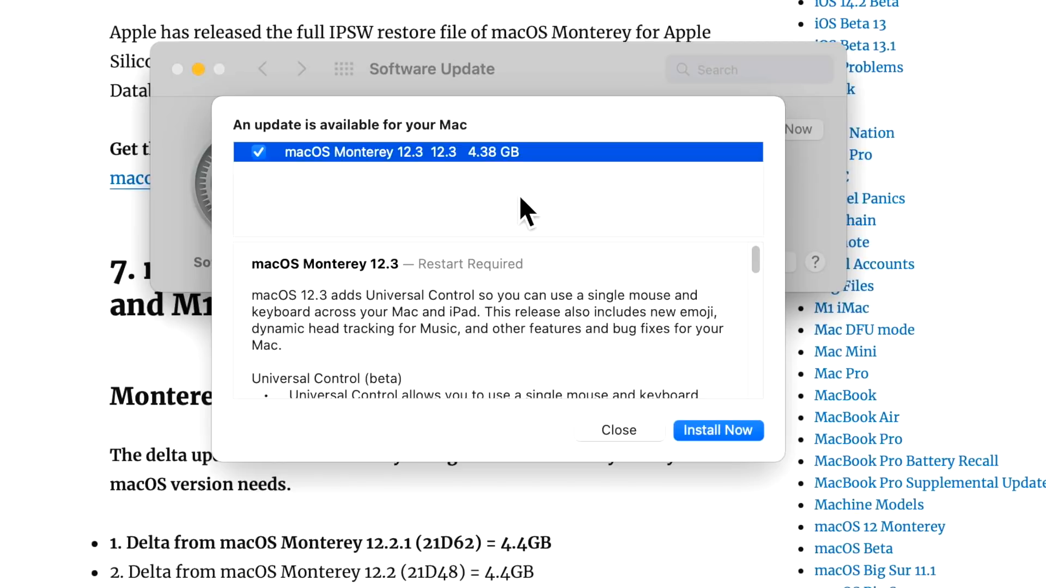
{"action": "mouse_move", "coordinate": [516, 201]}
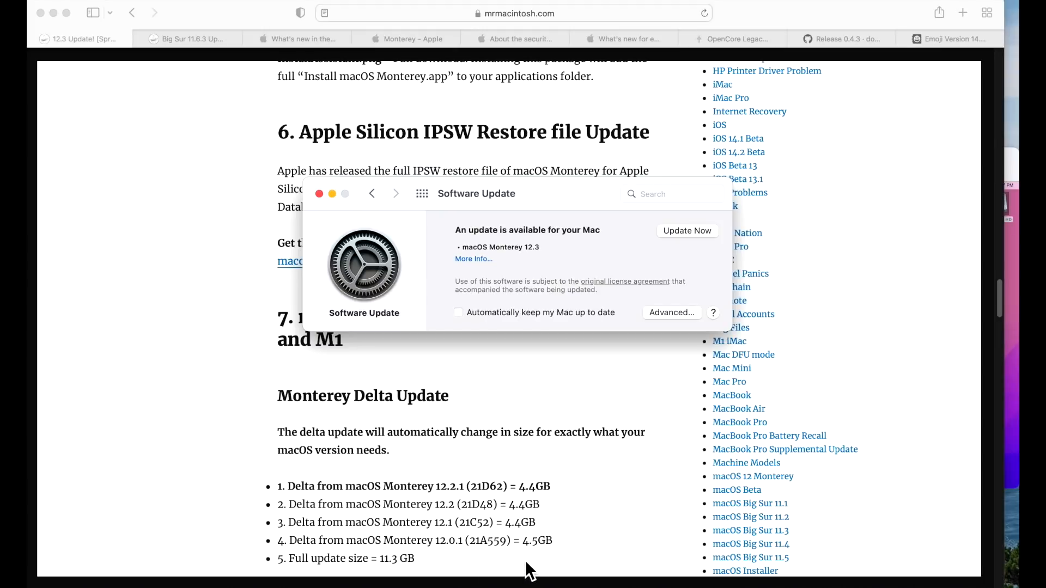
{"action": "mouse_move", "coordinate": [542, 565]}
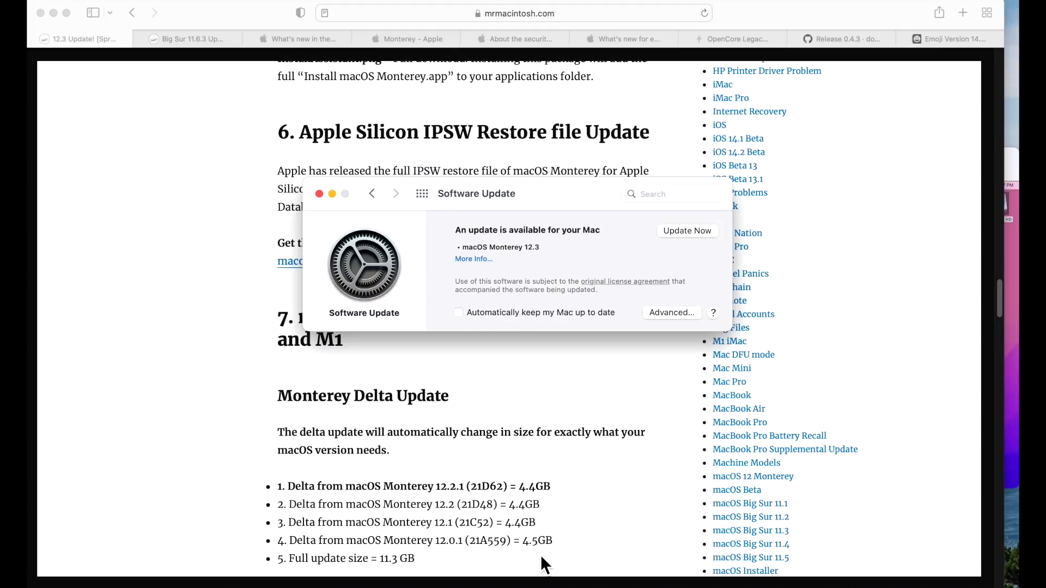
{"action": "mouse_move", "coordinate": [546, 541]}
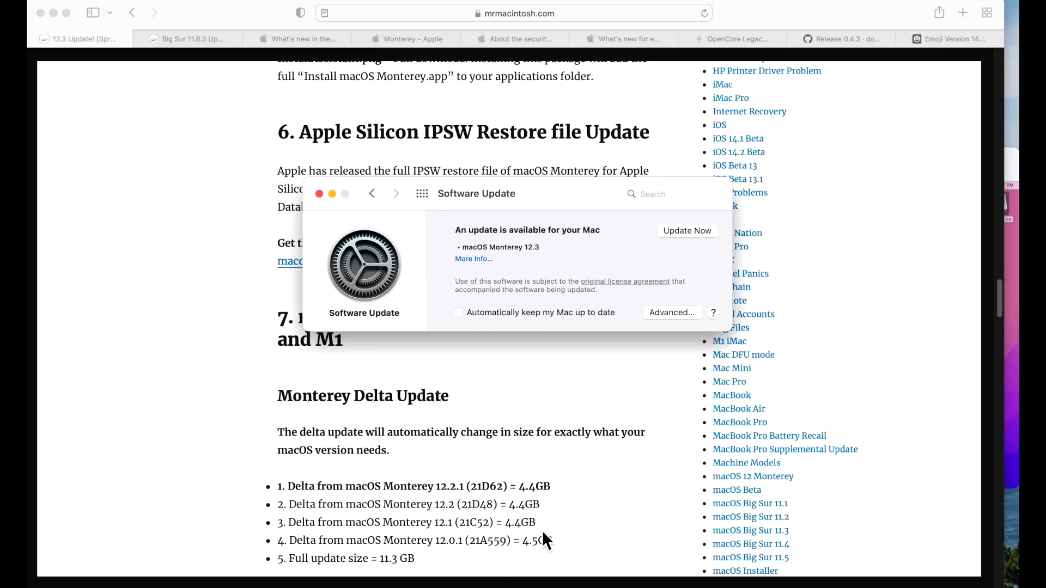
{"action": "mouse_move", "coordinate": [540, 542]}
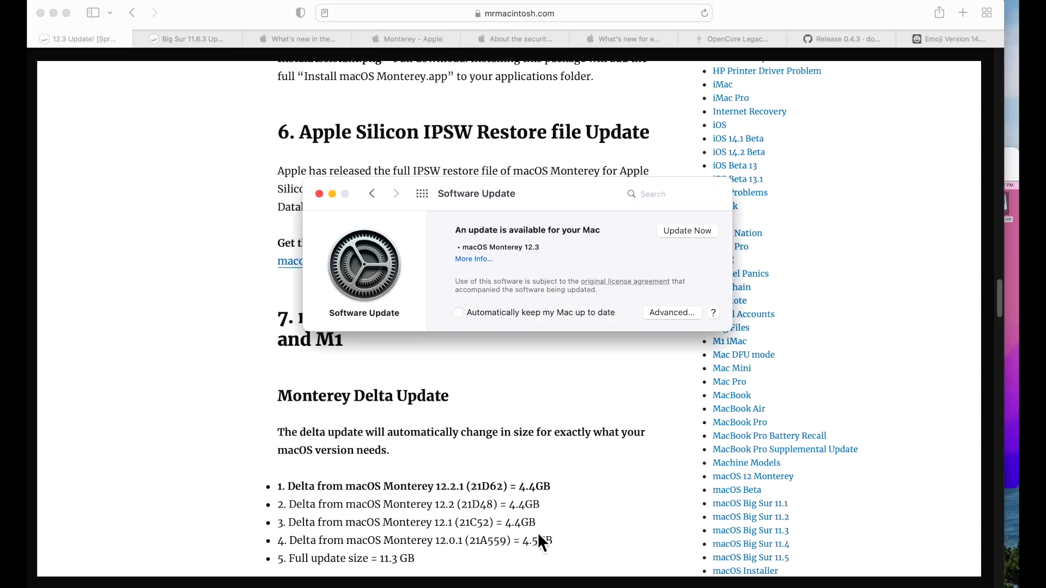
{"action": "mouse_move", "coordinate": [540, 544]}
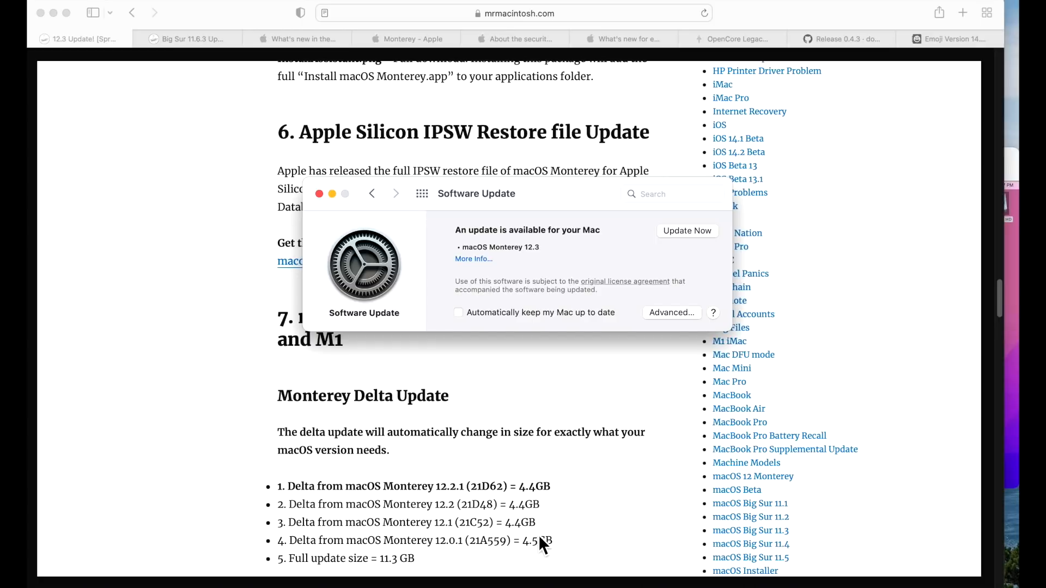
{"action": "mouse_move", "coordinate": [553, 527]}
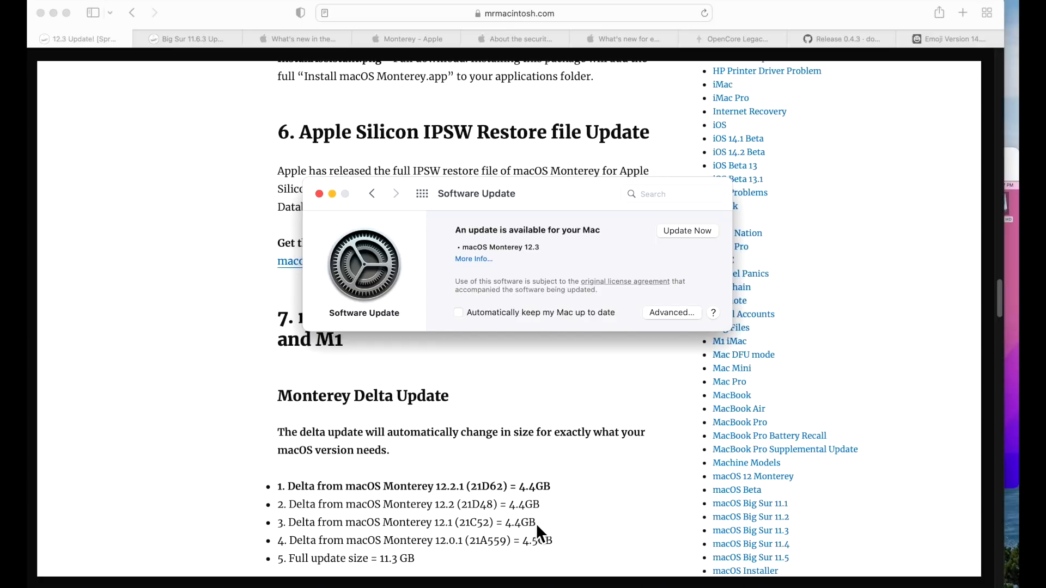
{"action": "mouse_move", "coordinate": [513, 406]}
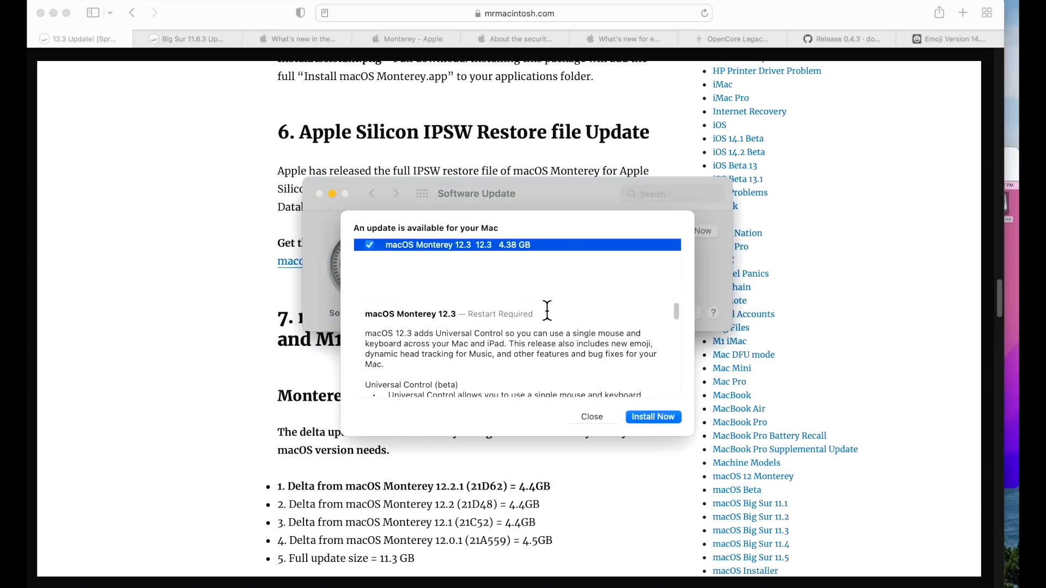
{"action": "mouse_move", "coordinate": [525, 272]}
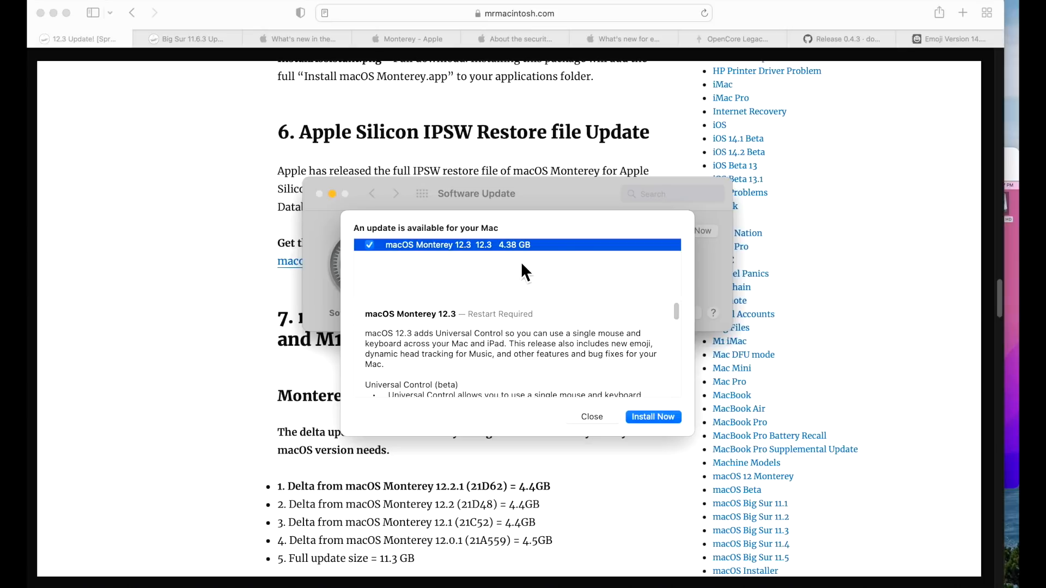
{"action": "mouse_move", "coordinate": [526, 272]}
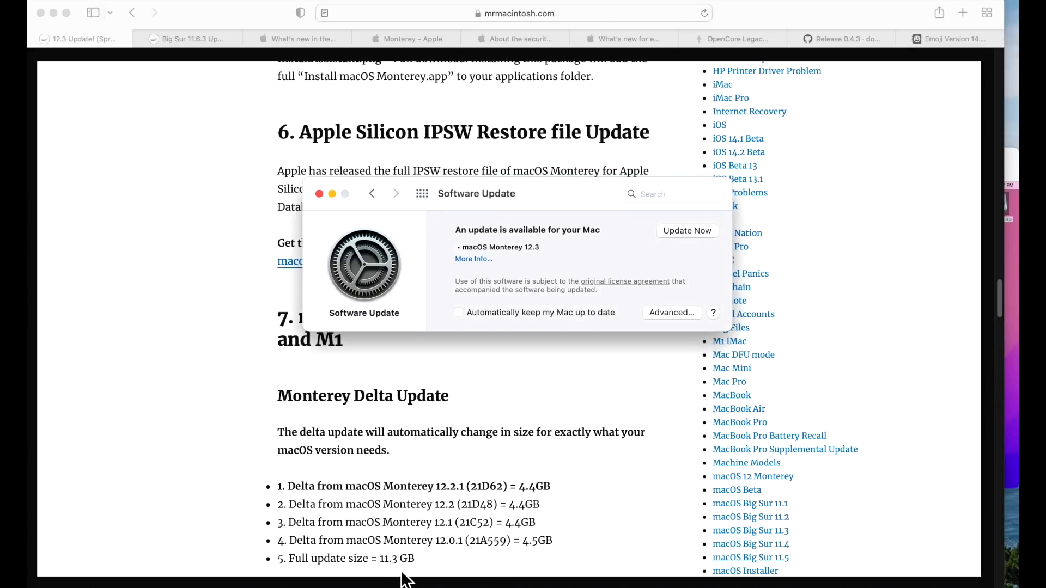
{"action": "mouse_move", "coordinate": [408, 578]}
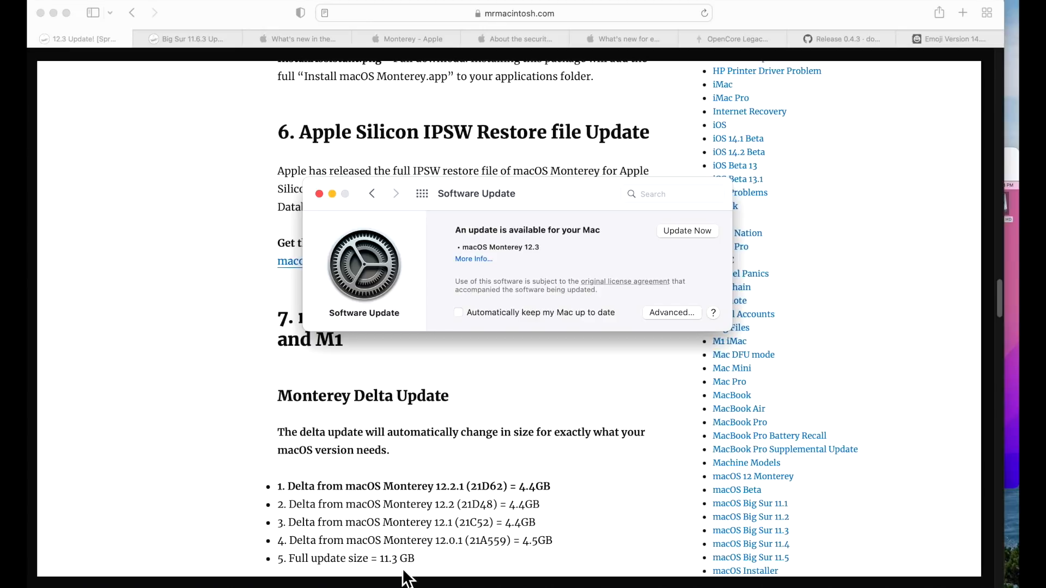
{"action": "mouse_move", "coordinate": [386, 572]}
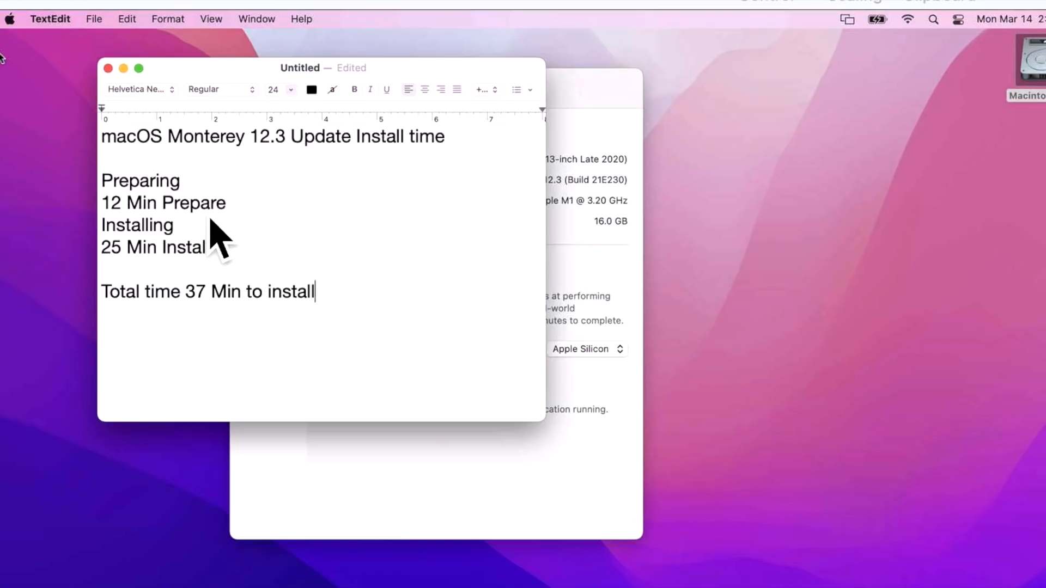
{"action": "mouse_move", "coordinate": [207, 243]}
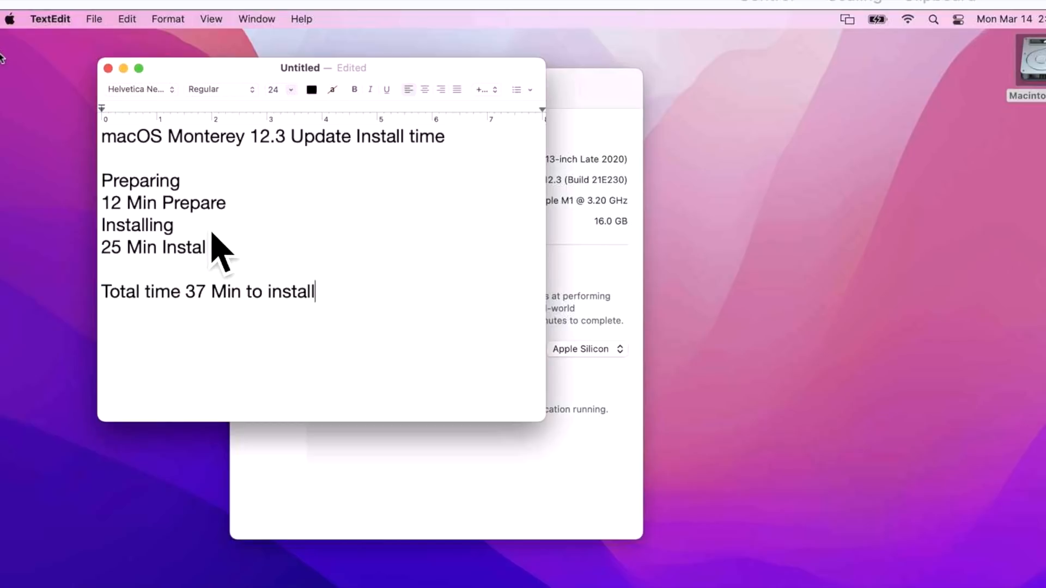
{"action": "mouse_move", "coordinate": [223, 287]}
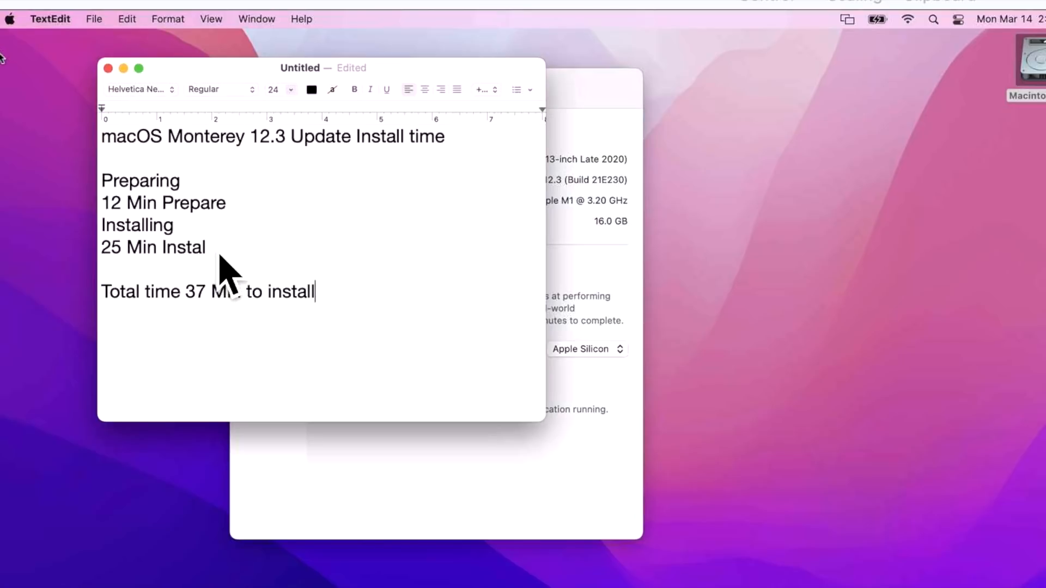
{"action": "mouse_move", "coordinate": [230, 313]}
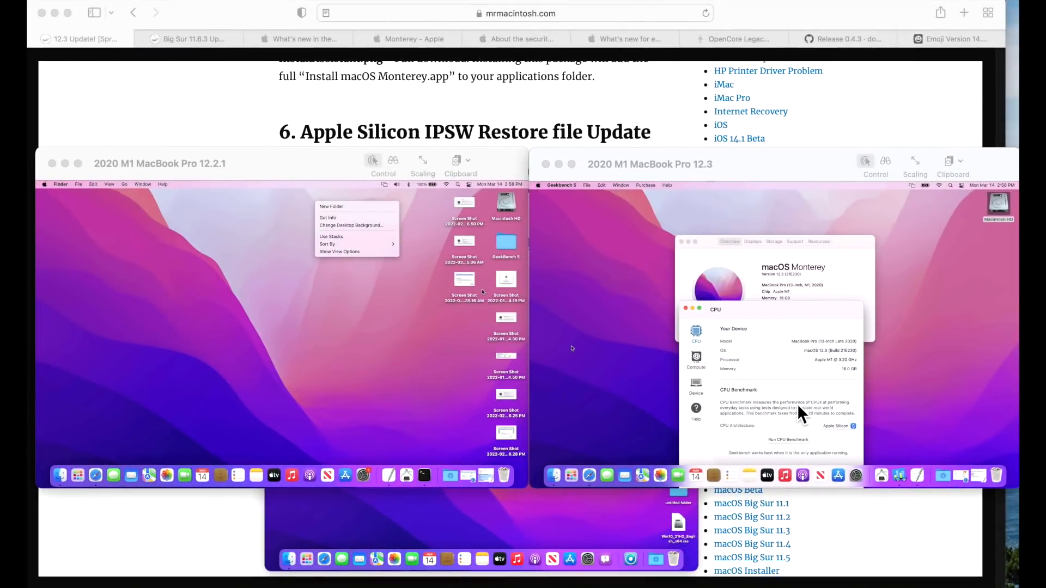
{"action": "mouse_move", "coordinate": [754, 397]}
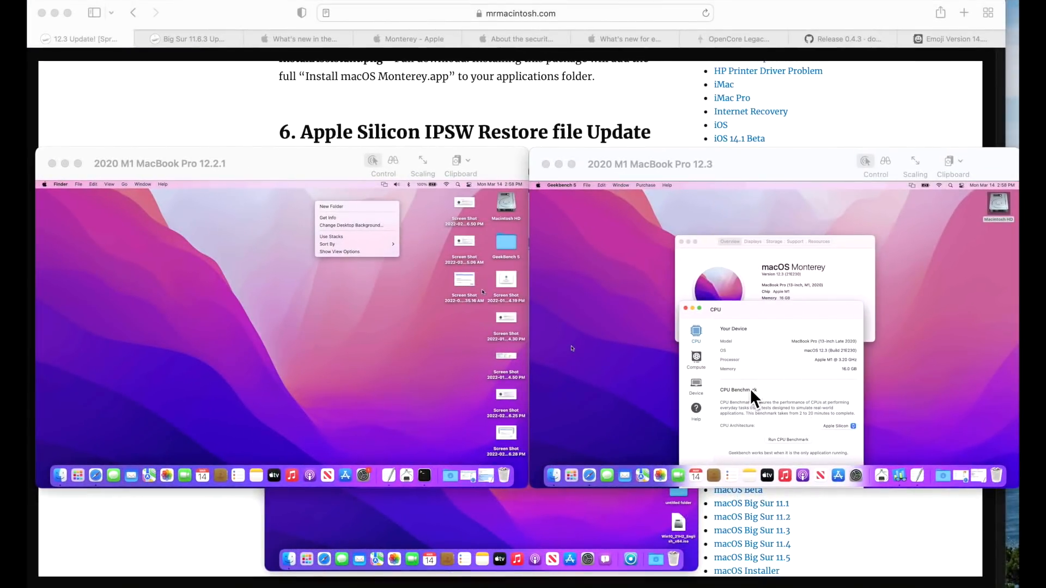
{"action": "mouse_move", "coordinate": [798, 292]}
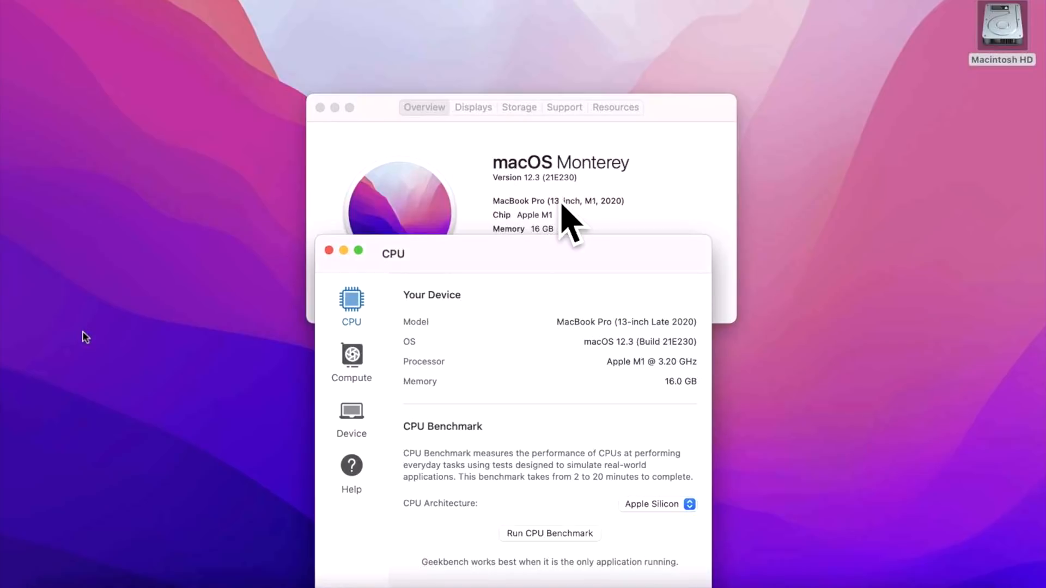
{"action": "mouse_move", "coordinate": [525, 201]}
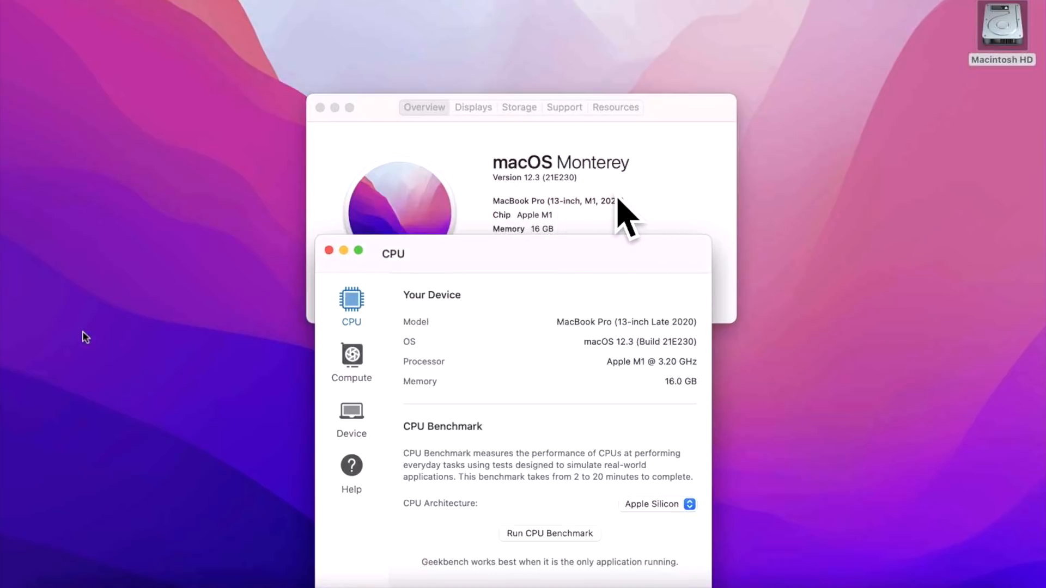
{"action": "mouse_move", "coordinate": [628, 274]}
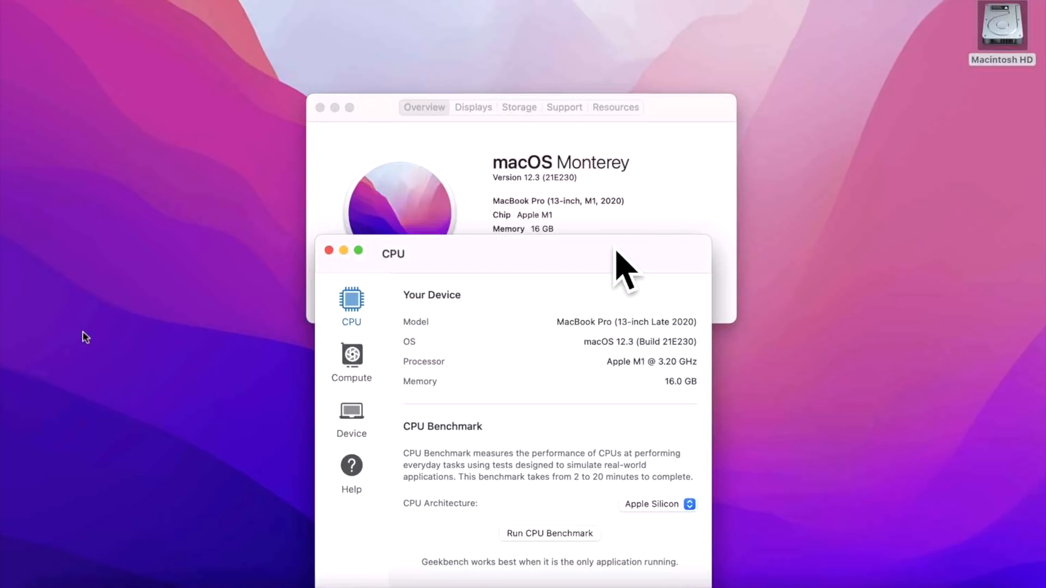
{"action": "mouse_move", "coordinate": [610, 167]}
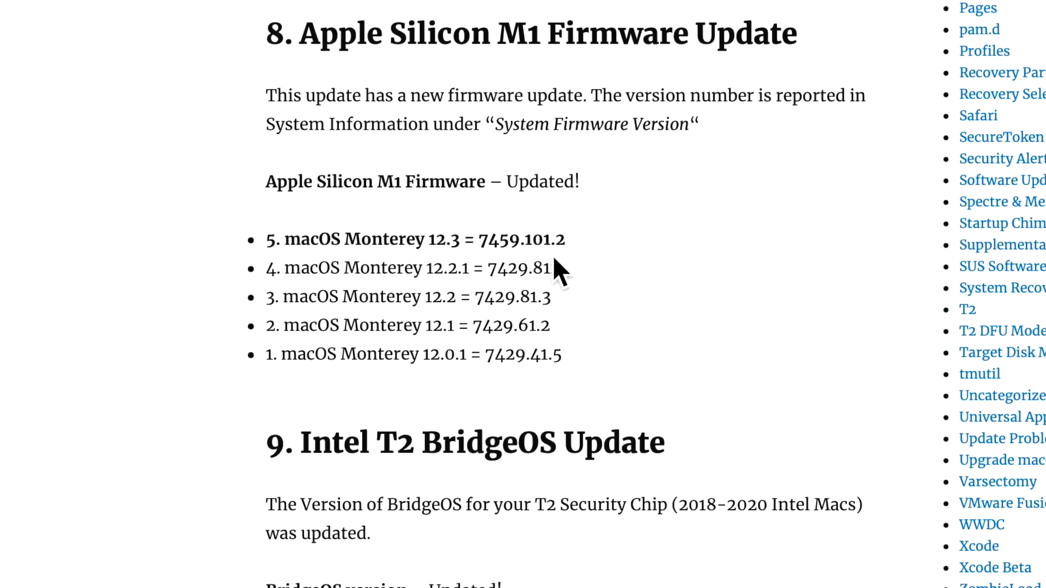
- Scroll to the M1 firmware, T2 BridgeOS (19.16.14242.5.1) and Safari 15.4 version lists for 12.3
{"action": "scroll", "scroll_direction": "down", "scroll_amount": 3}
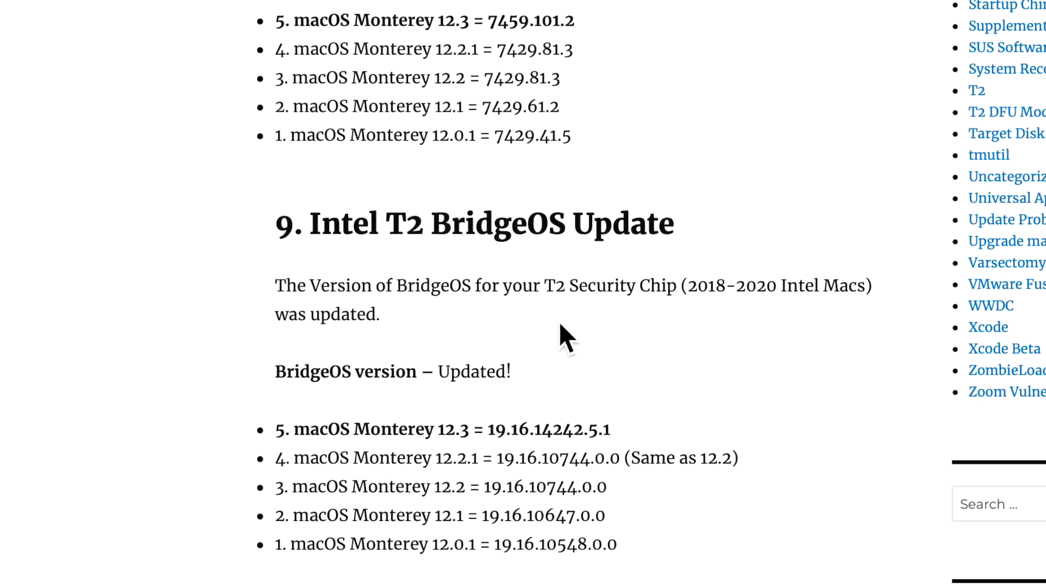
{"action": "mouse_move", "coordinate": [552, 465]}
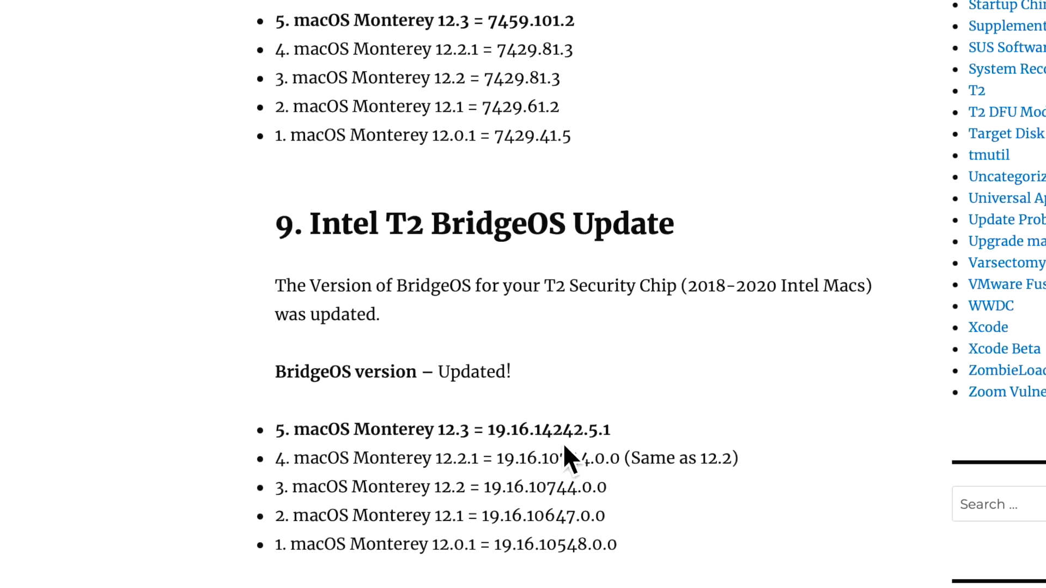
{"action": "scroll", "scroll_direction": "down", "scroll_amount": 3}
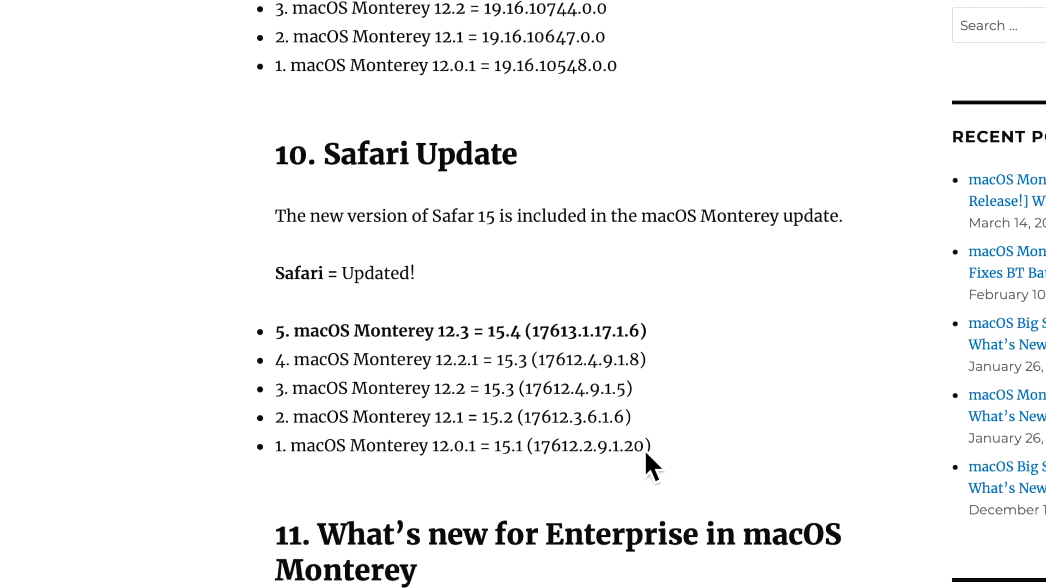
{"action": "mouse_move", "coordinate": [553, 360]}
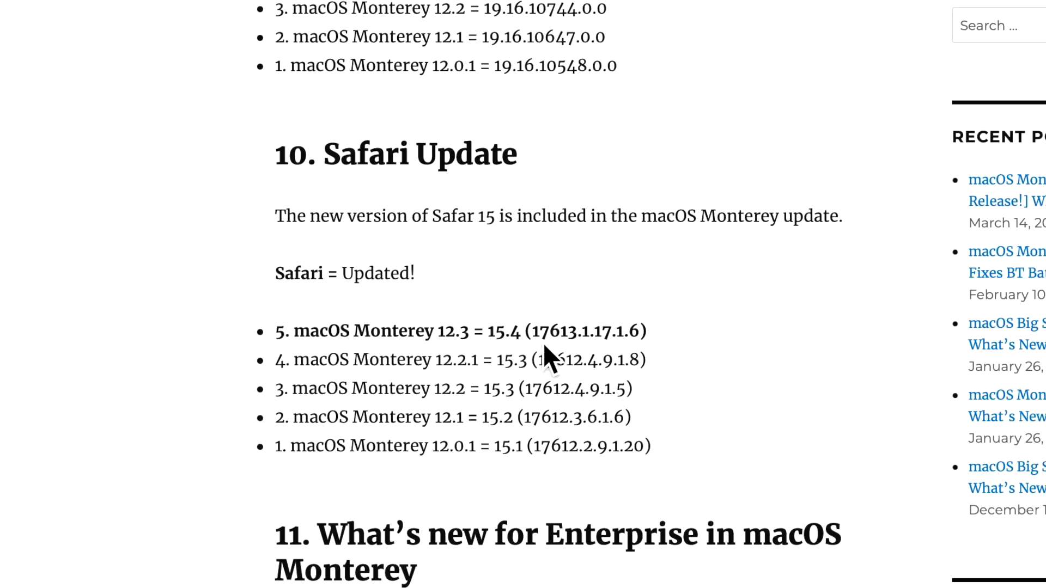
{"action": "mouse_move", "coordinate": [620, 358]}
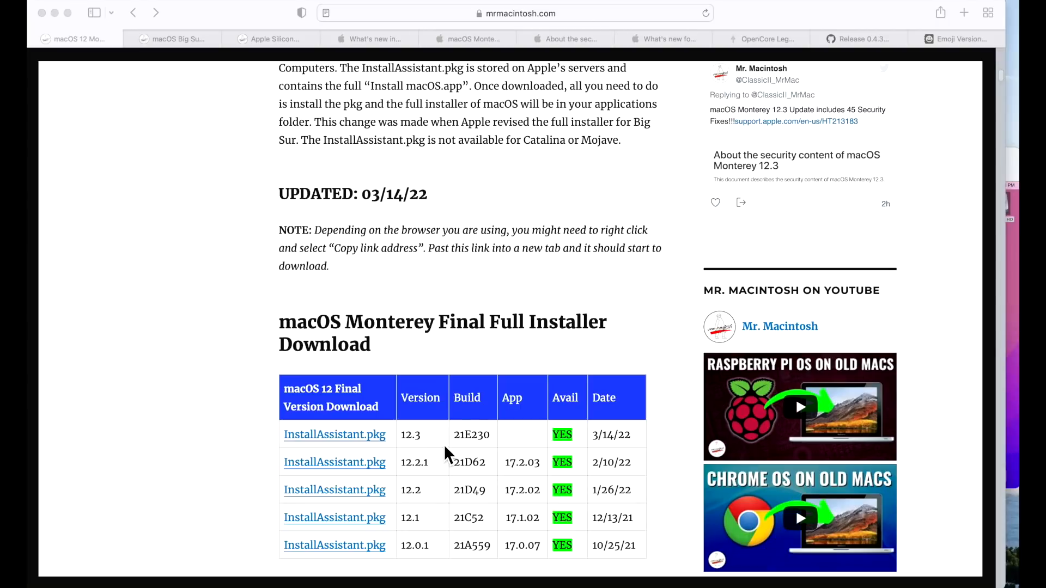
{"action": "mouse_move", "coordinate": [459, 460]}
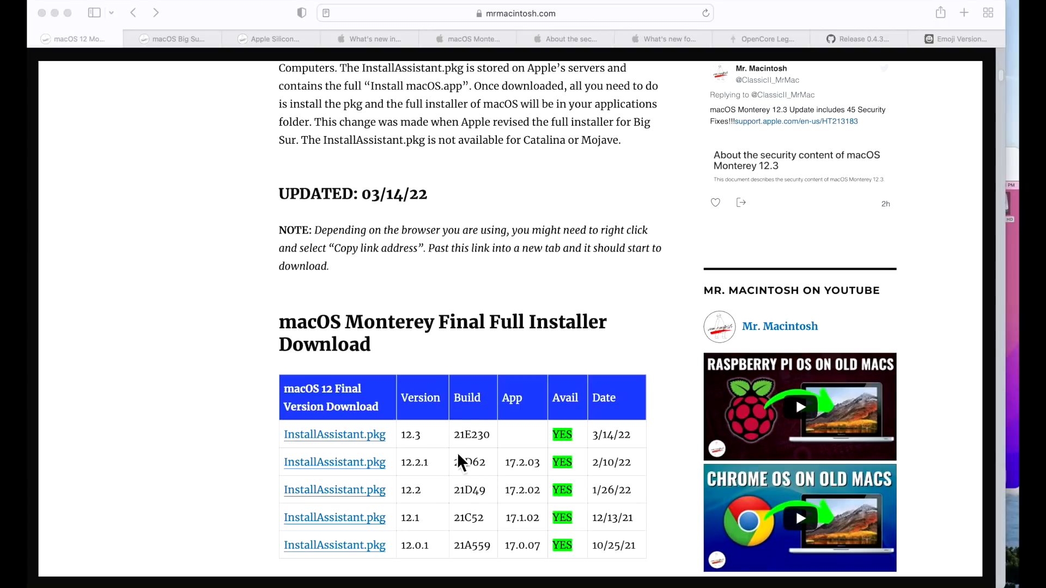
- Scroll to the Monterey download tables for the 12.3 InstallAssistant.pkg and UniversalMac 12.3 IPSW
{"action": "scroll", "scroll_direction": "down", "scroll_amount": 3}
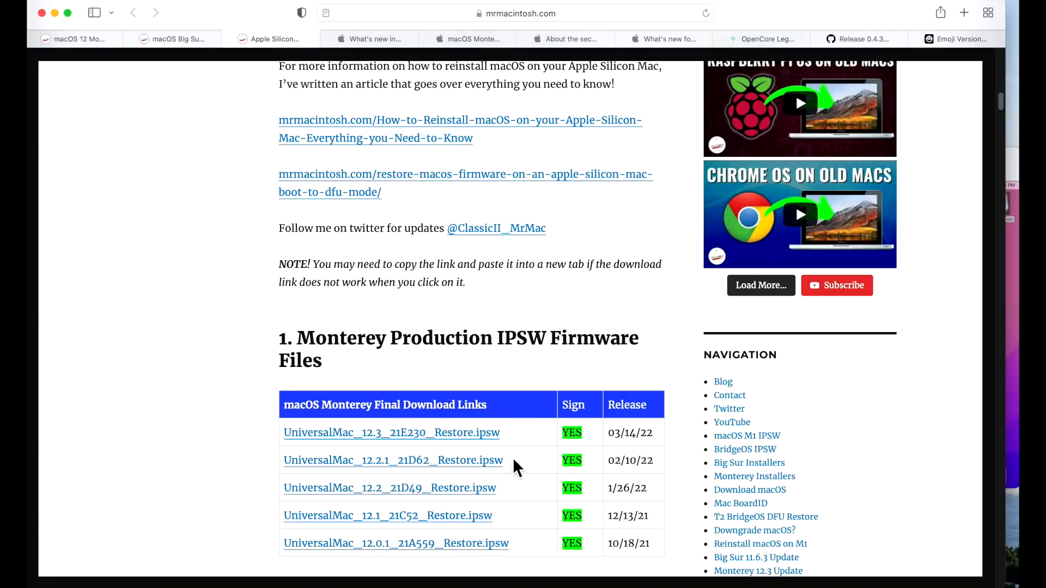
{"action": "mouse_move", "coordinate": [521, 459]}
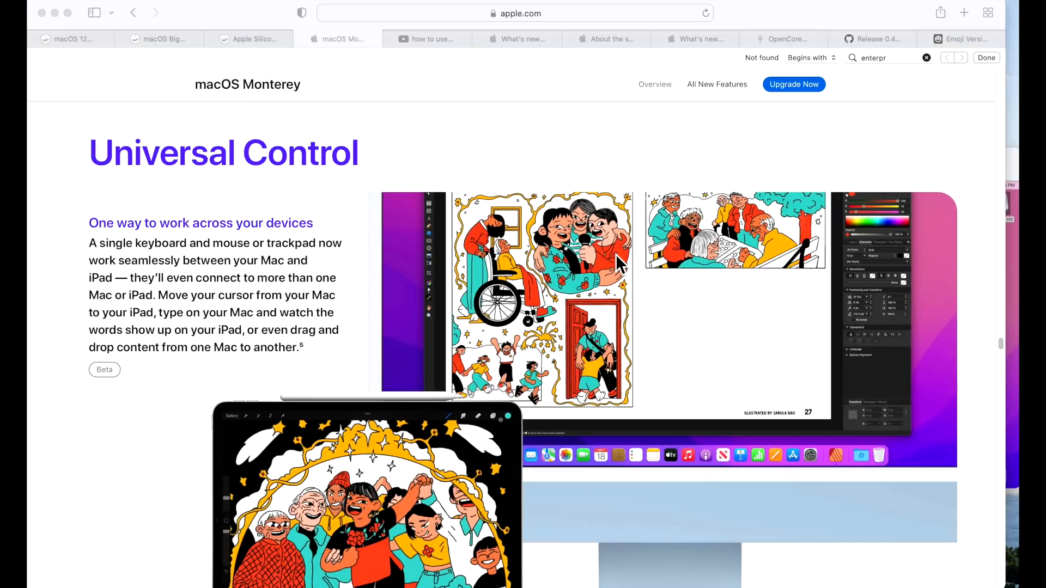
- Switch to the YouTube search results listing Universal Control guide videos
{"action": "left_click", "coordinate": [427, 40]}
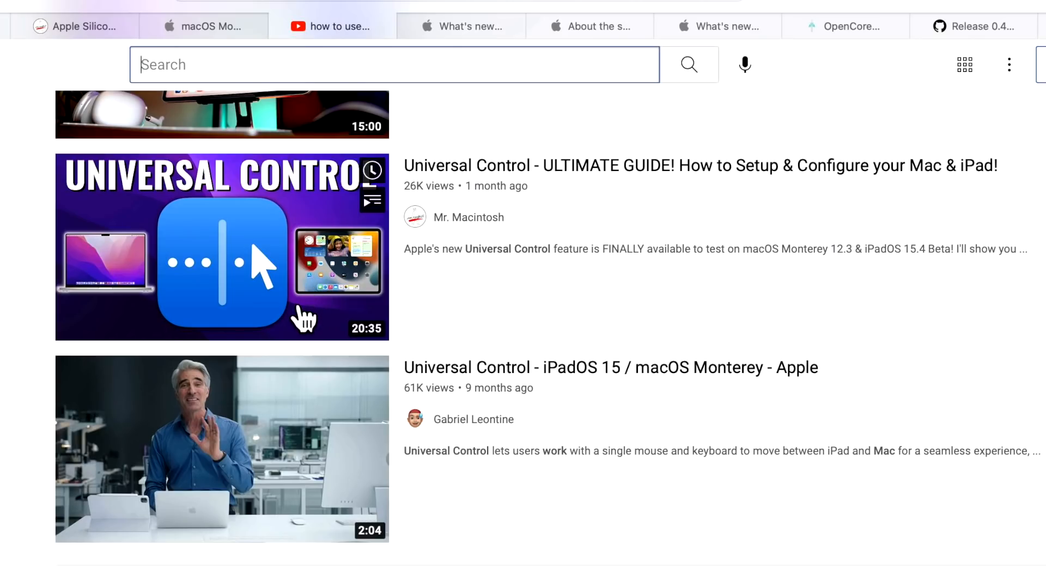
{"action": "mouse_move", "coordinate": [304, 327]}
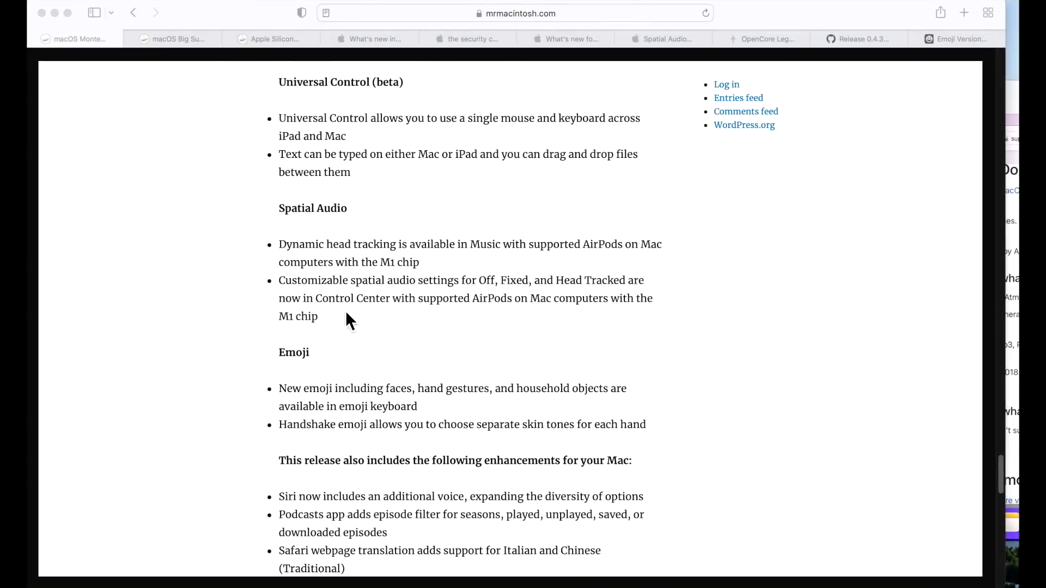
{"action": "mouse_move", "coordinate": [331, 282]}
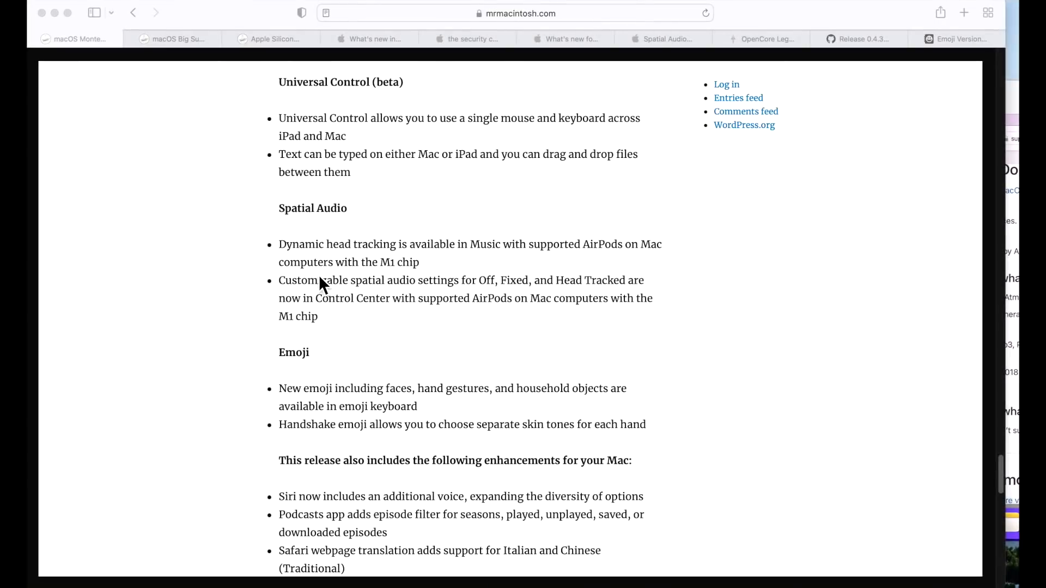
{"action": "mouse_move", "coordinate": [344, 294]}
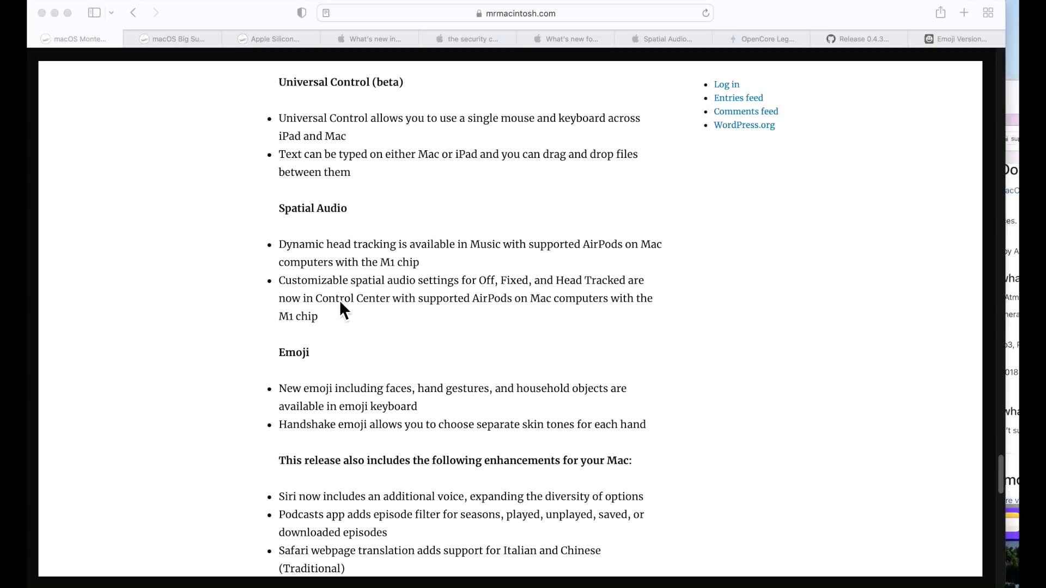
{"action": "mouse_move", "coordinate": [336, 310]}
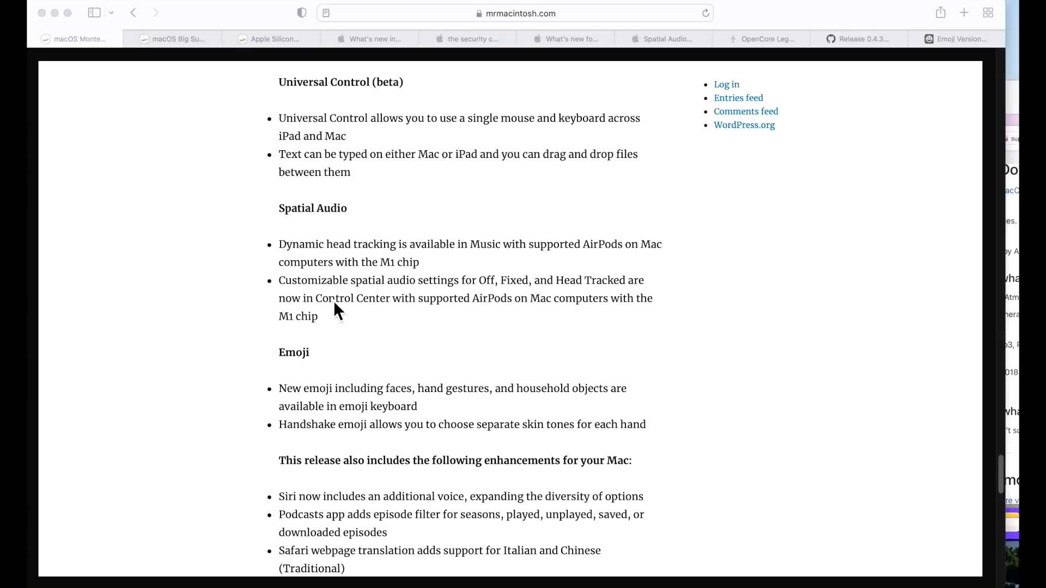
{"action": "mouse_move", "coordinate": [327, 314]}
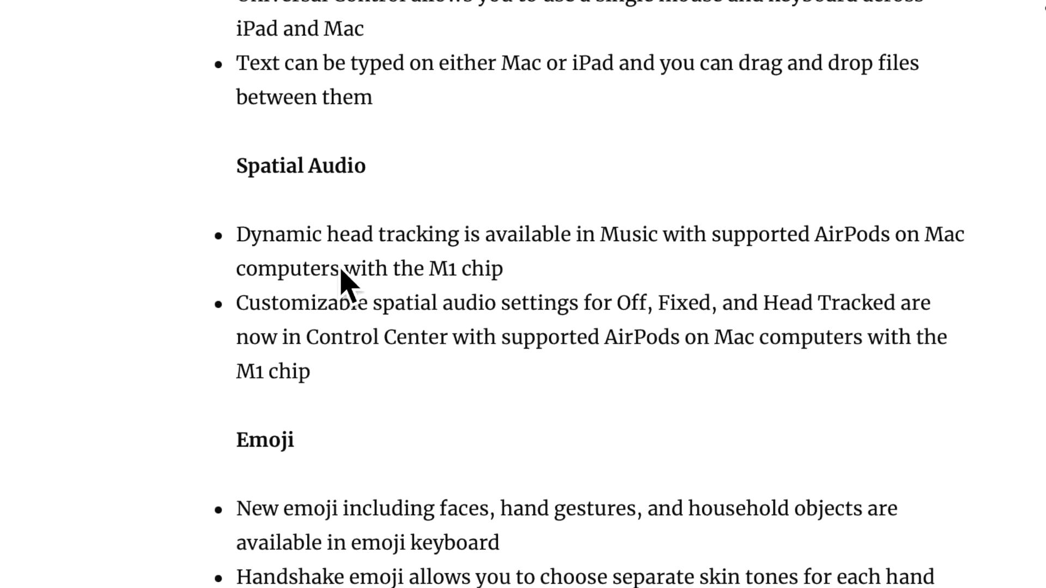
{"action": "mouse_move", "coordinate": [673, 270]}
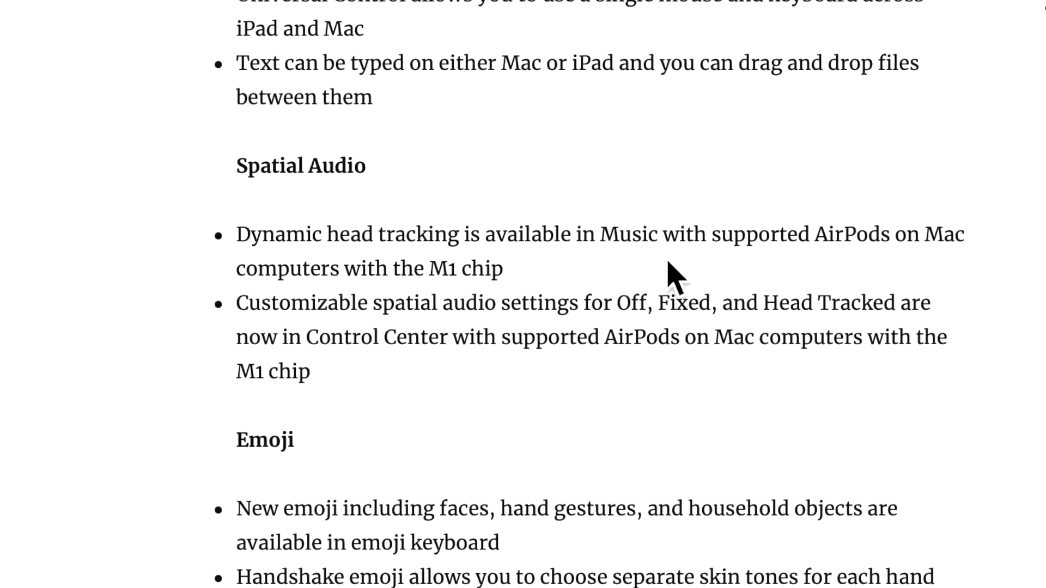
{"action": "mouse_move", "coordinate": [804, 286]}
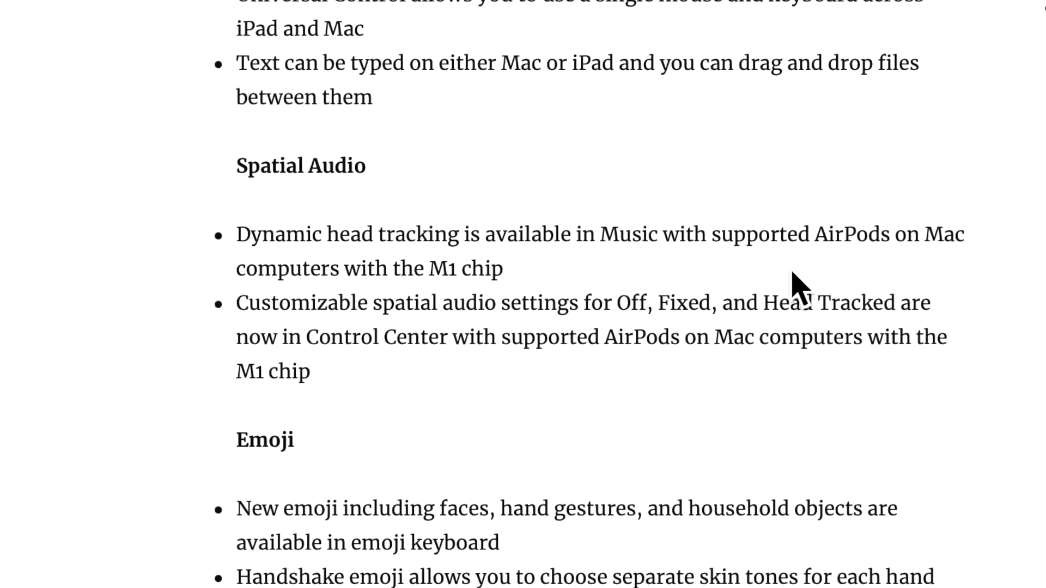
{"action": "mouse_move", "coordinate": [834, 327]}
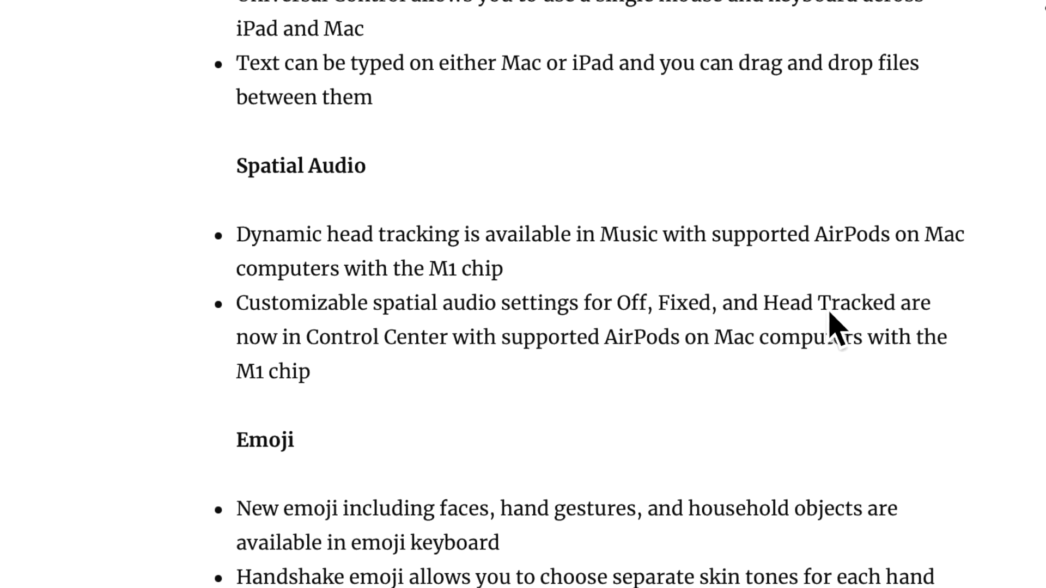
{"action": "mouse_move", "coordinate": [491, 424]}
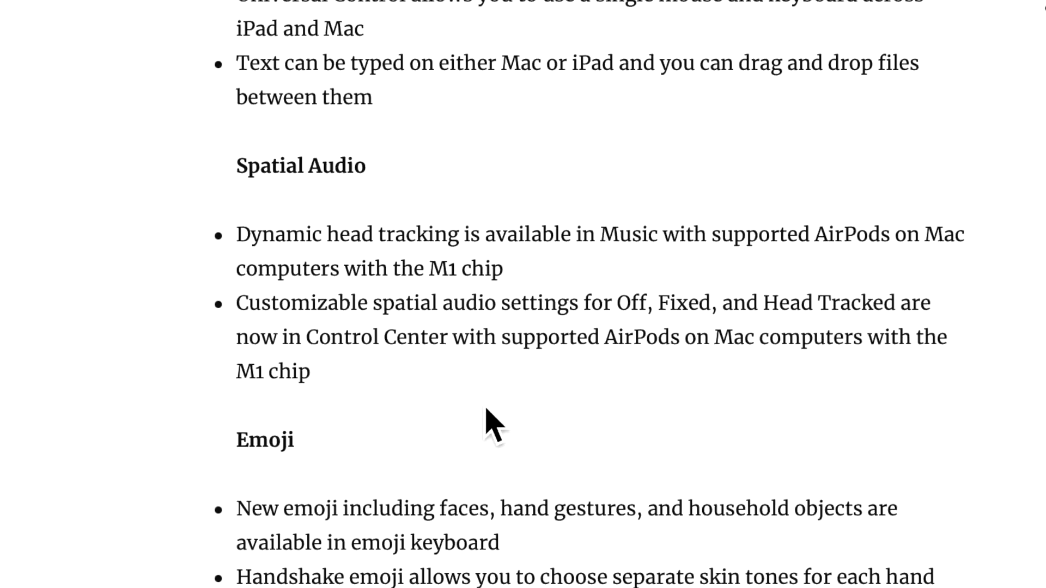
{"action": "mouse_move", "coordinate": [534, 396]}
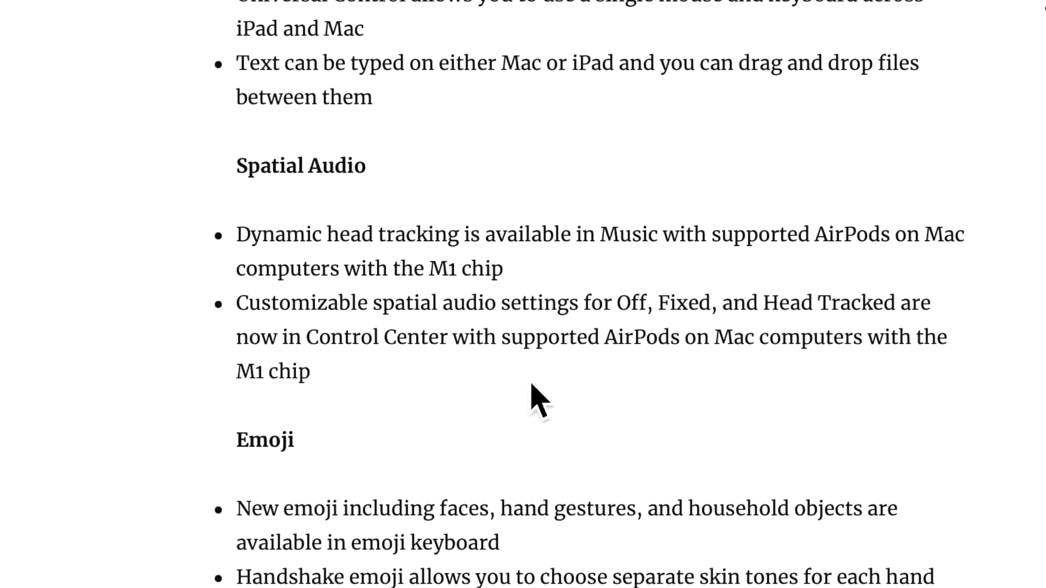
{"action": "mouse_move", "coordinate": [794, 384]}
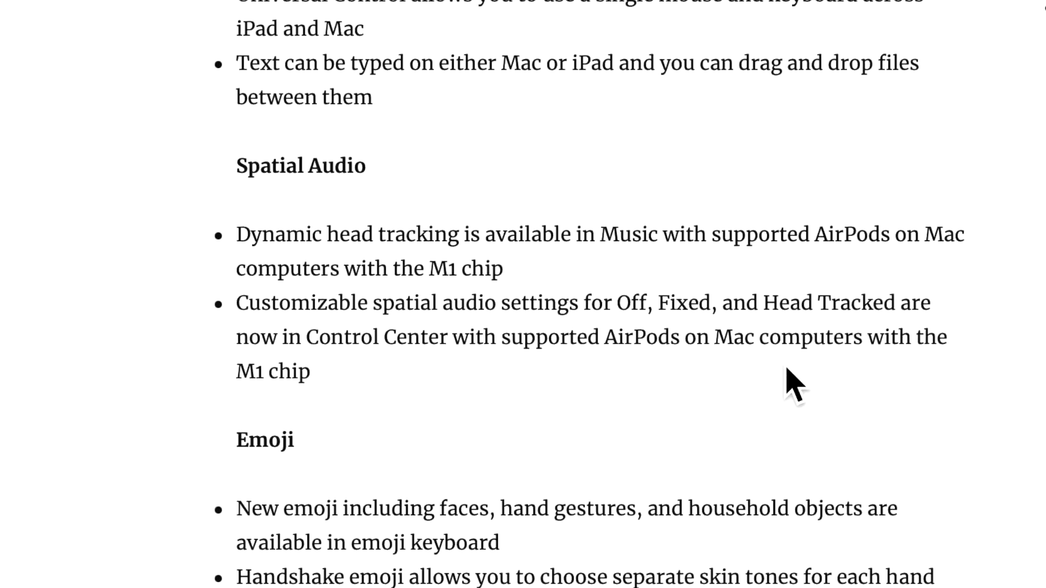
{"action": "mouse_move", "coordinate": [504, 421]}
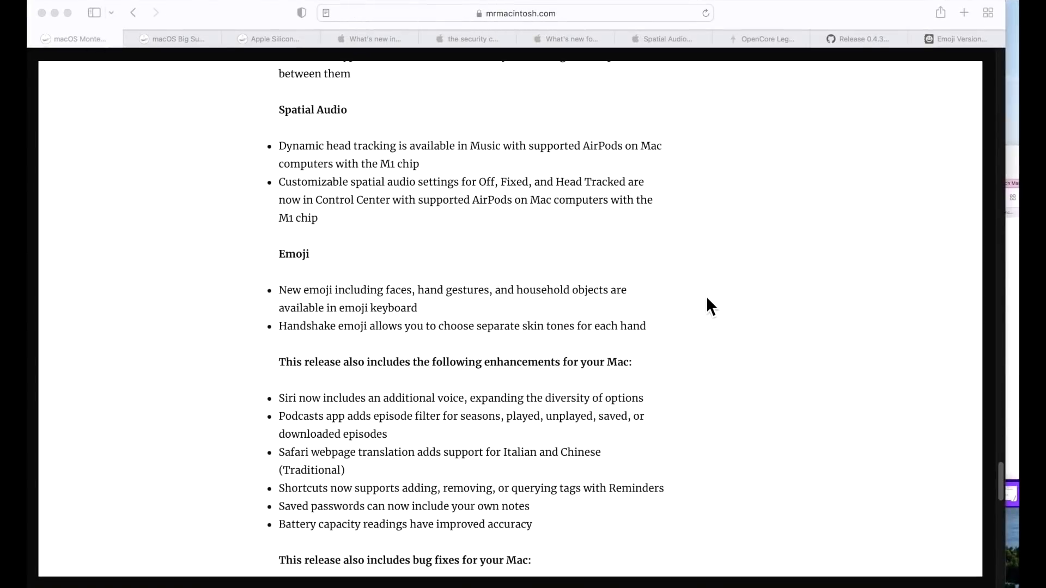
{"action": "mouse_move", "coordinate": [681, 295]}
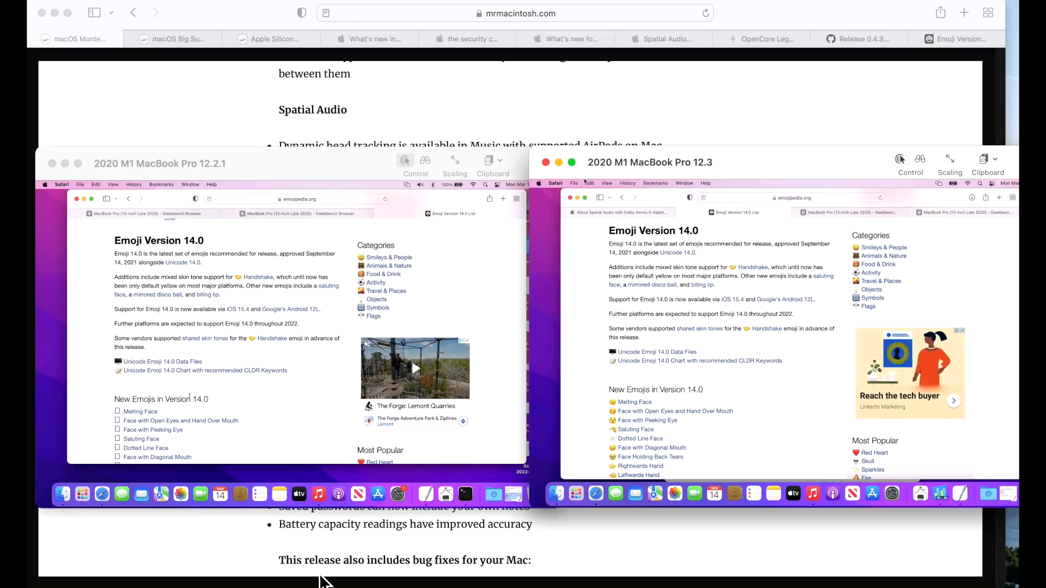
{"action": "mouse_move", "coordinate": [230, 327]}
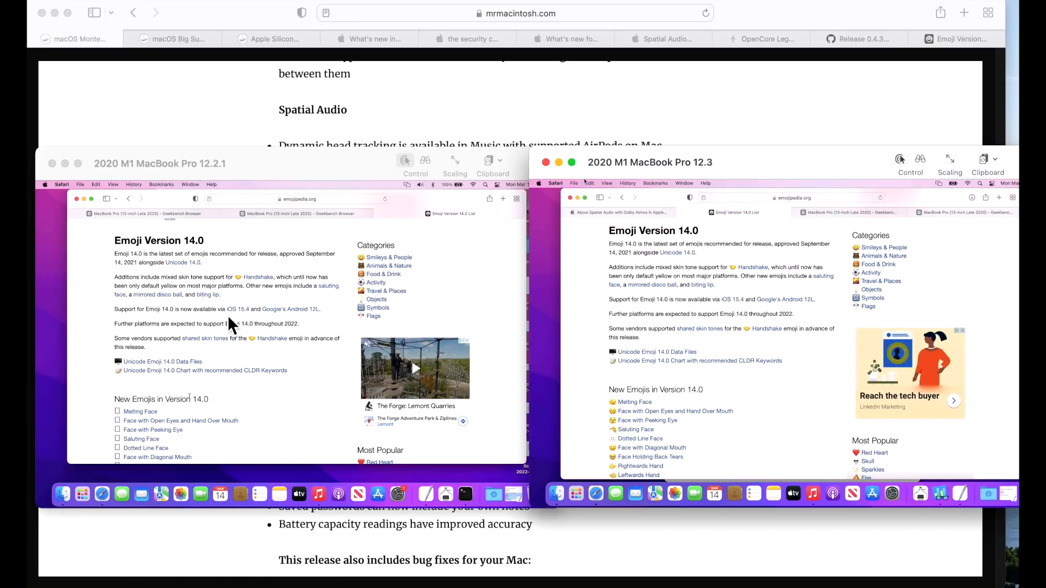
{"action": "mouse_move", "coordinate": [133, 293]}
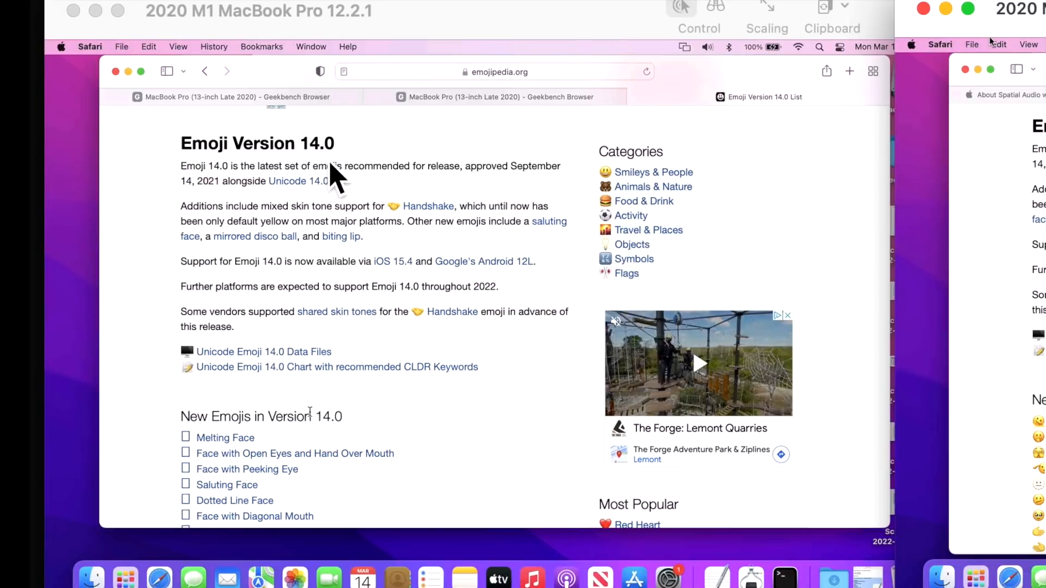
{"action": "scroll", "scroll_direction": "down", "scroll_amount": 3}
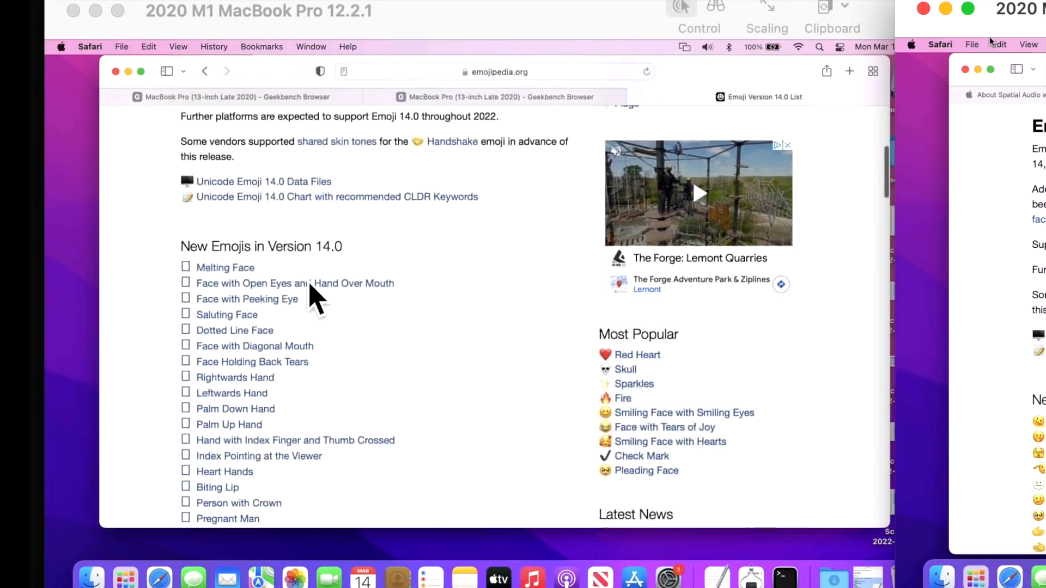
{"action": "mouse_move", "coordinate": [194, 434]}
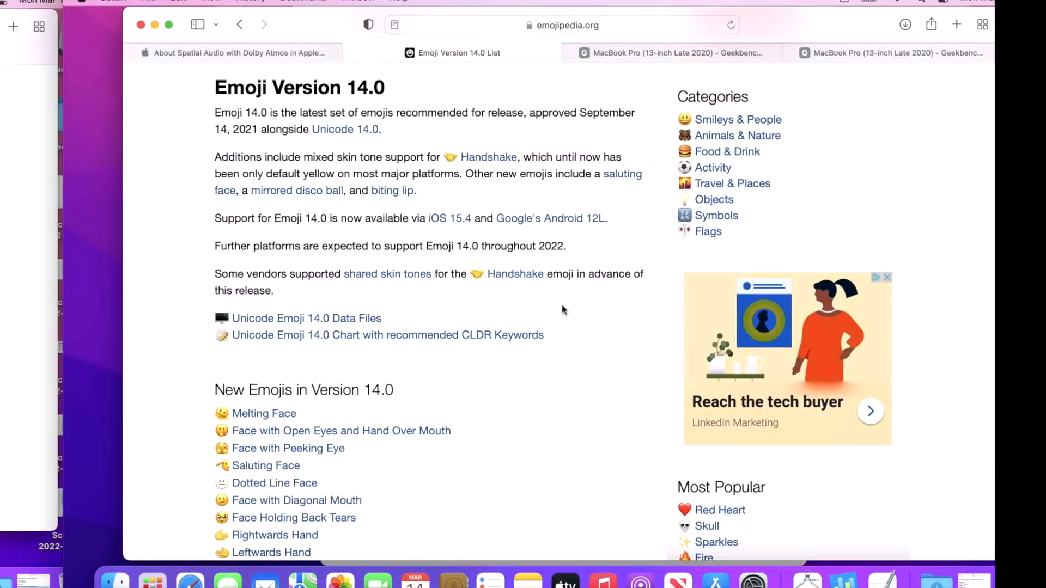
{"action": "scroll", "scroll_direction": "down", "scroll_amount": 3}
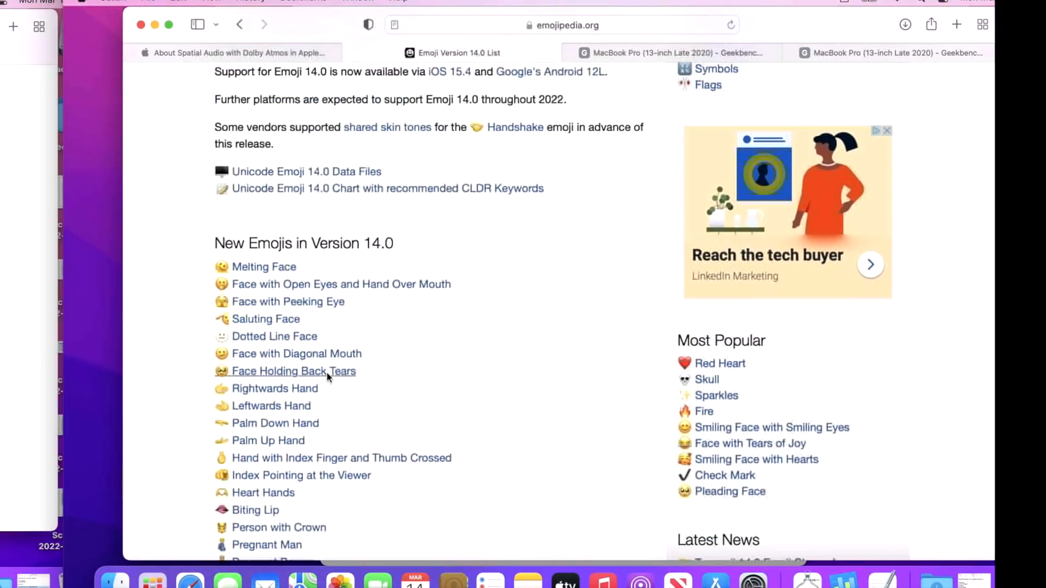
{"action": "scroll", "scroll_direction": "down", "scroll_amount": 3}
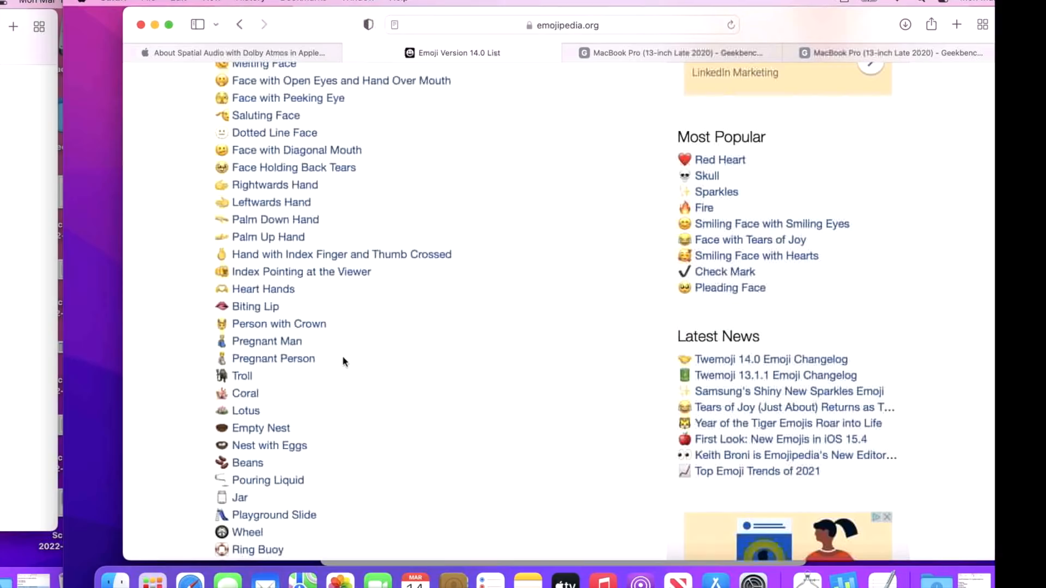
{"action": "mouse_move", "coordinate": [319, 381]}
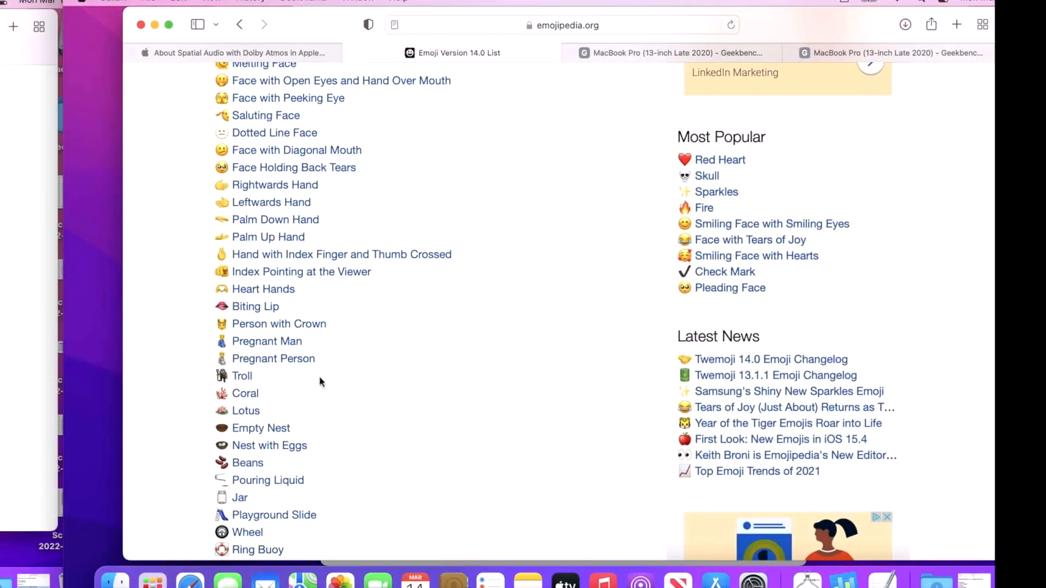
{"action": "mouse_move", "coordinate": [465, 105]}
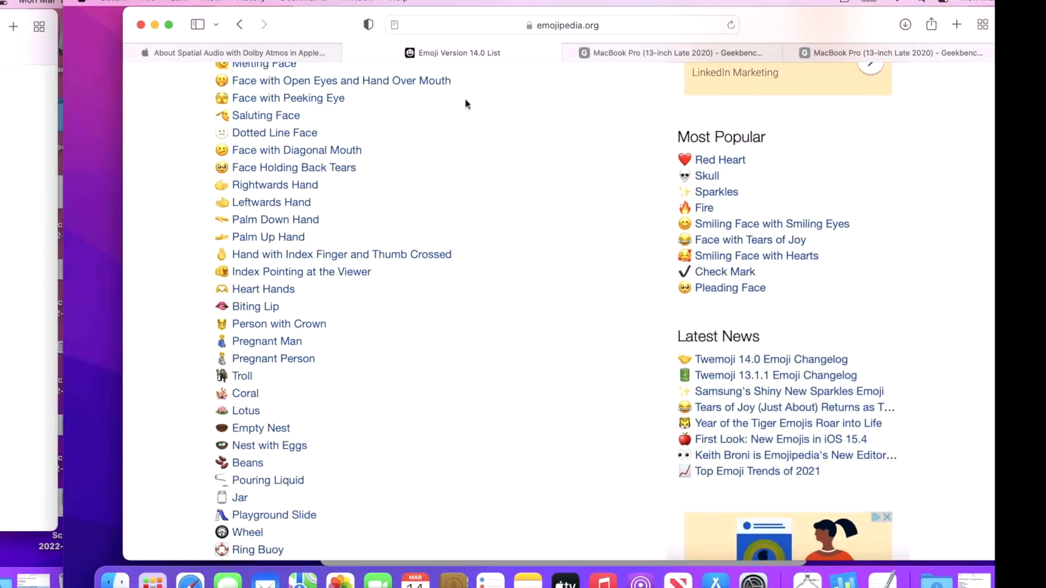
{"action": "left_click", "coordinate": [567, 25]}
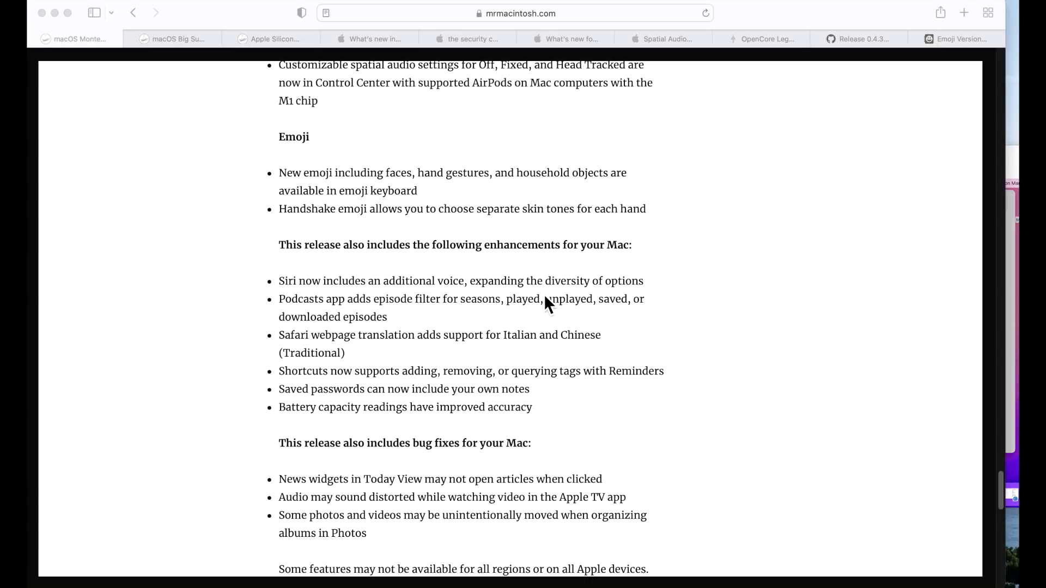
{"action": "mouse_move", "coordinate": [717, 524]}
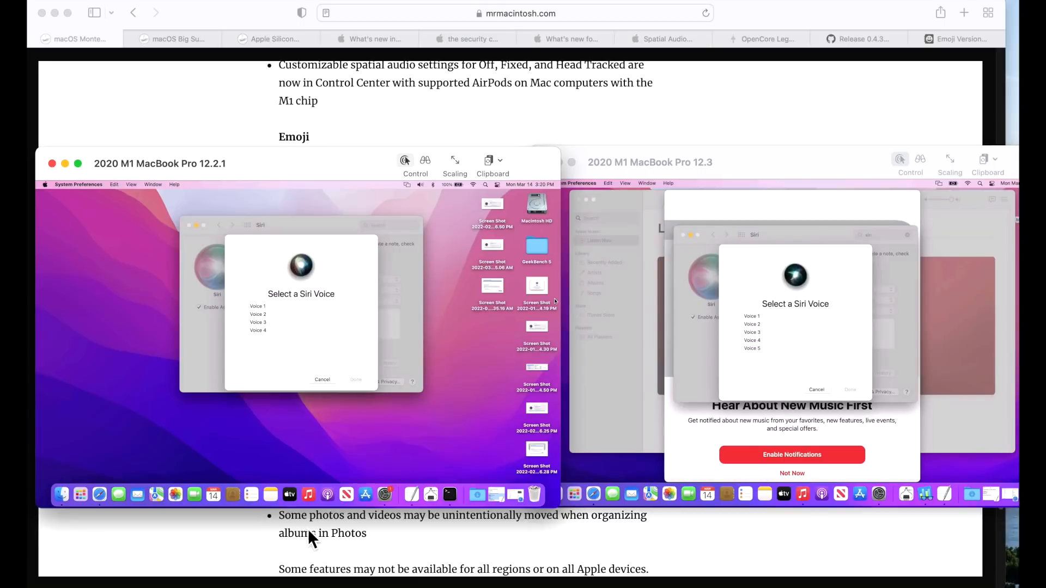
{"action": "mouse_move", "coordinate": [299, 347]}
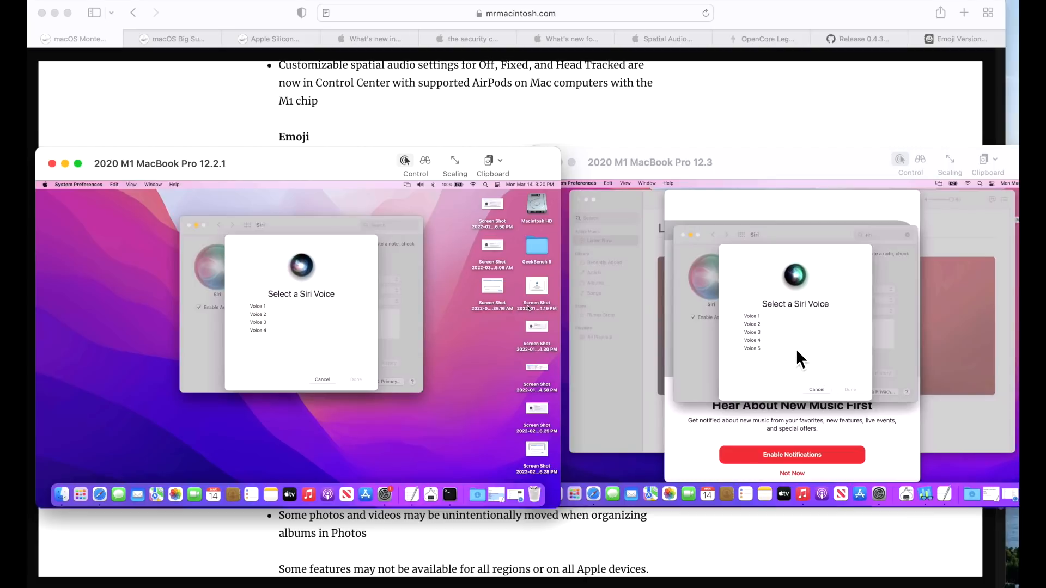
- Select the newly added Voice 5 in the Select a Siri Voice dialog and confirm it
{"action": "left_click", "coordinate": [752, 348]}
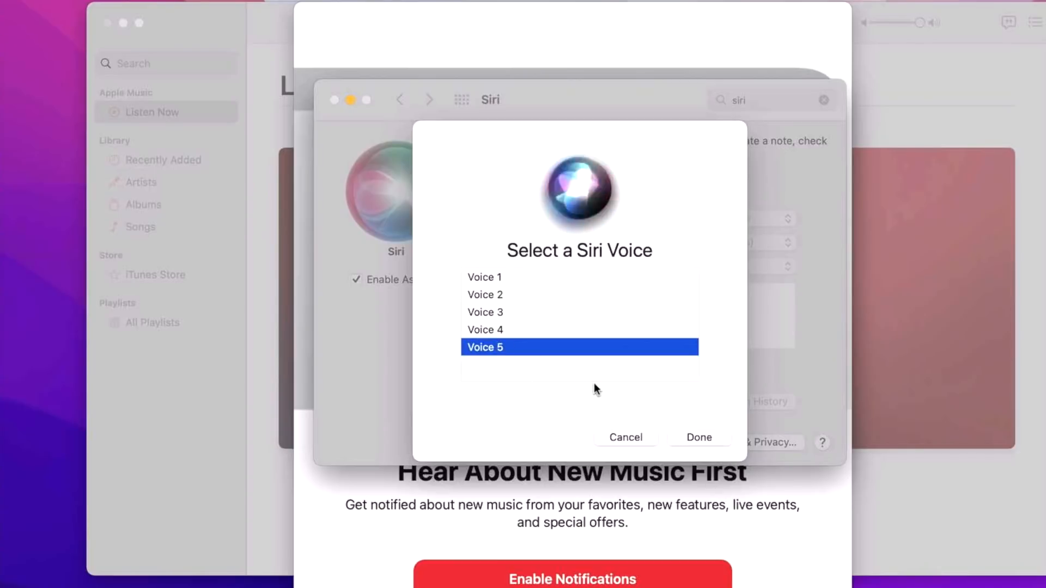
{"action": "left_click", "coordinate": [698, 437]}
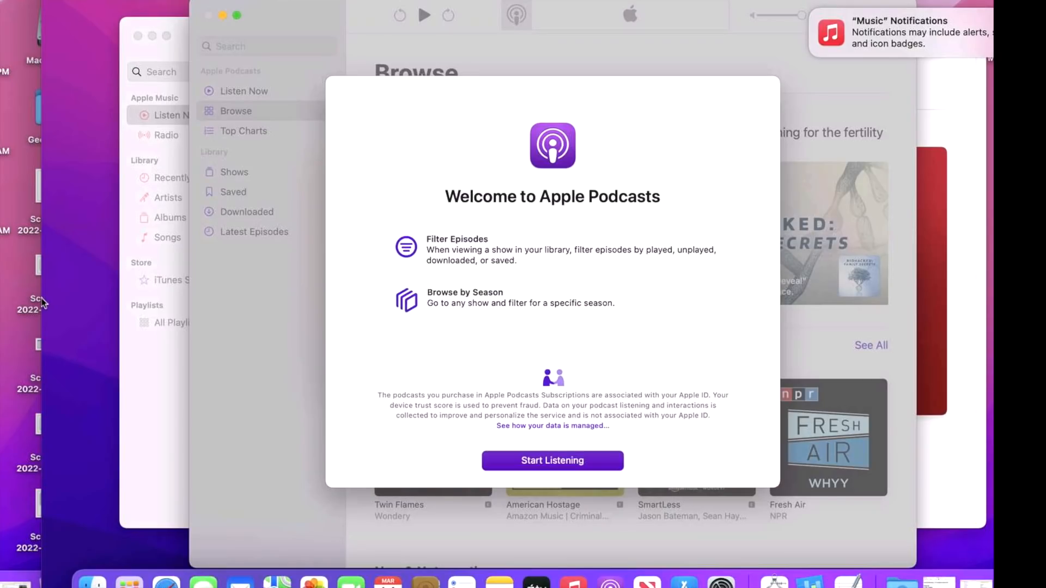
{"action": "mouse_move", "coordinate": [482, 275]}
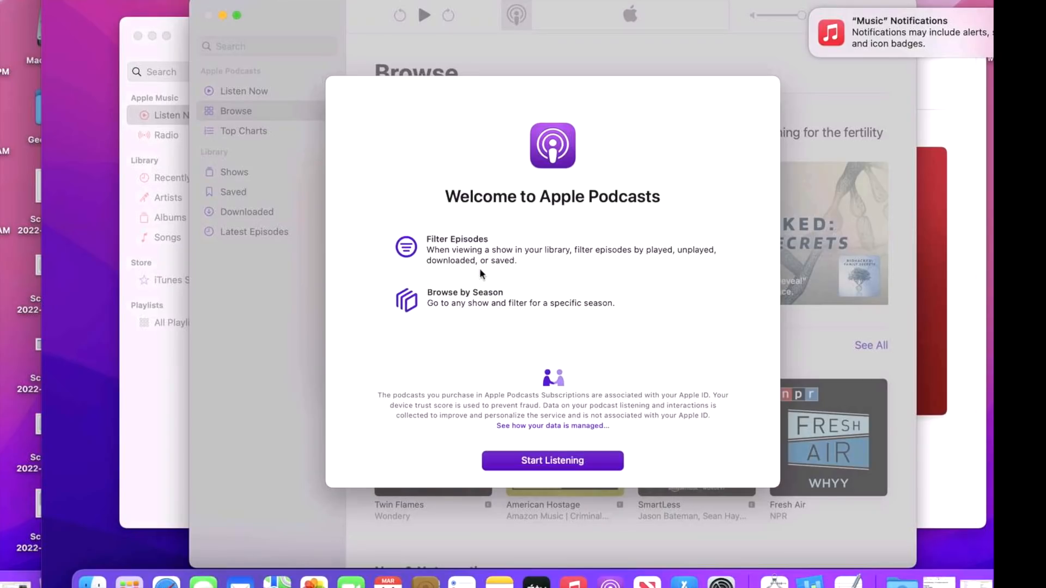
{"action": "mouse_move", "coordinate": [477, 266]}
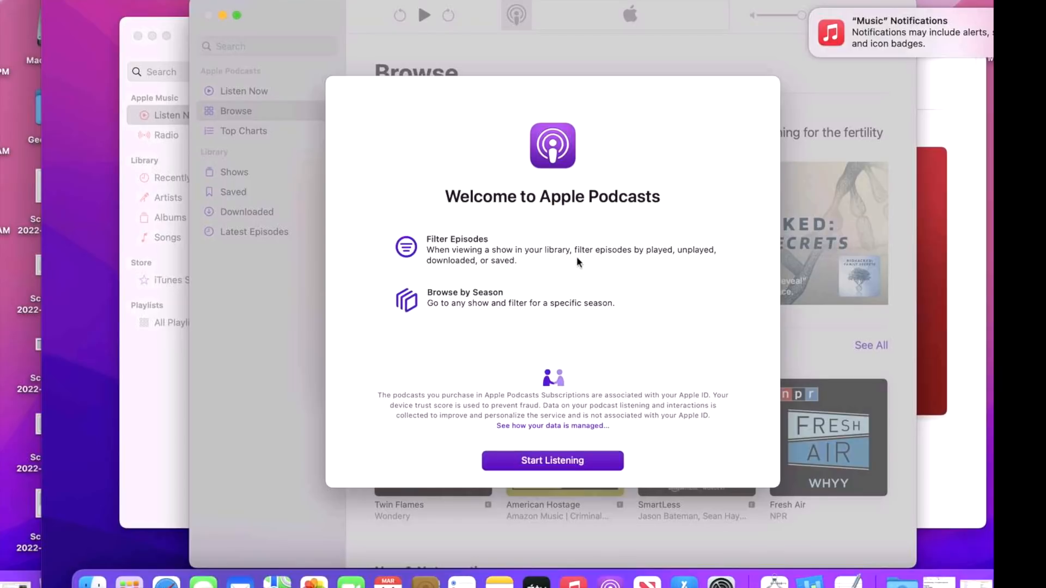
{"action": "mouse_move", "coordinate": [639, 271]}
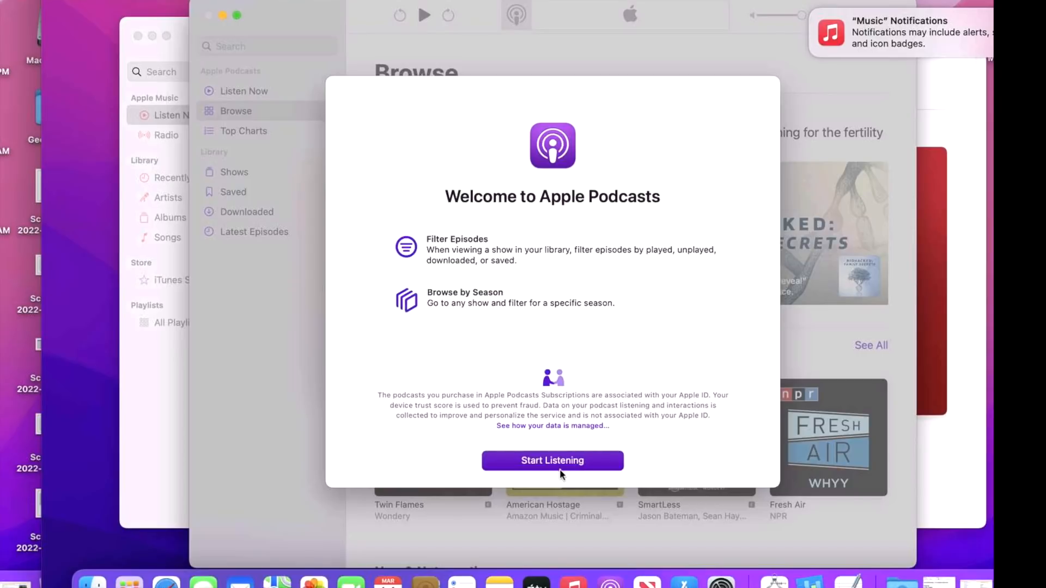
- Dismiss the Welcome to Apple Podcasts sheet with Start Listening to reach the Browse page
{"action": "left_click", "coordinate": [552, 460]}
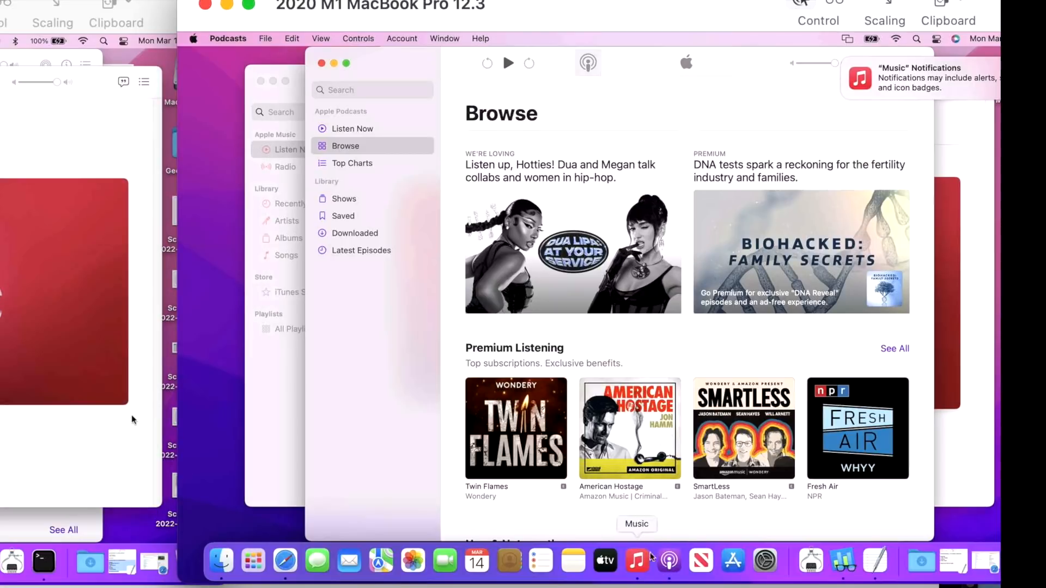
{"action": "mouse_move", "coordinate": [707, 40]}
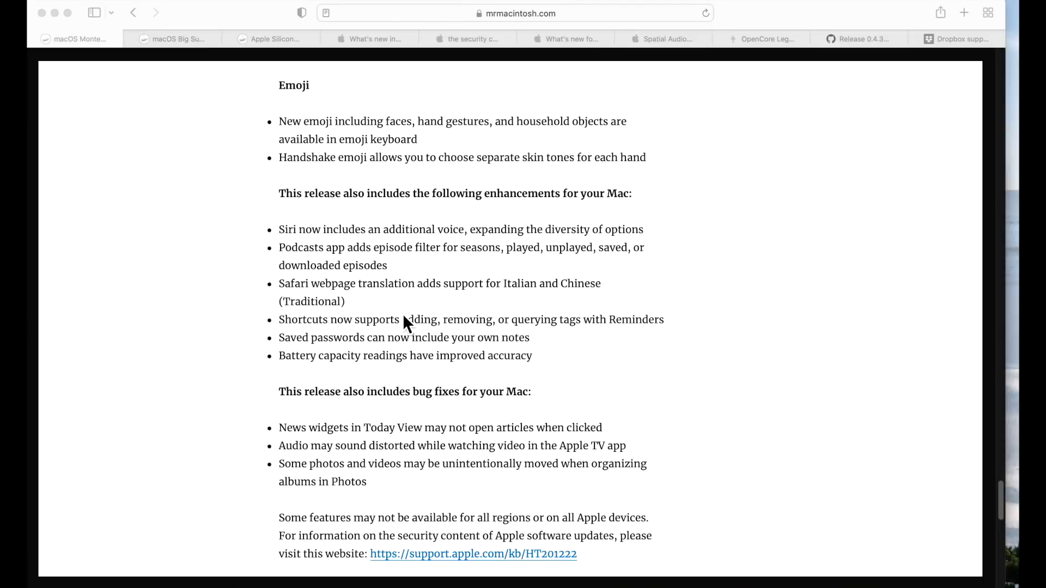
{"action": "mouse_move", "coordinate": [524, 343]}
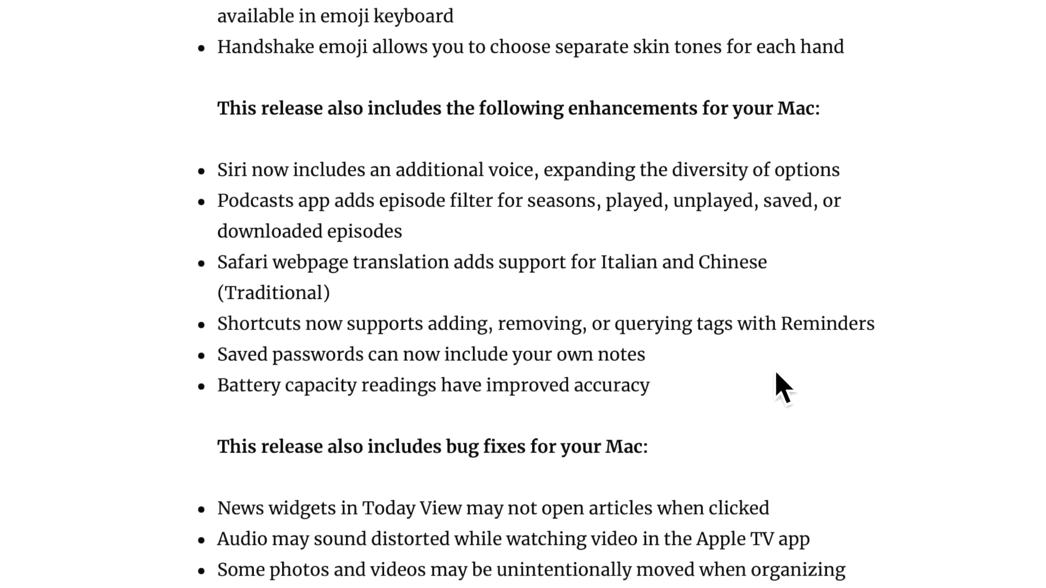
{"action": "mouse_move", "coordinate": [677, 400]}
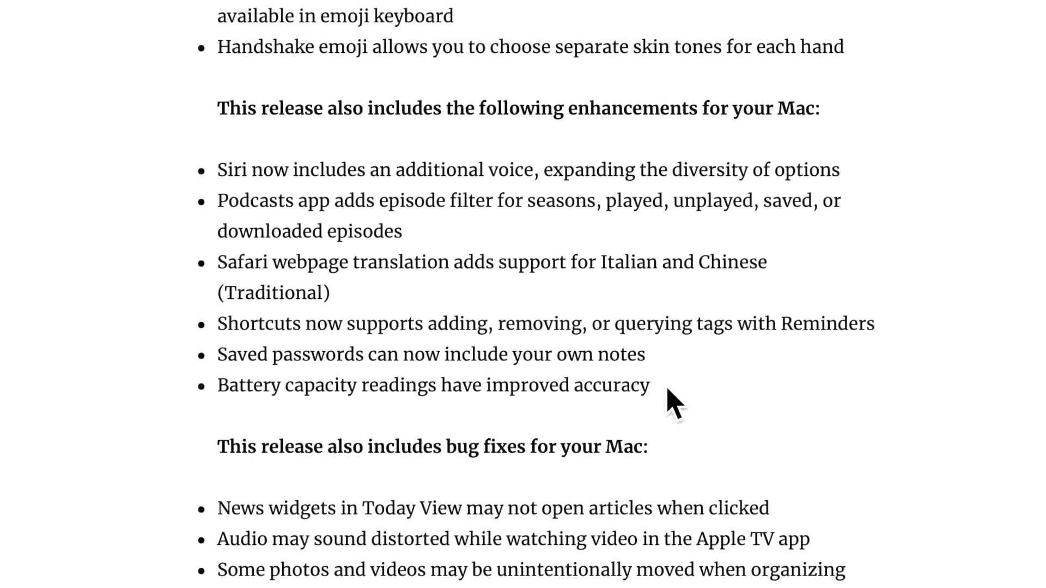
{"action": "mouse_move", "coordinate": [452, 428]}
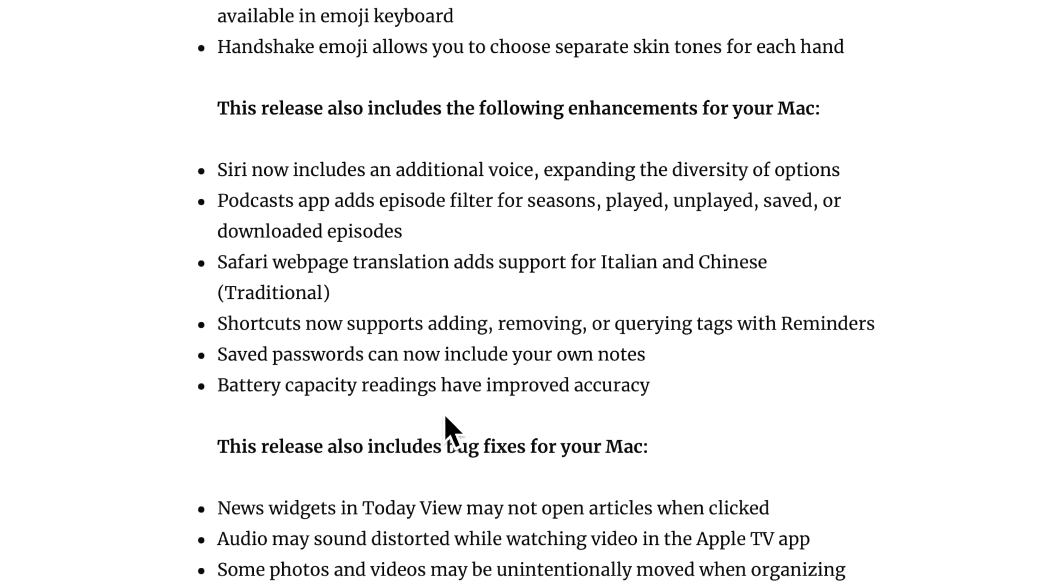
{"action": "mouse_move", "coordinate": [597, 453]}
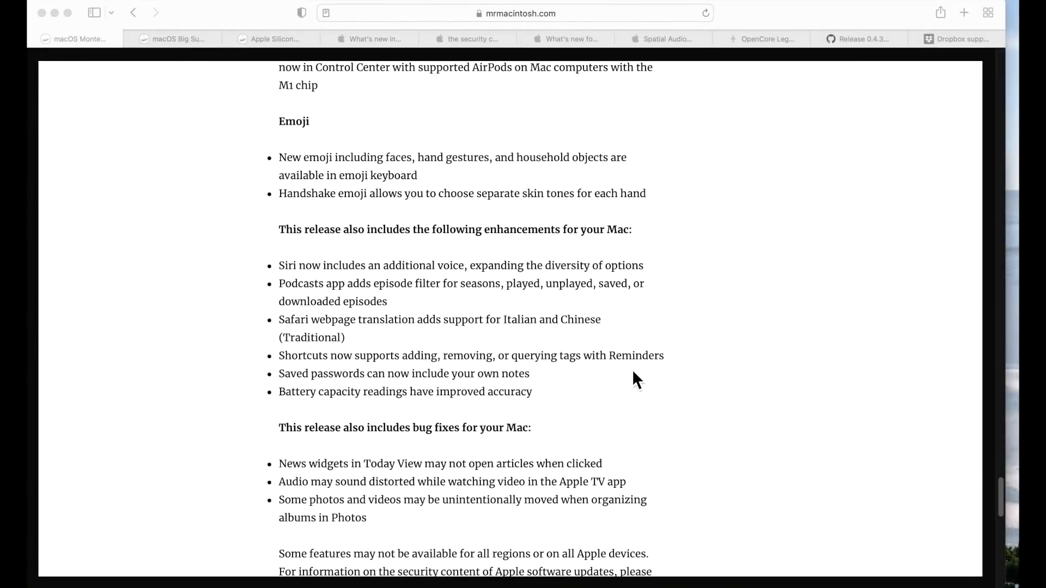
{"action": "mouse_move", "coordinate": [563, 362]}
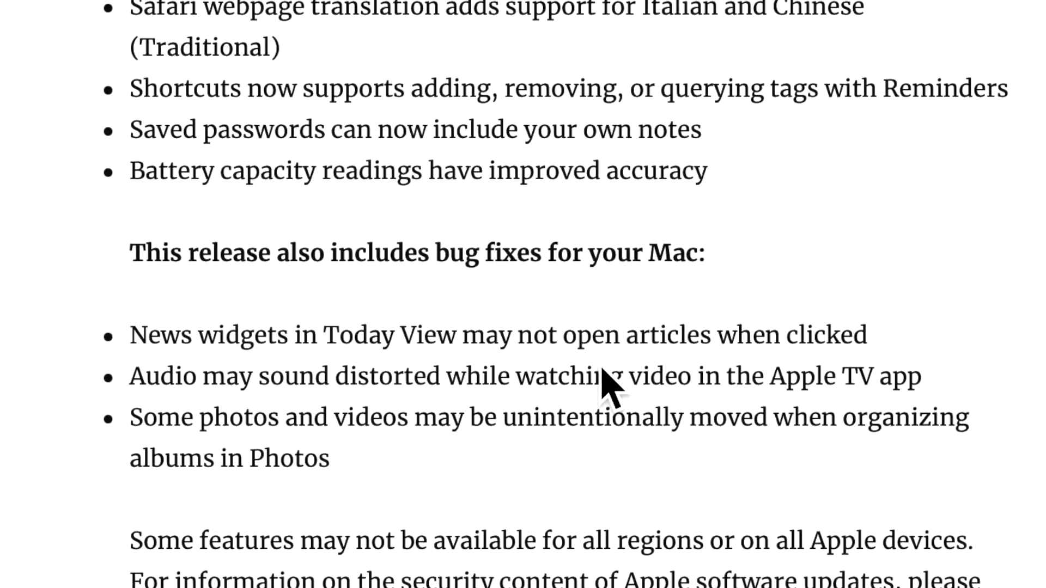
{"action": "mouse_move", "coordinate": [381, 420]}
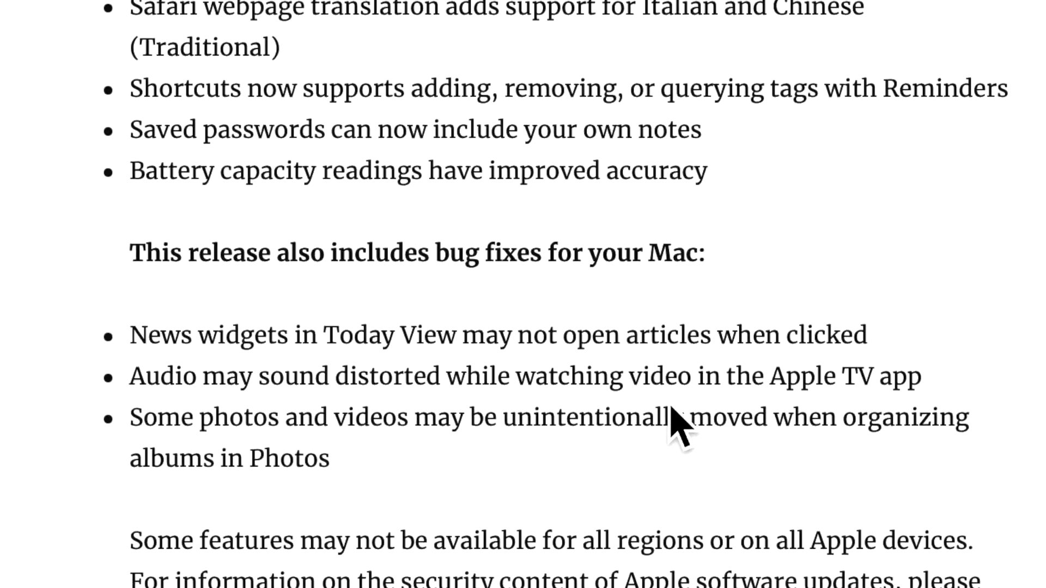
{"action": "mouse_move", "coordinate": [717, 471]}
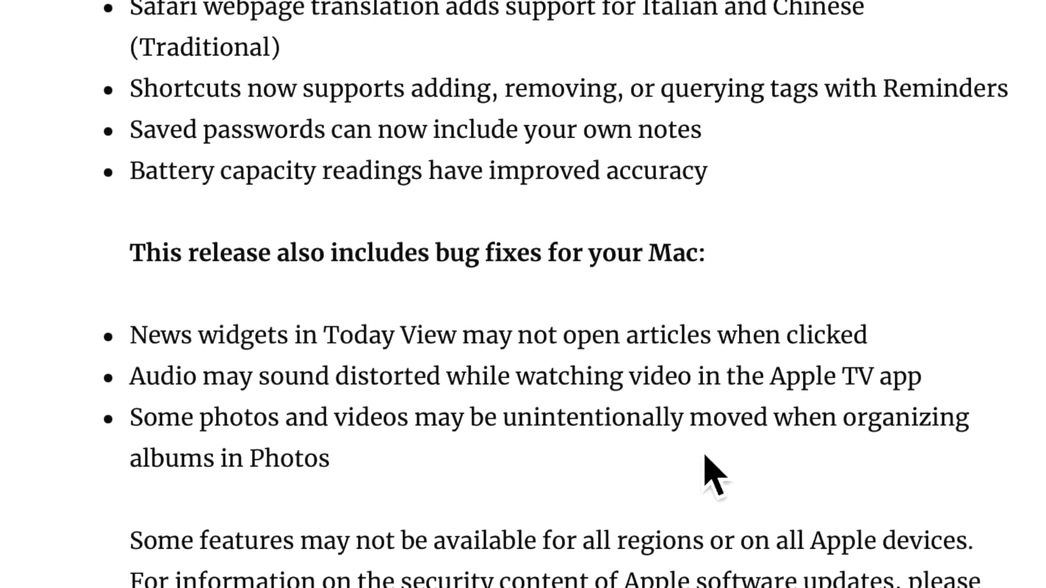
{"action": "mouse_move", "coordinate": [562, 480]}
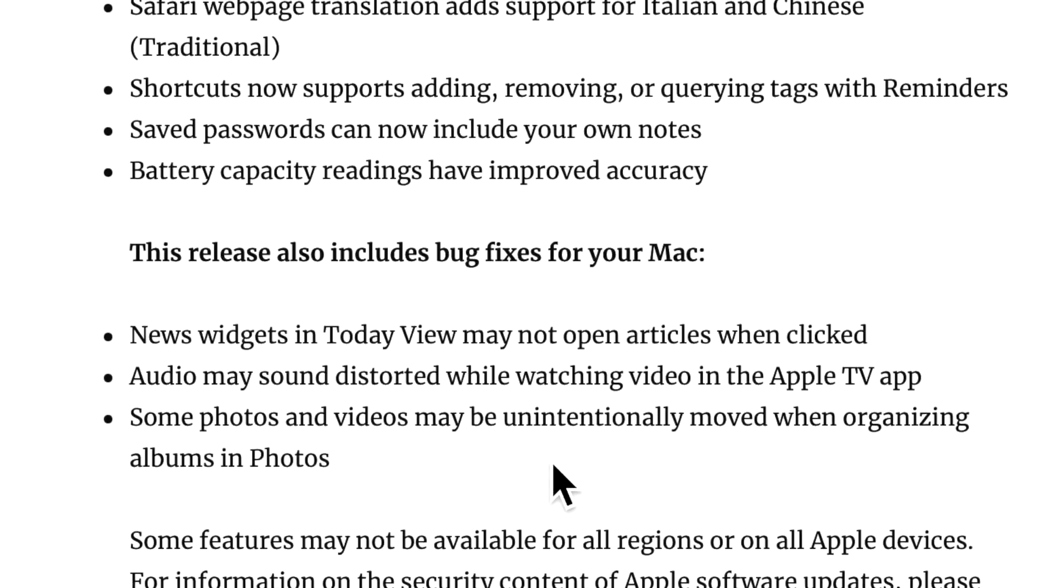
{"action": "mouse_move", "coordinate": [786, 480]}
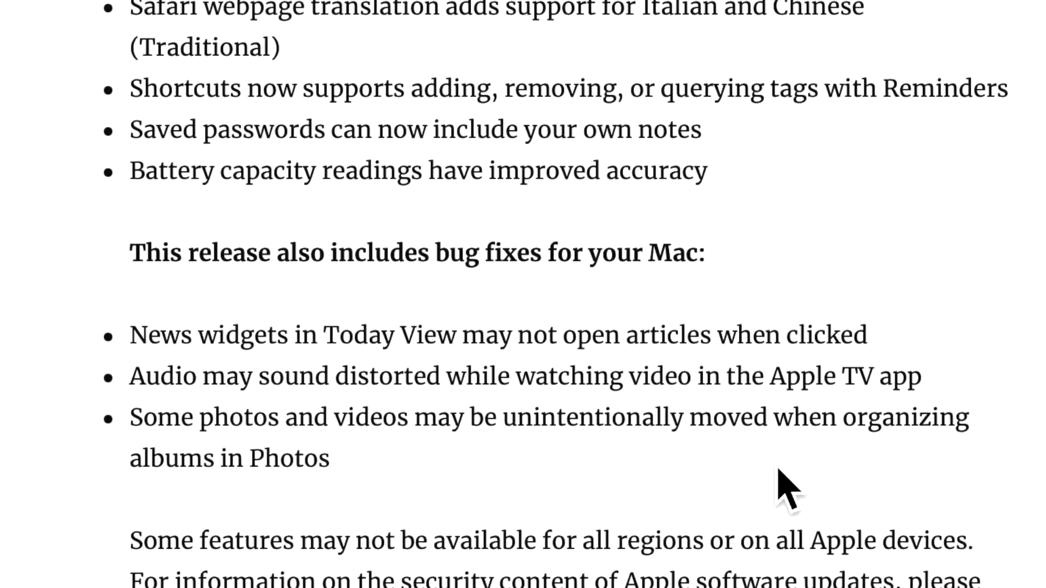
{"action": "mouse_move", "coordinate": [380, 534]}
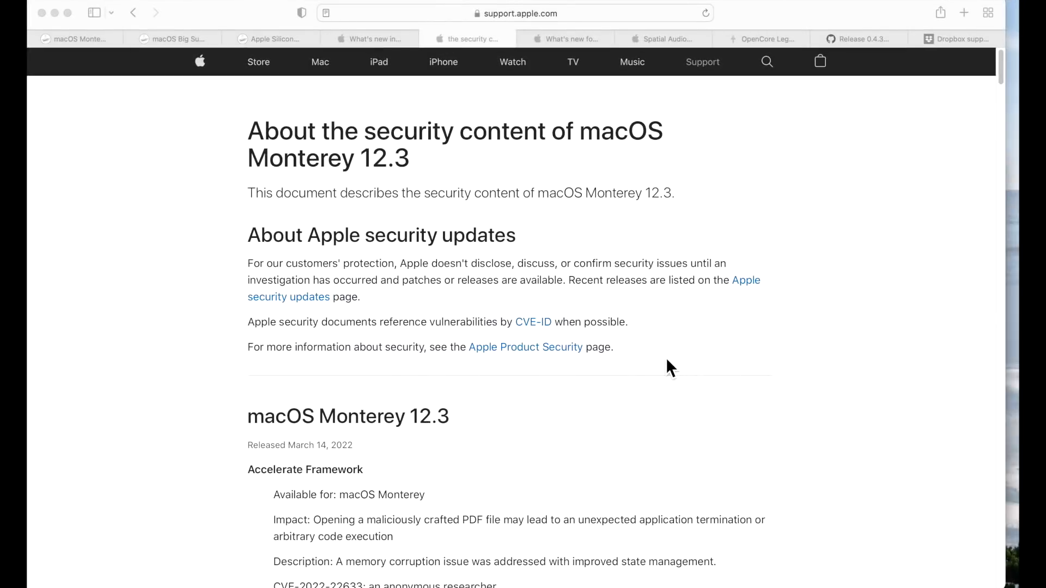
- Scroll through the macOS Monterey 12.3 security content CVE entries down to the WebKit section
{"action": "scroll", "scroll_direction": "down", "scroll_amount": 3}
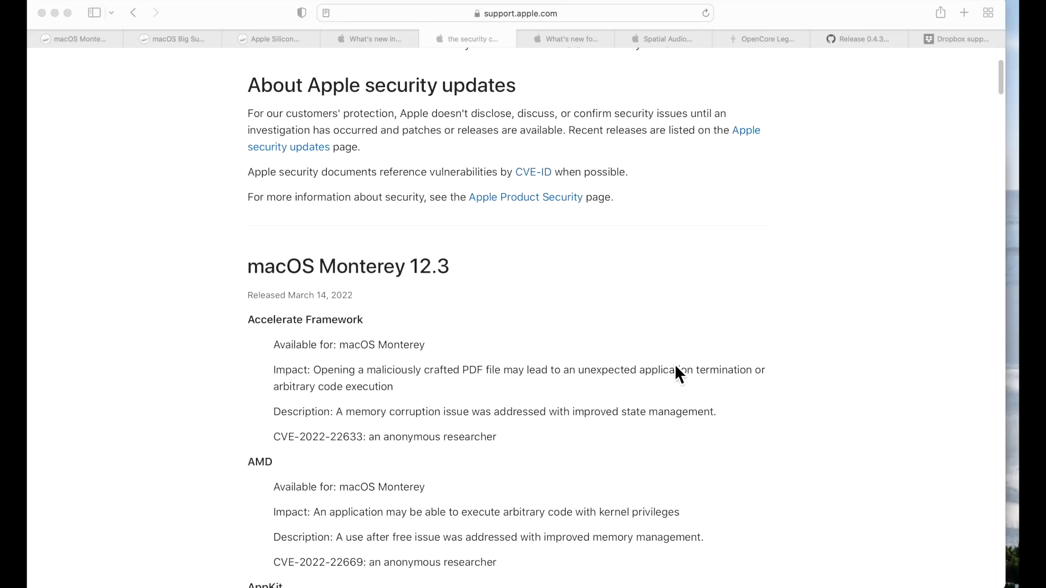
{"action": "scroll", "scroll_direction": "down", "scroll_amount": 3}
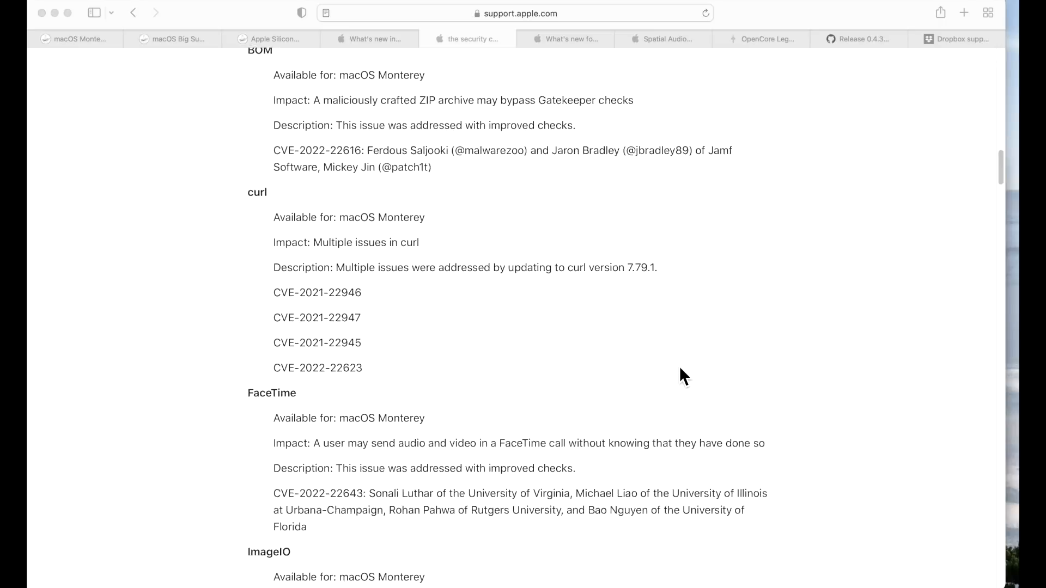
{"action": "scroll", "scroll_direction": "down", "scroll_amount": 3}
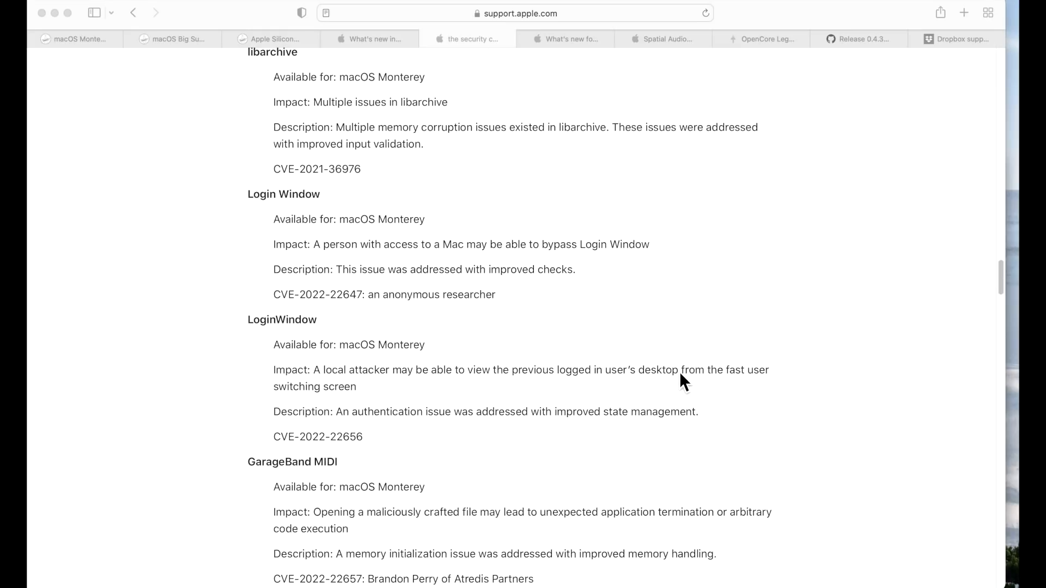
{"action": "scroll", "scroll_direction": "down", "scroll_amount": 3}
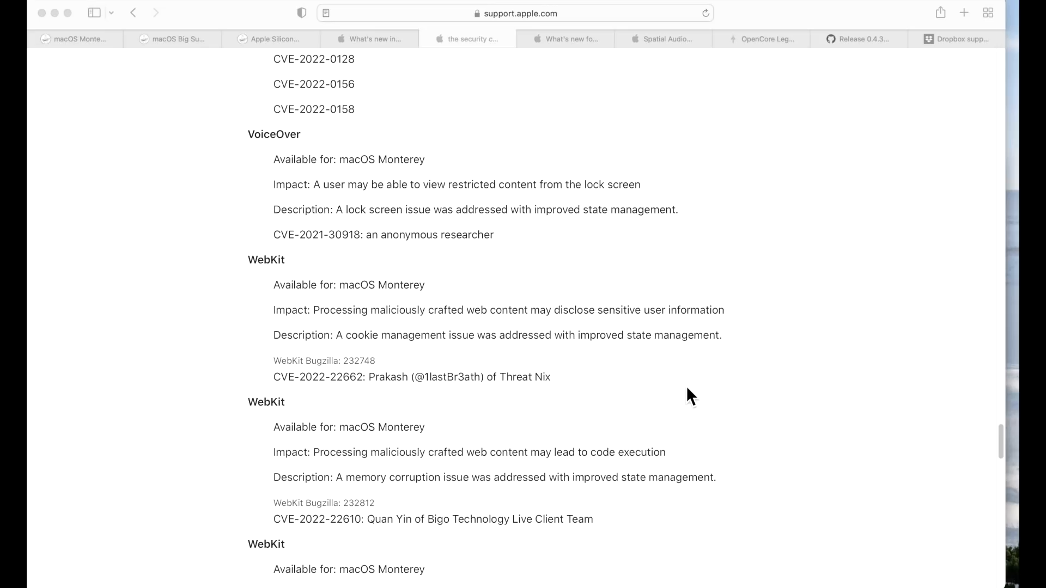
{"action": "scroll", "scroll_direction": "down", "scroll_amount": 3}
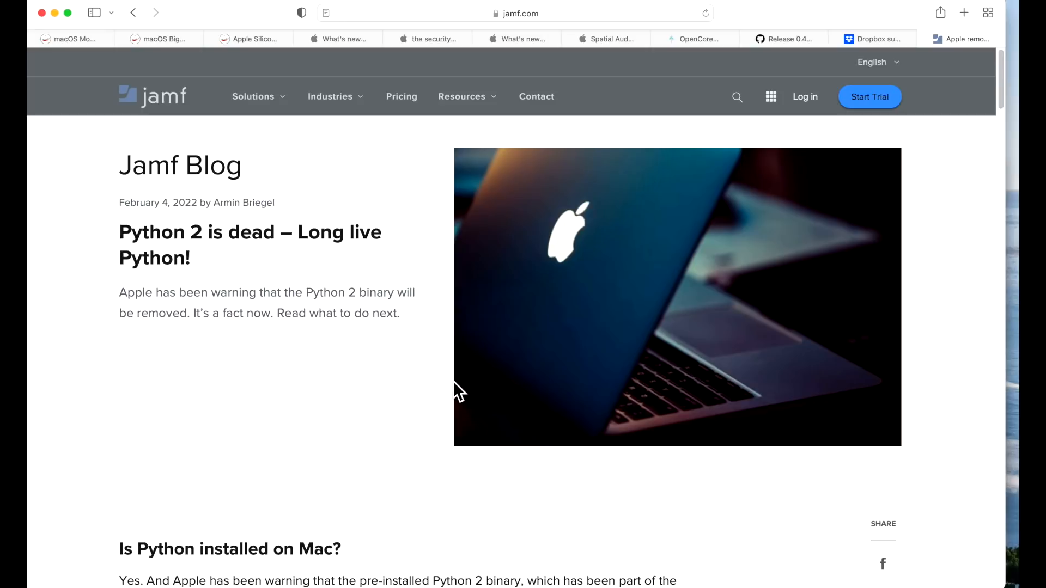
- Scroll the Jamf 'Python 2 is dead' post down to the Jamf scripts and Installation Scripts sections
{"action": "scroll", "scroll_direction": "down", "scroll_amount": 3}
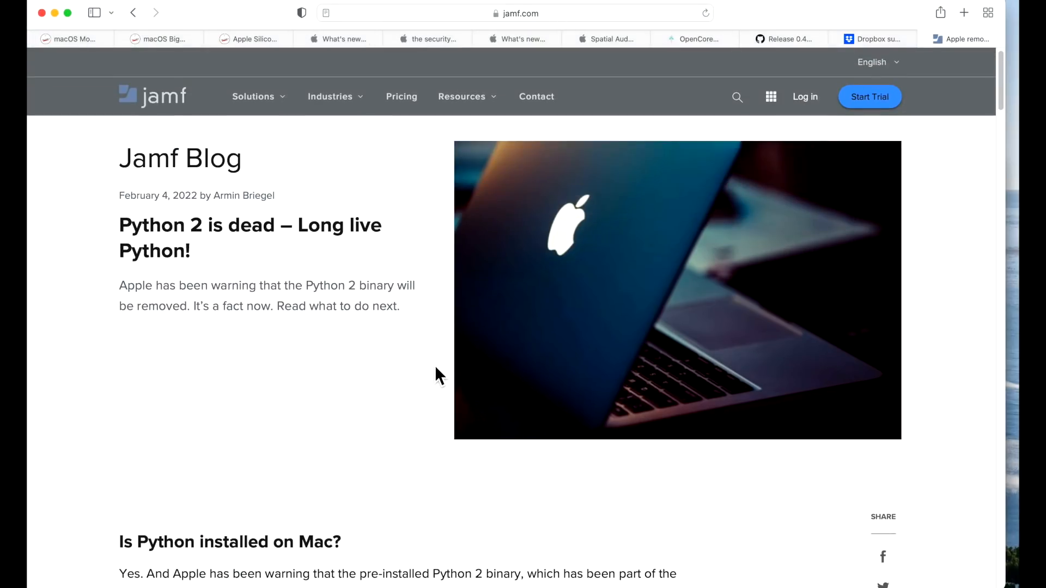
{"action": "scroll", "scroll_direction": "down", "scroll_amount": 3}
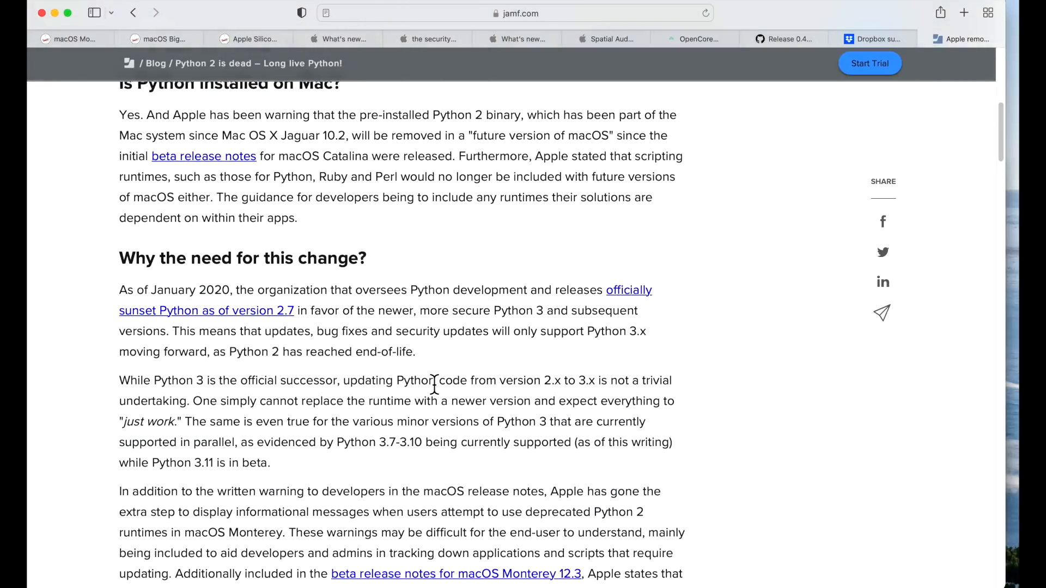
{"action": "scroll", "scroll_direction": "down", "scroll_amount": 3}
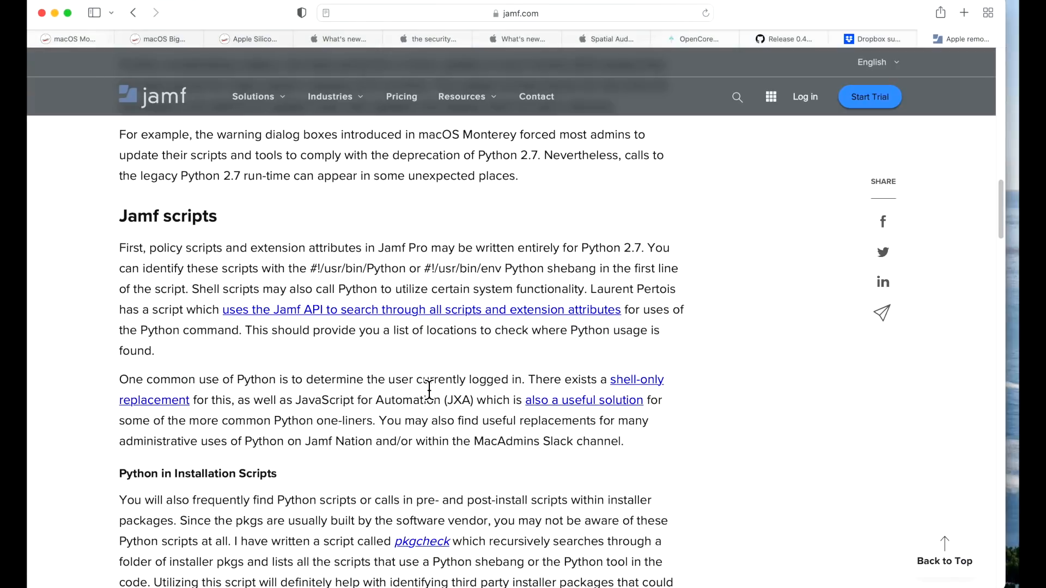
{"action": "scroll", "scroll_direction": "down", "scroll_amount": 3}
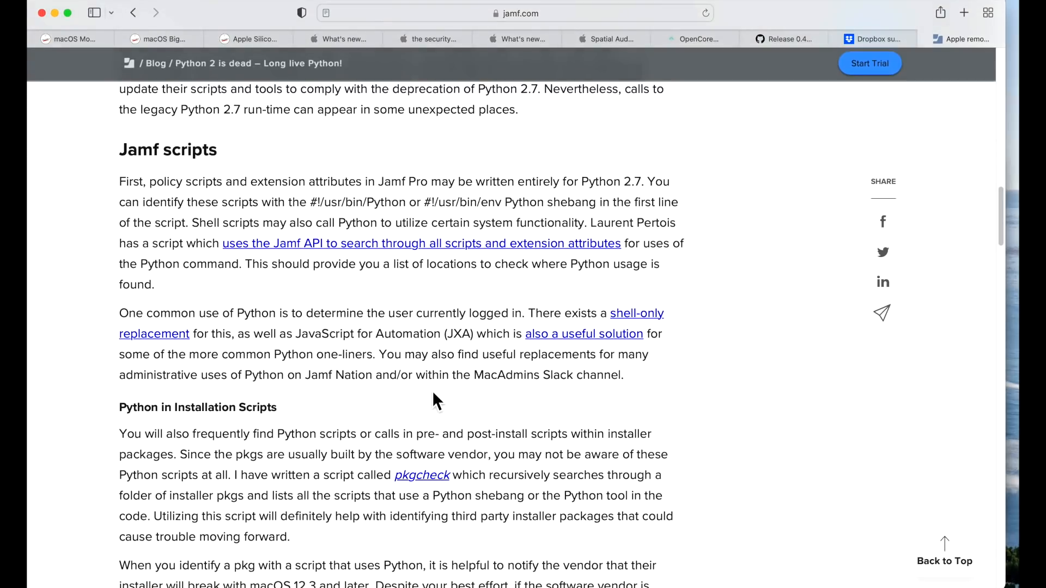
{"action": "left_click", "coordinate": [516, 38]}
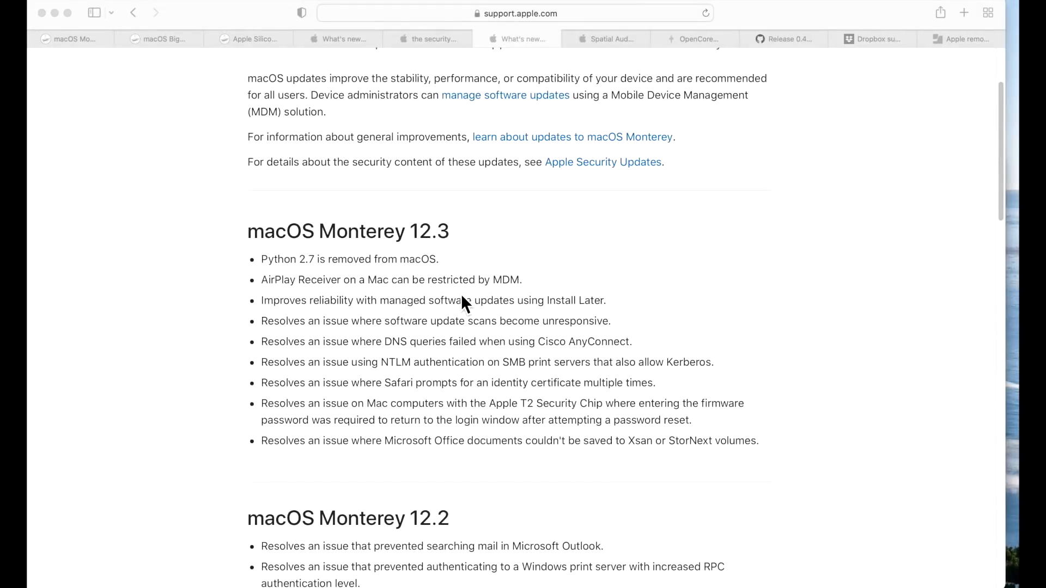
{"action": "mouse_move", "coordinate": [468, 314]}
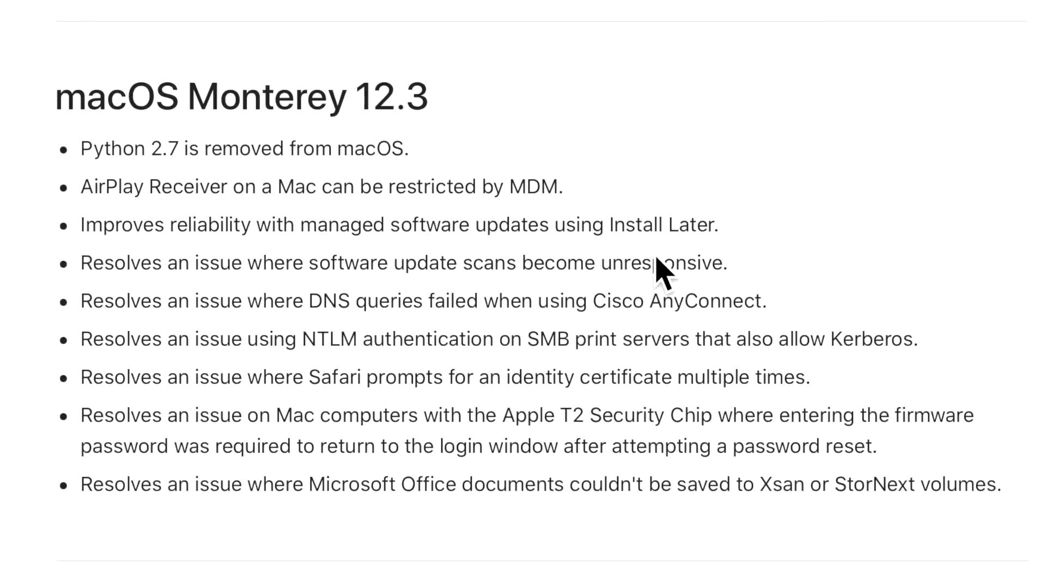
{"action": "mouse_move", "coordinate": [380, 308]}
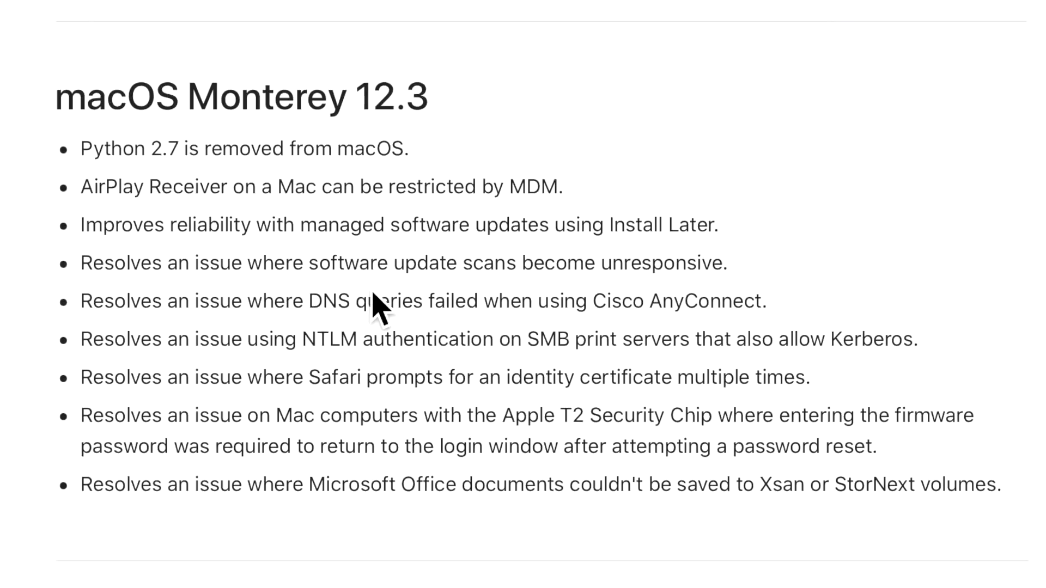
{"action": "mouse_move", "coordinate": [449, 340]}
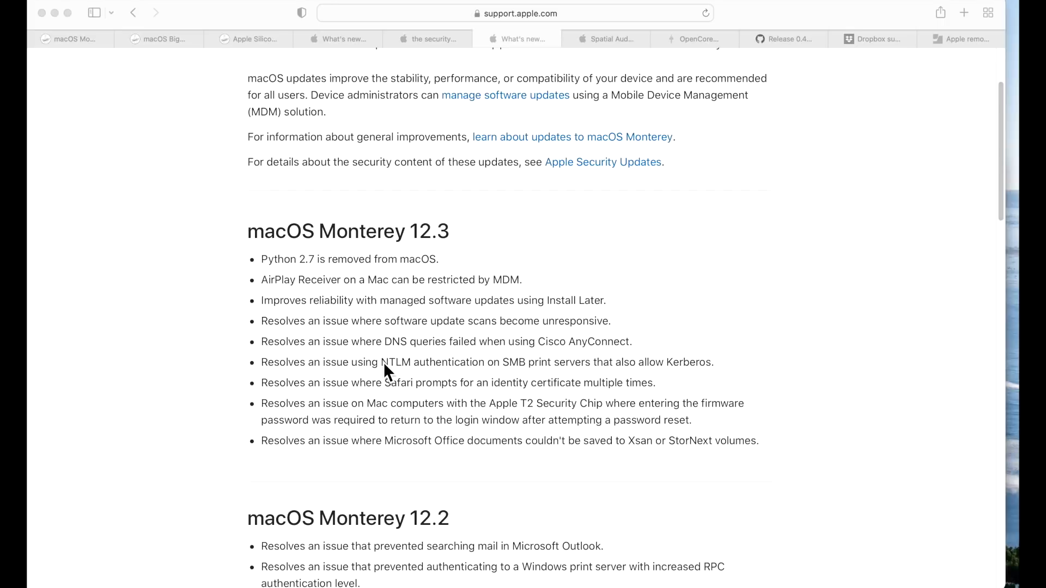
{"action": "mouse_move", "coordinate": [537, 367]}
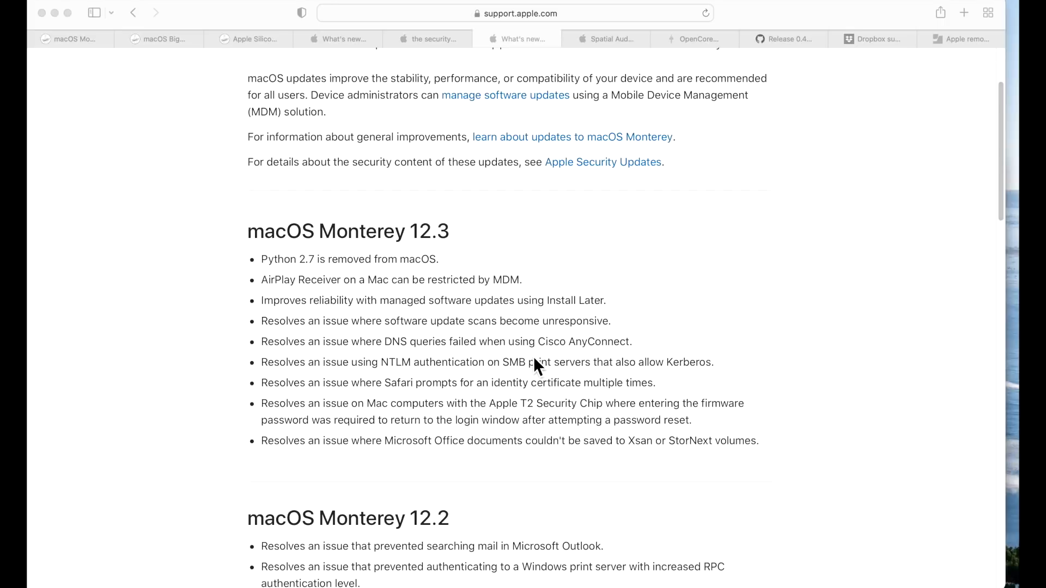
{"action": "mouse_move", "coordinate": [397, 389]}
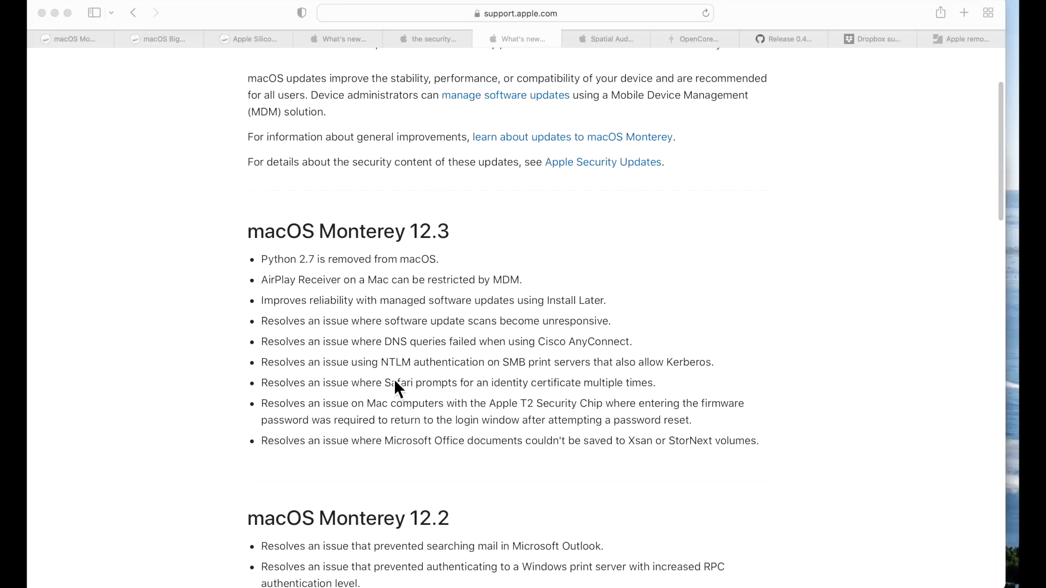
{"action": "mouse_move", "coordinate": [513, 387]}
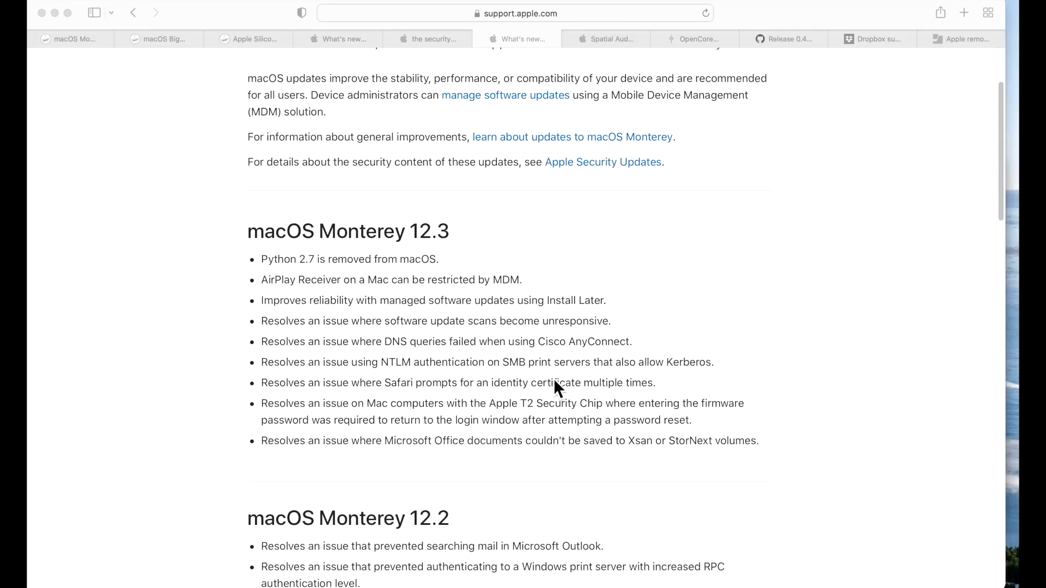
{"action": "mouse_move", "coordinate": [422, 412]}
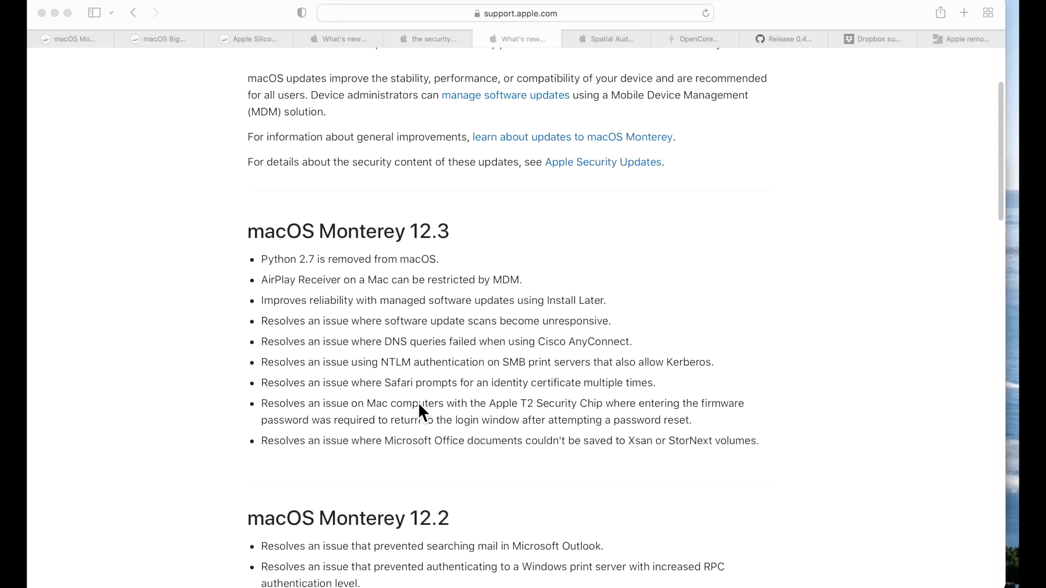
{"action": "mouse_move", "coordinate": [530, 406]}
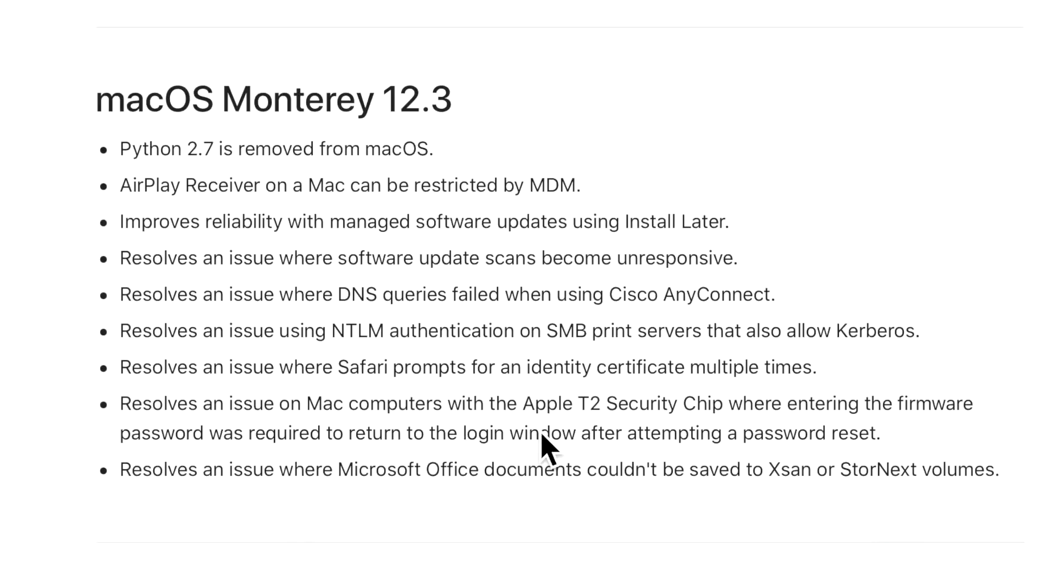
{"action": "mouse_move", "coordinate": [460, 474]}
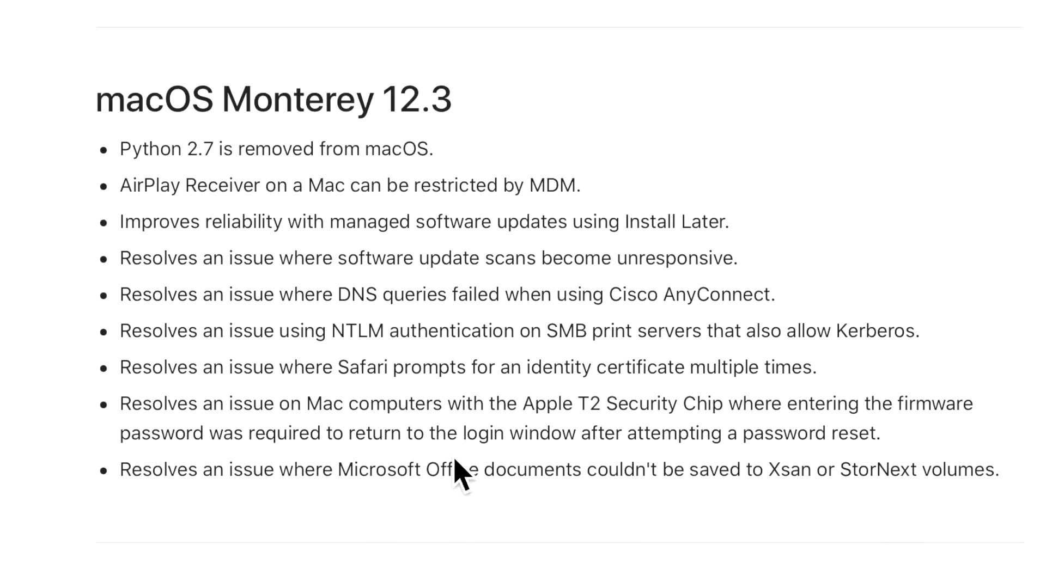
{"action": "mouse_move", "coordinate": [804, 484]}
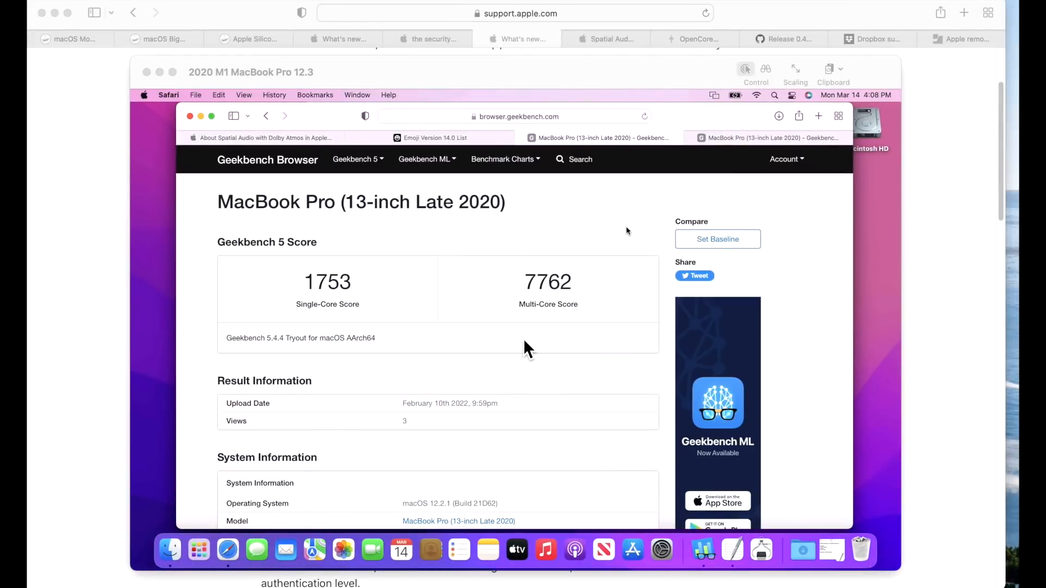
{"action": "mouse_move", "coordinate": [525, 350]}
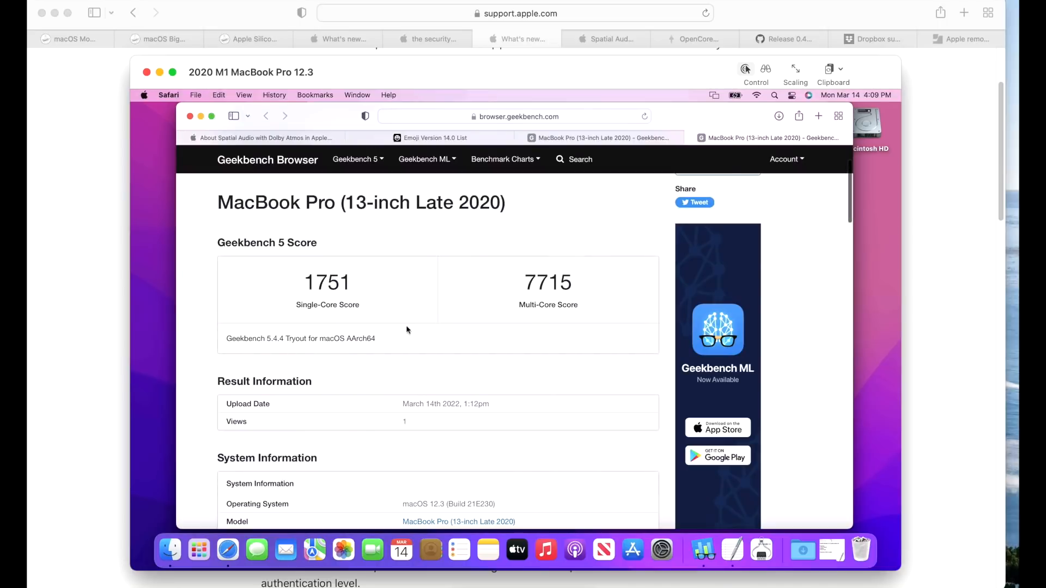
{"action": "mouse_move", "coordinate": [554, 319]}
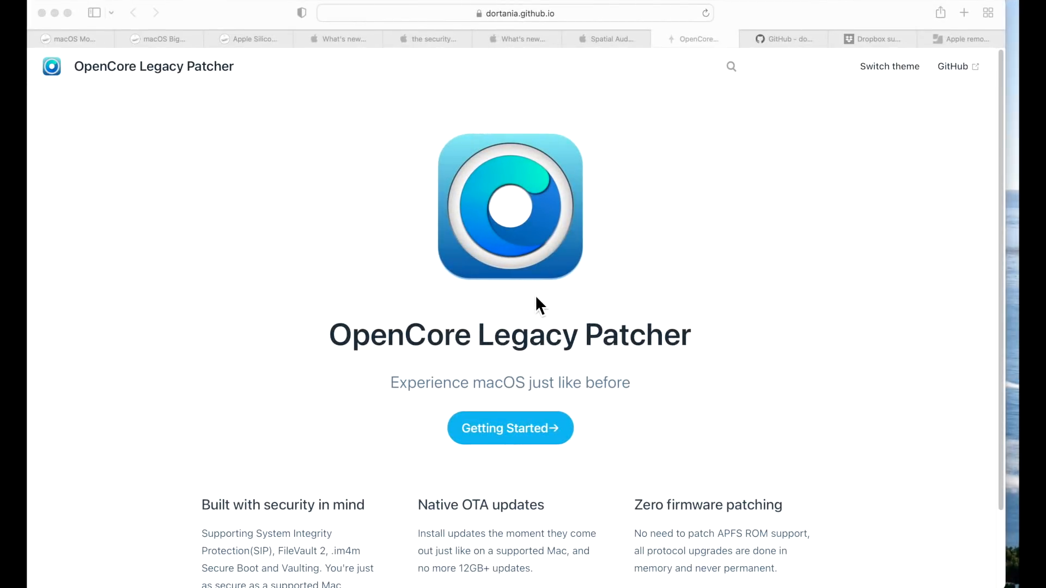
{"action": "mouse_move", "coordinate": [195, 346]}
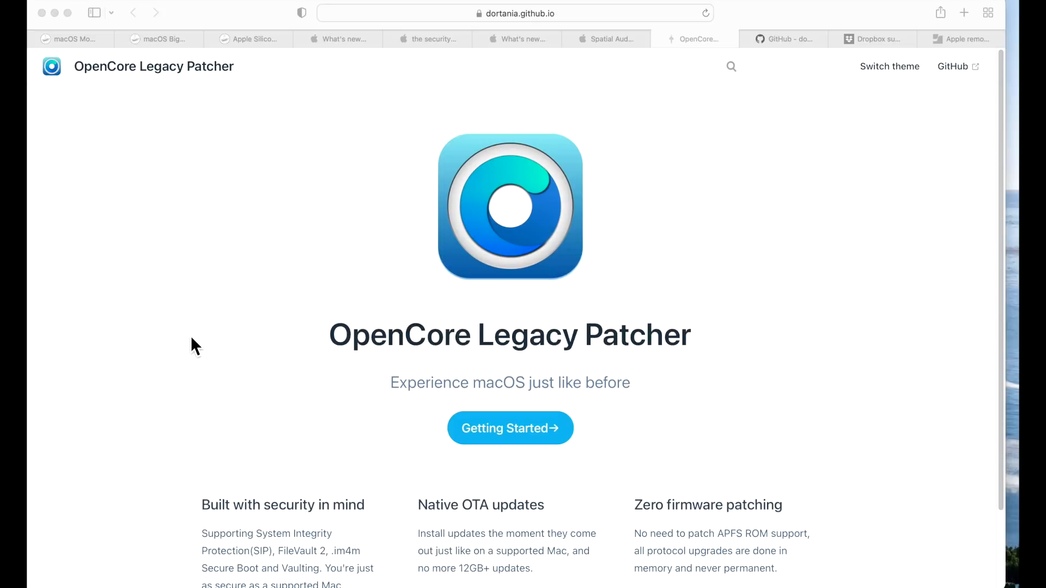
{"action": "mouse_move", "coordinate": [27, 317]}
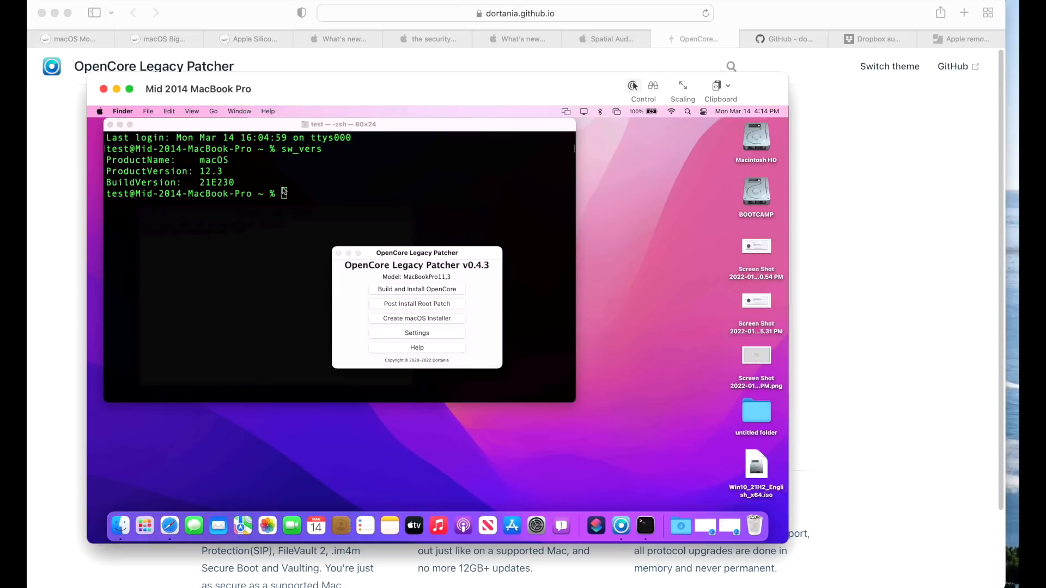
{"action": "mouse_move", "coordinate": [280, 200]}
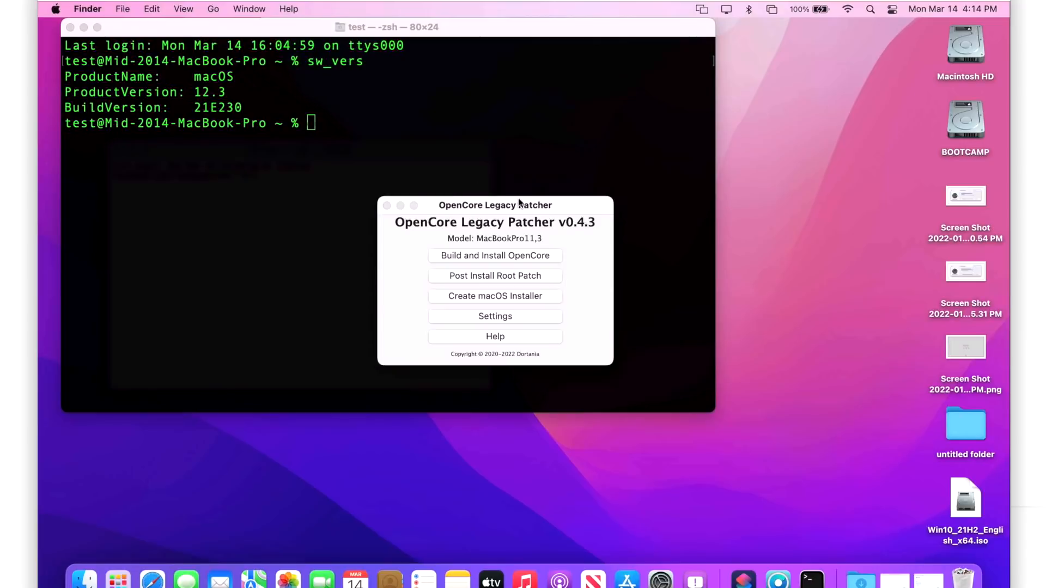
{"action": "mouse_move", "coordinate": [568, 260]}
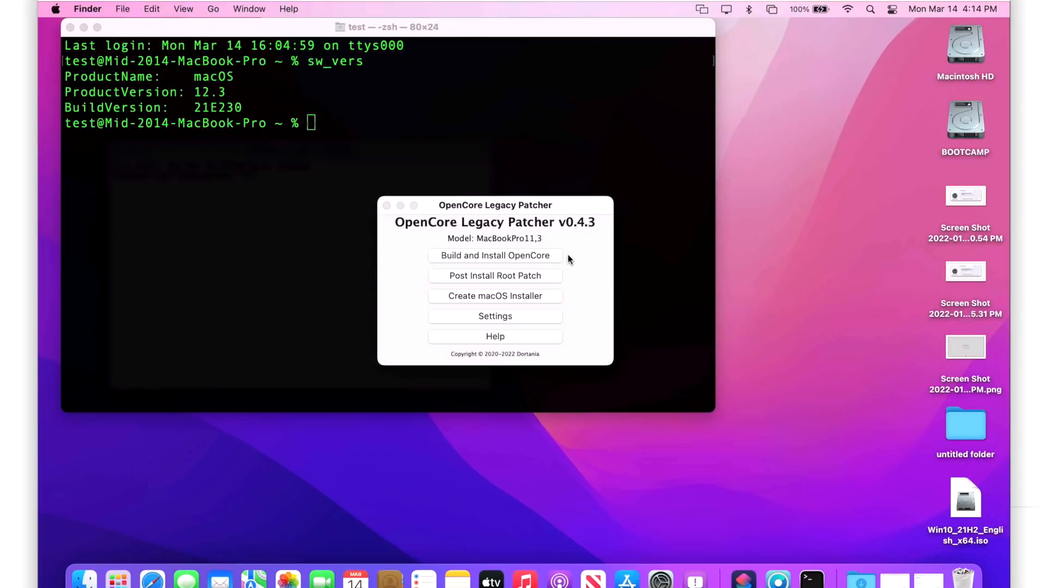
{"action": "mouse_move", "coordinate": [581, 259]}
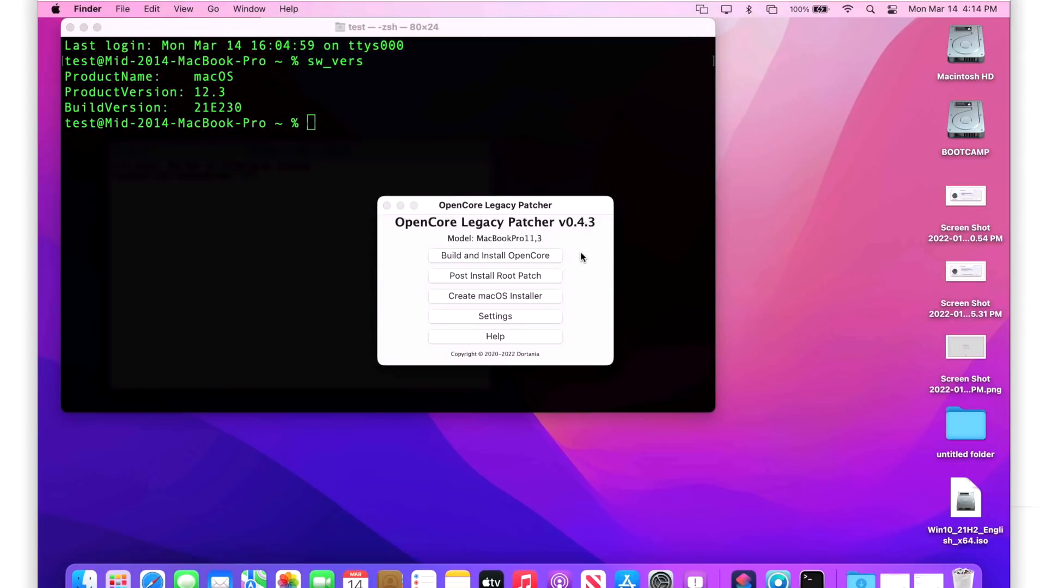
{"action": "mouse_move", "coordinate": [584, 248]}
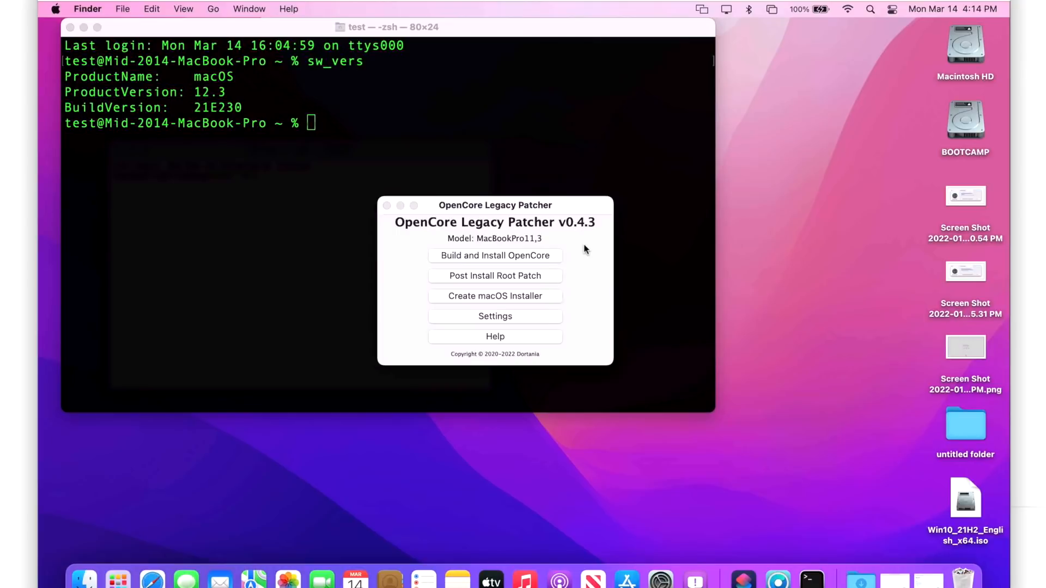
{"action": "mouse_move", "coordinate": [547, 158]}
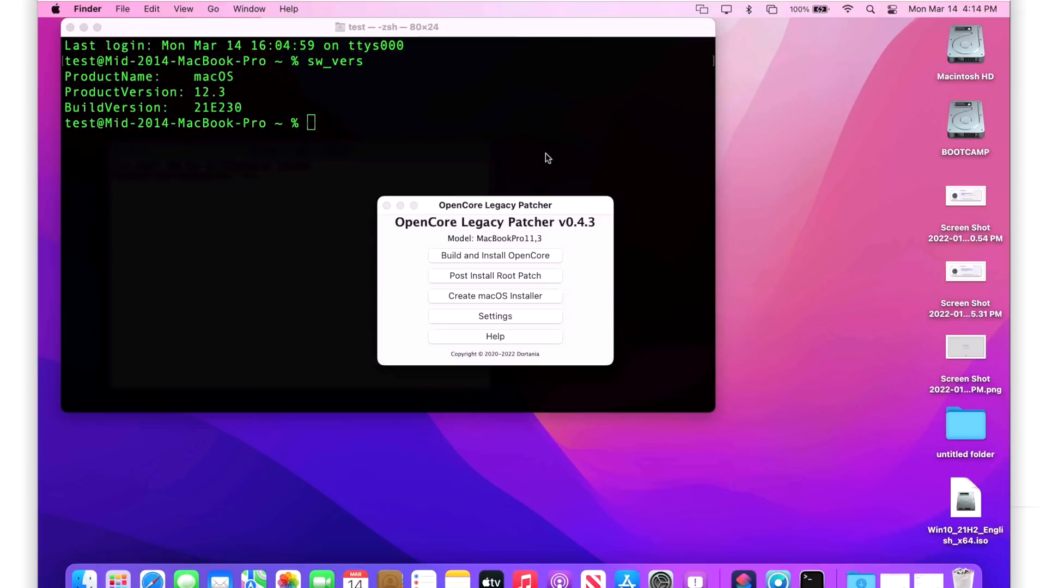
{"action": "mouse_move", "coordinate": [587, 242]}
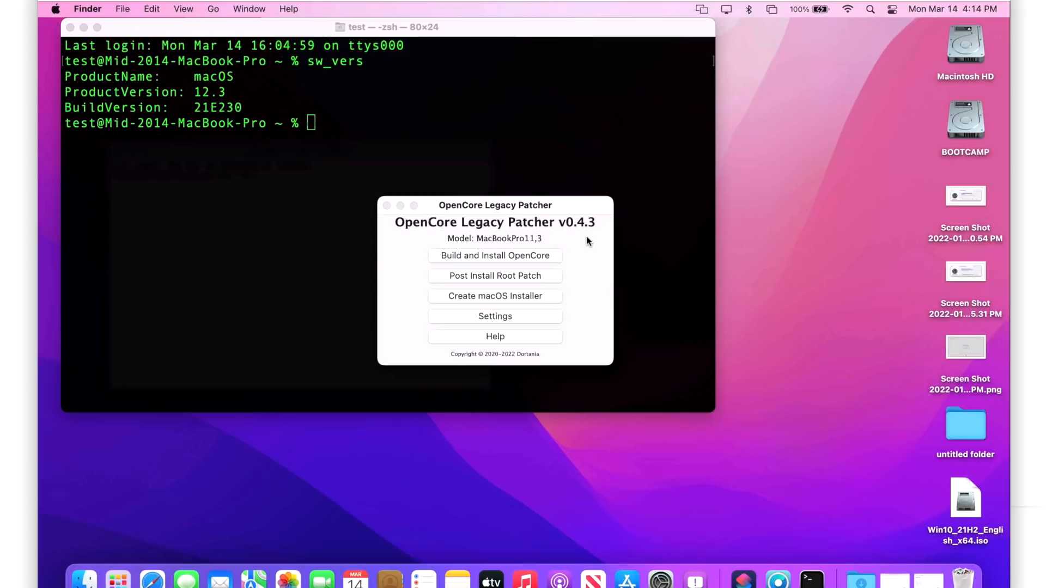
{"action": "mouse_move", "coordinate": [581, 266]}
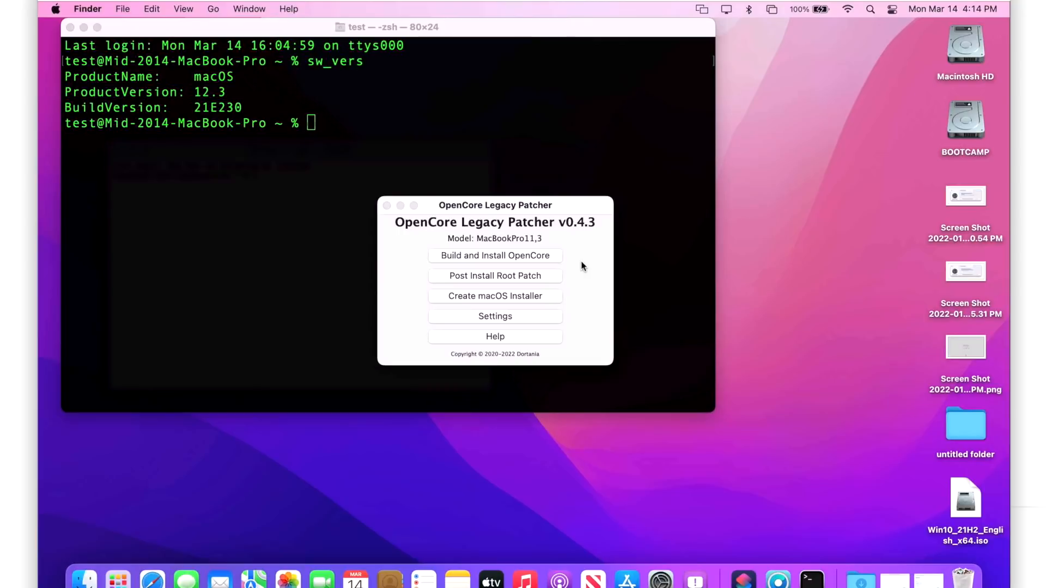
{"action": "mouse_move", "coordinate": [598, 251]}
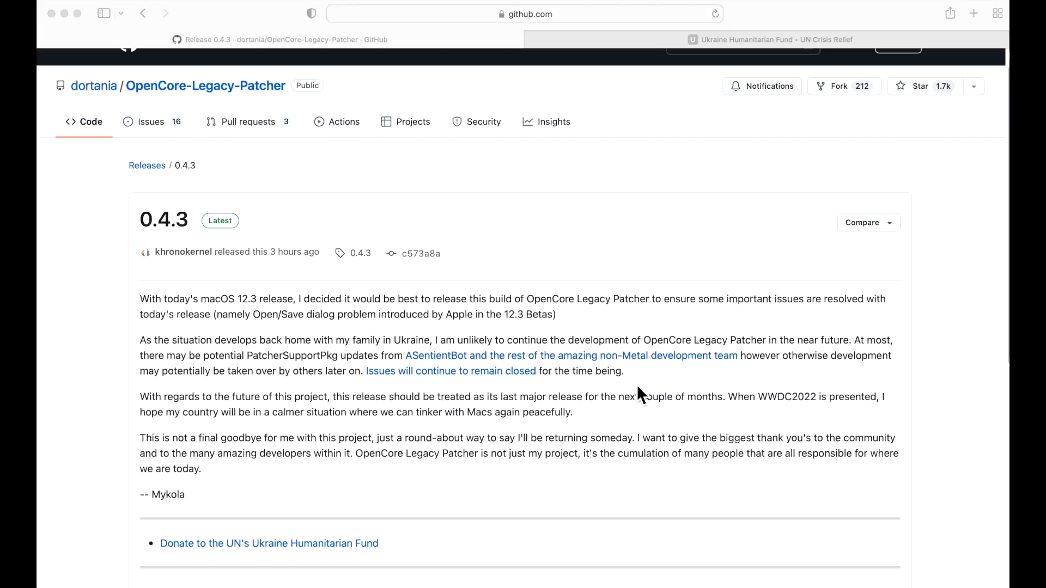
{"action": "mouse_move", "coordinate": [230, 340]}
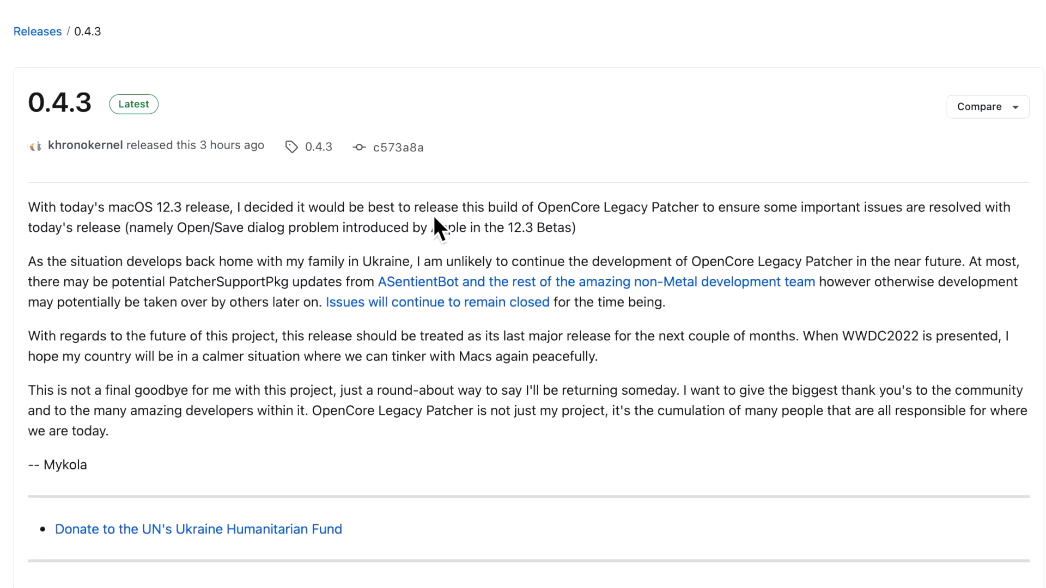
{"action": "mouse_move", "coordinate": [660, 259]}
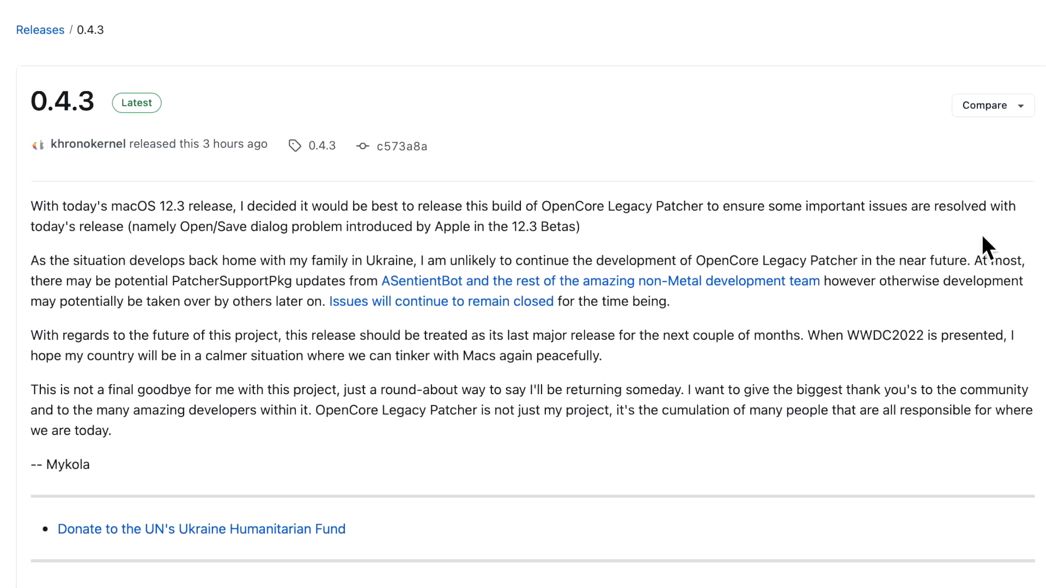
{"action": "mouse_move", "coordinate": [231, 259]}
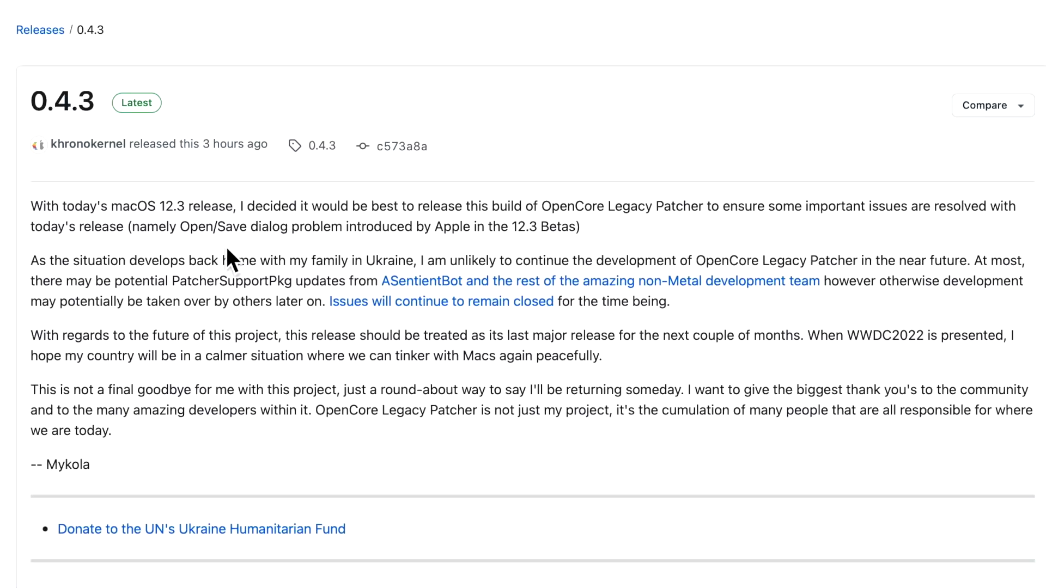
{"action": "mouse_move", "coordinate": [432, 254]}
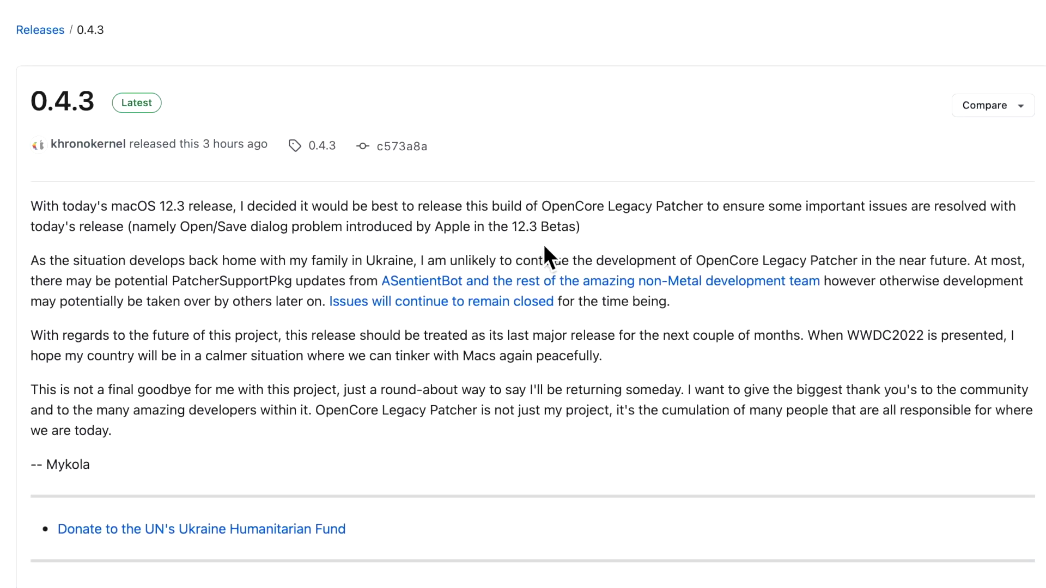
{"action": "mouse_move", "coordinate": [323, 288]}
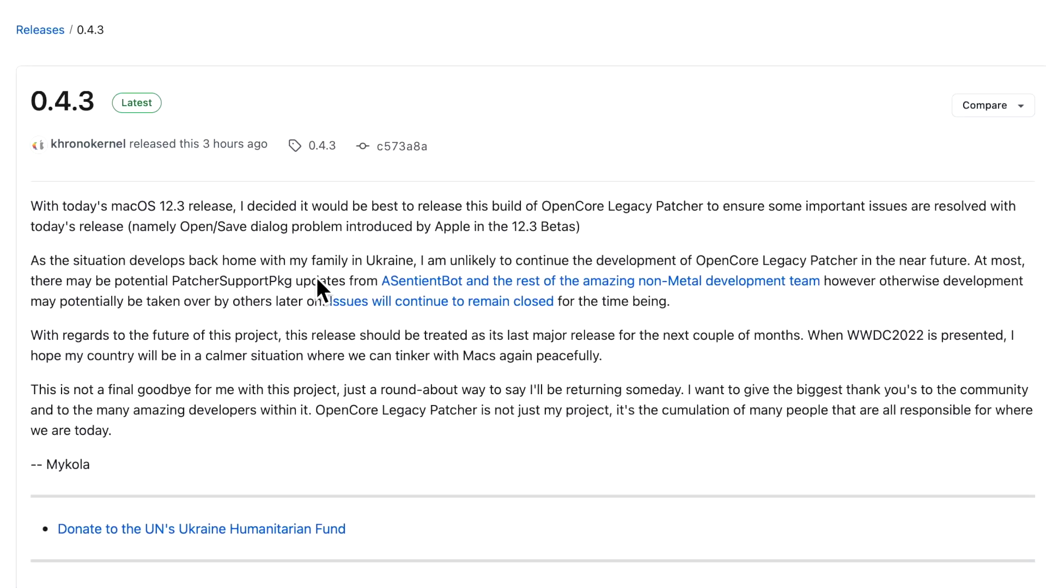
{"action": "mouse_move", "coordinate": [444, 287]}
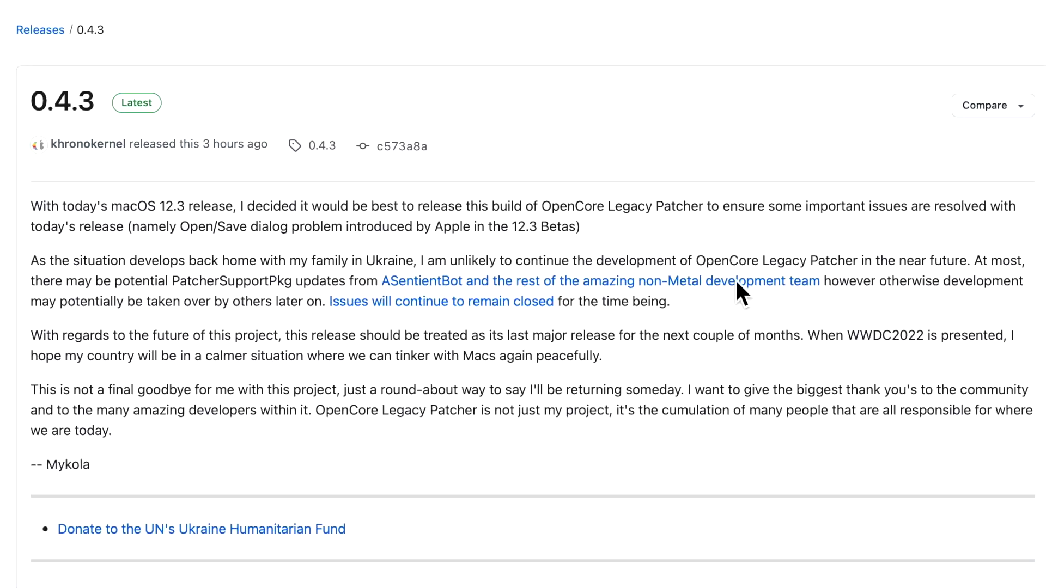
{"action": "mouse_move", "coordinate": [891, 293]}
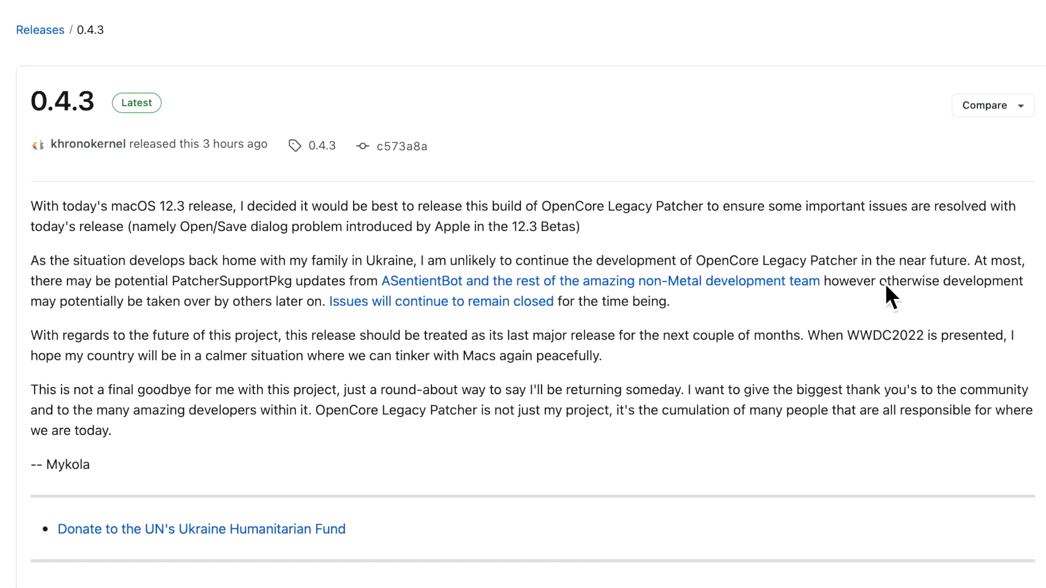
{"action": "mouse_move", "coordinate": [240, 327]}
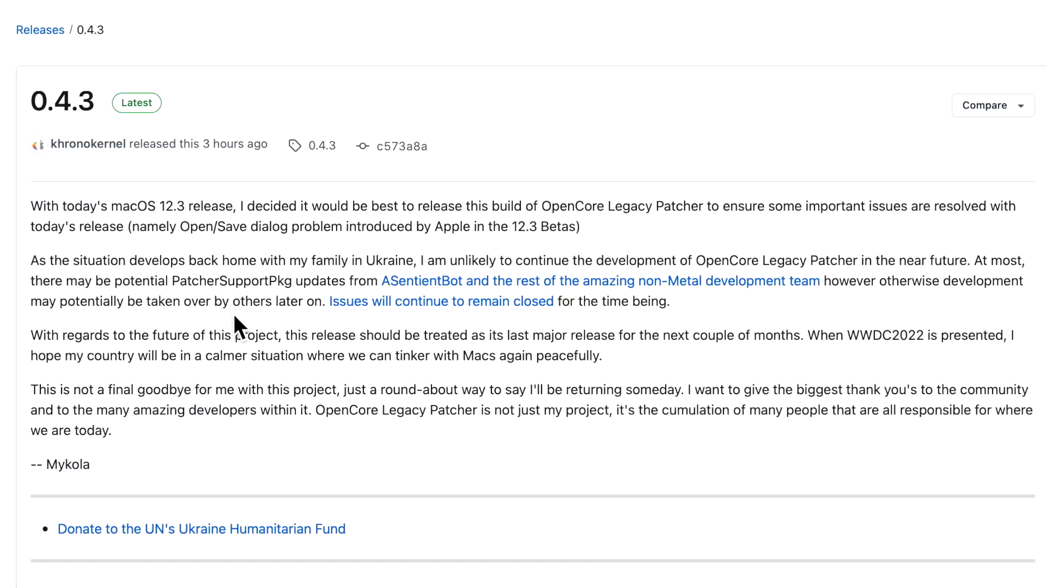
{"action": "mouse_move", "coordinate": [248, 322]}
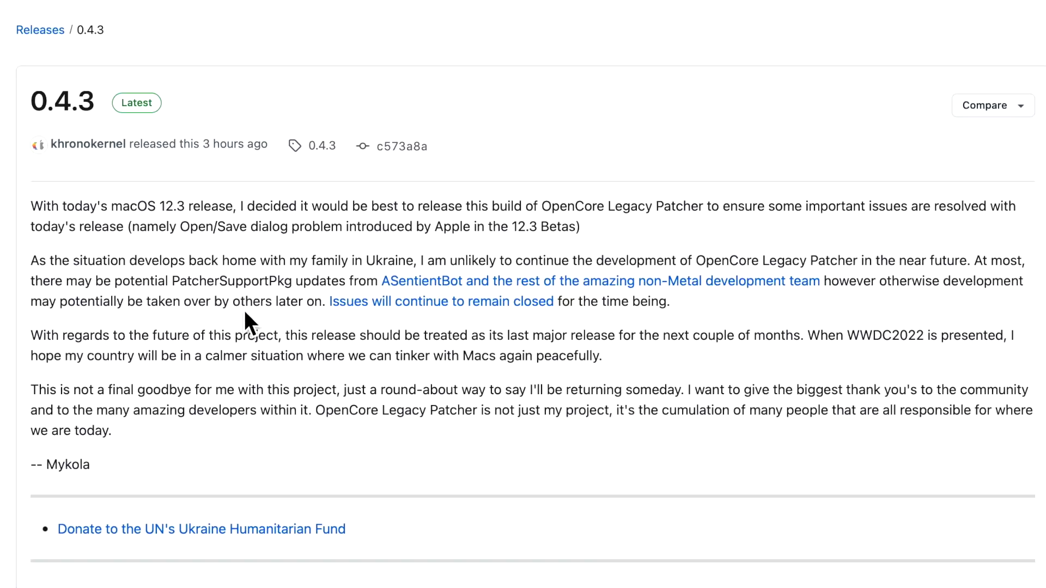
{"action": "mouse_move", "coordinate": [364, 312]}
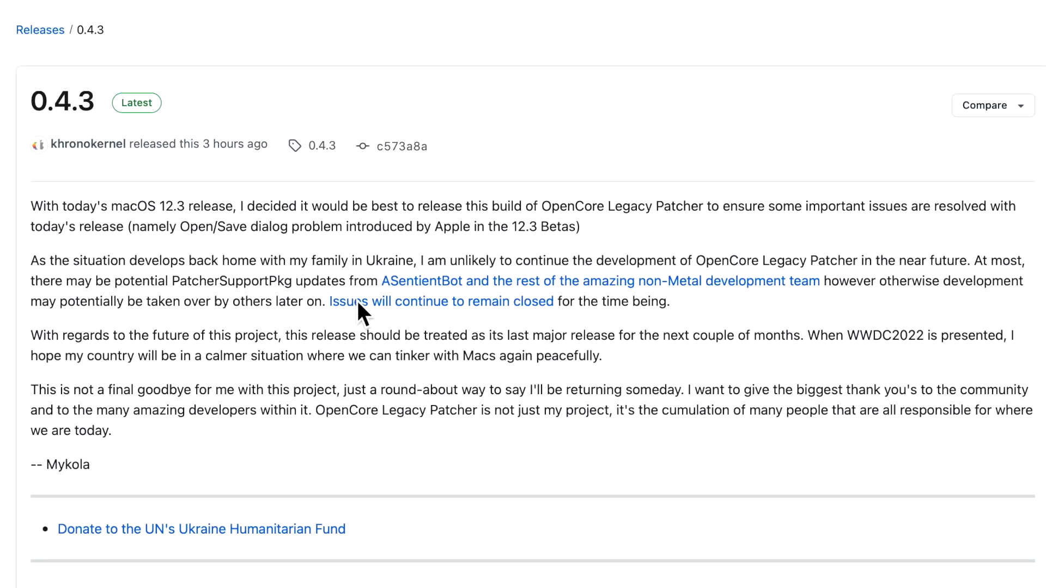
{"action": "mouse_move", "coordinate": [553, 307]}
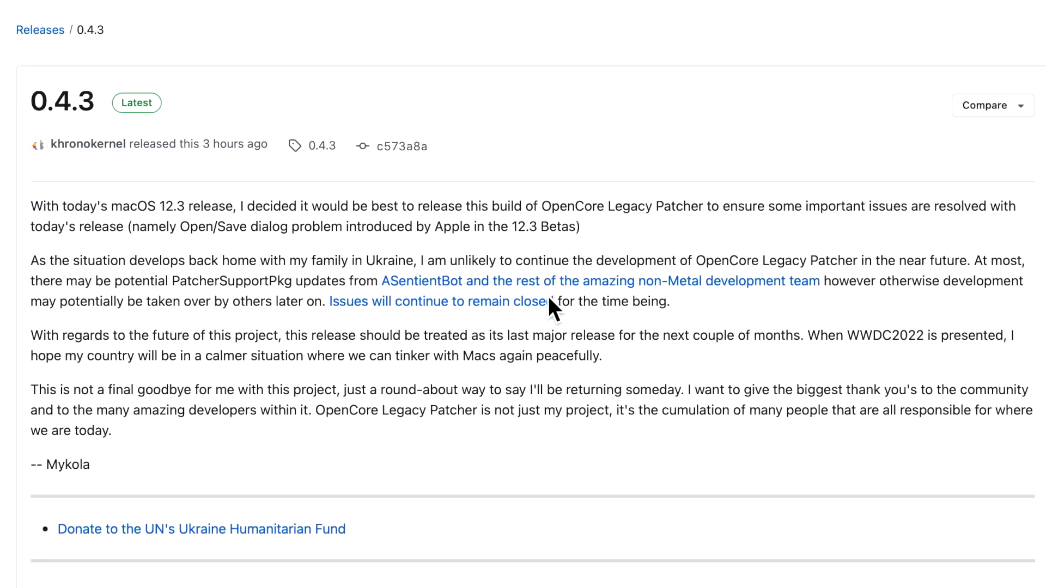
{"action": "mouse_move", "coordinate": [750, 311]}
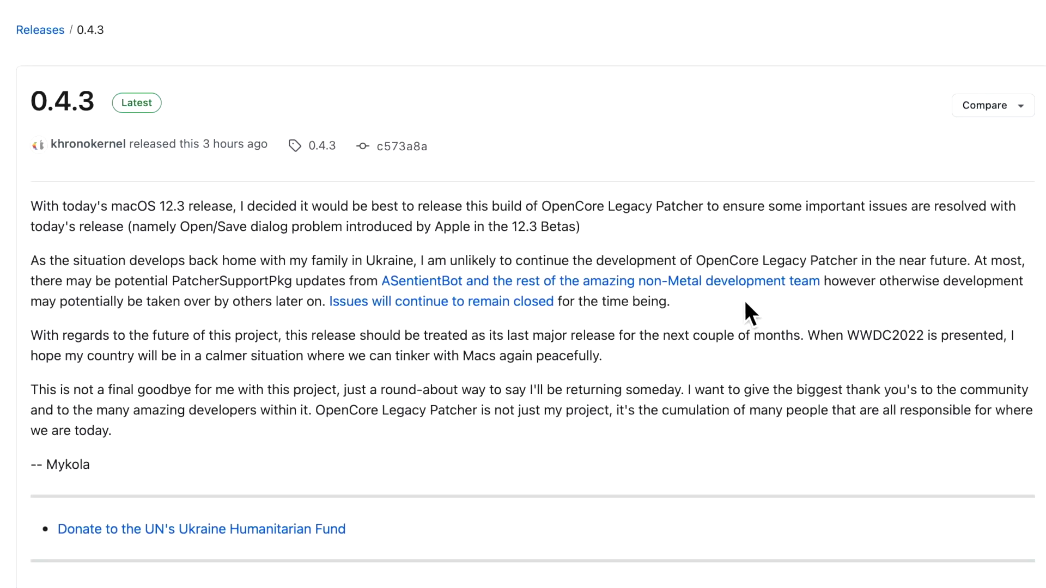
{"action": "mouse_move", "coordinate": [861, 320]}
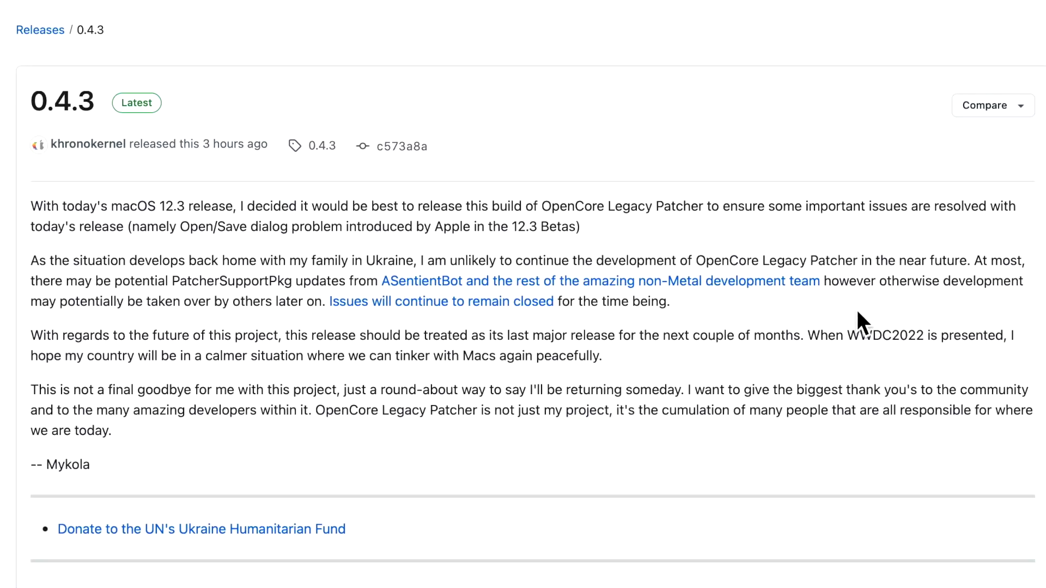
{"action": "mouse_move", "coordinate": [136, 384]}
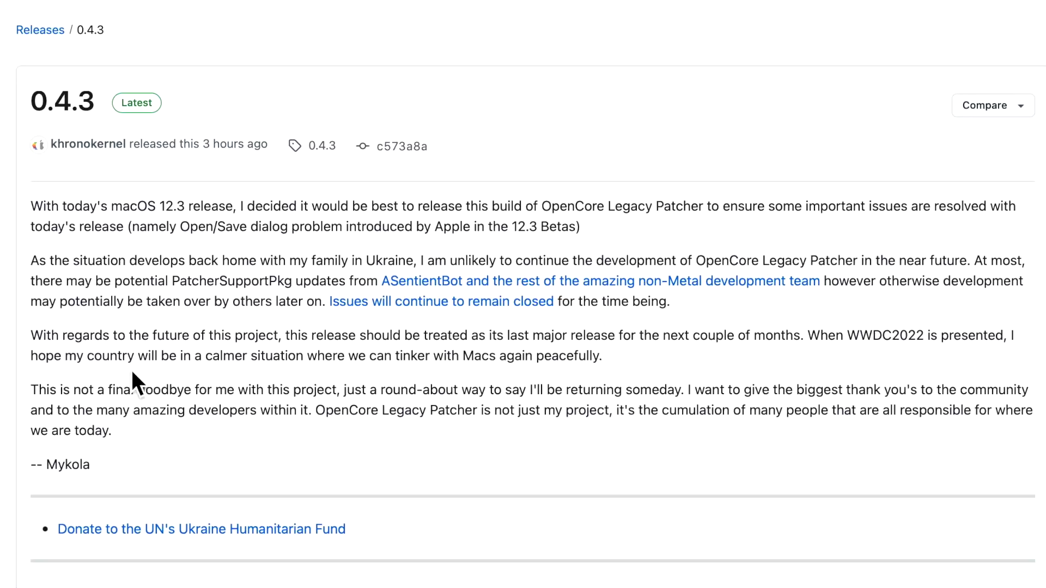
{"action": "mouse_move", "coordinate": [224, 345]}
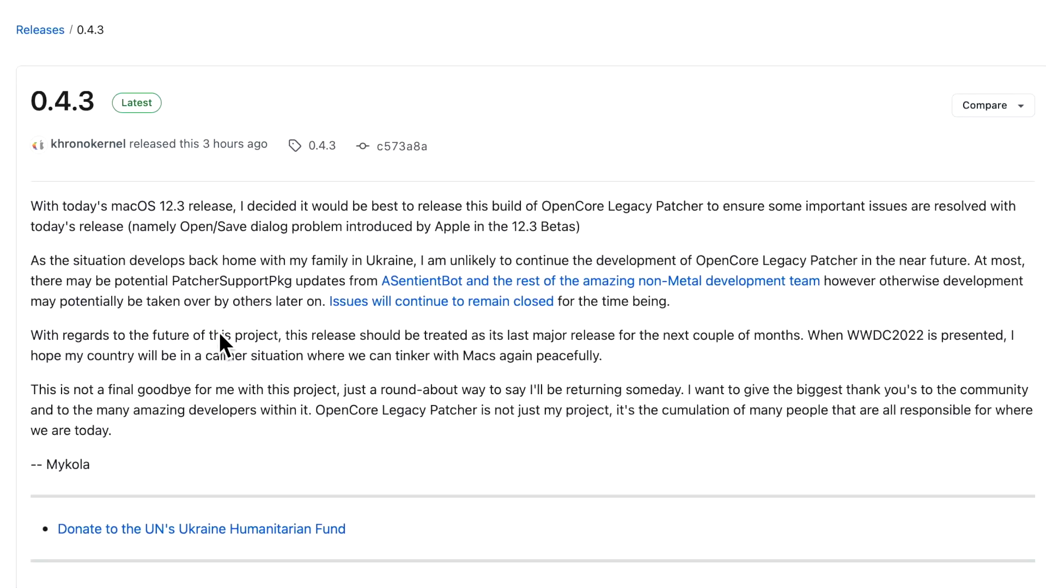
{"action": "mouse_move", "coordinate": [317, 337]}
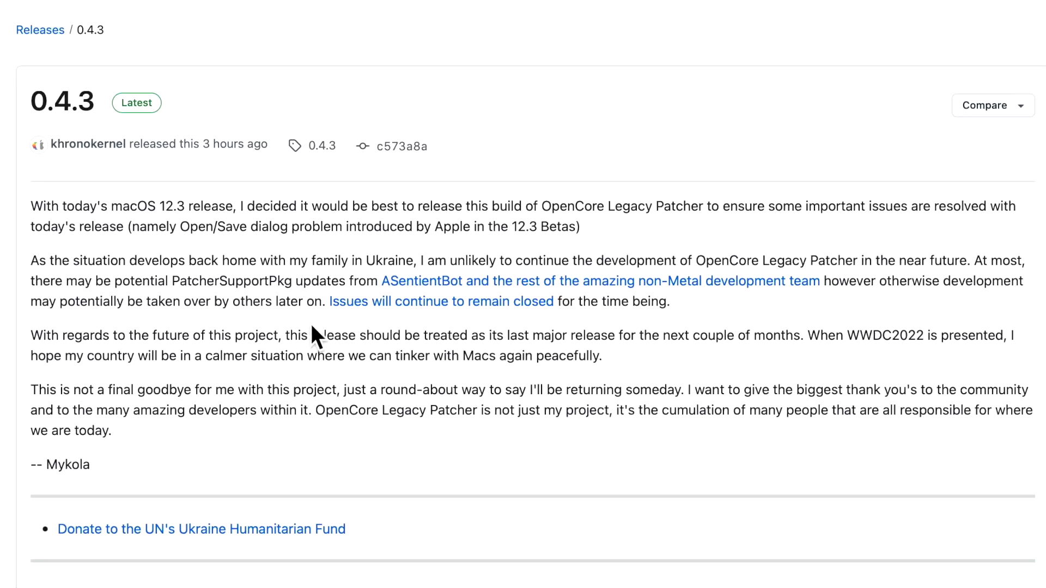
{"action": "mouse_move", "coordinate": [477, 337]}
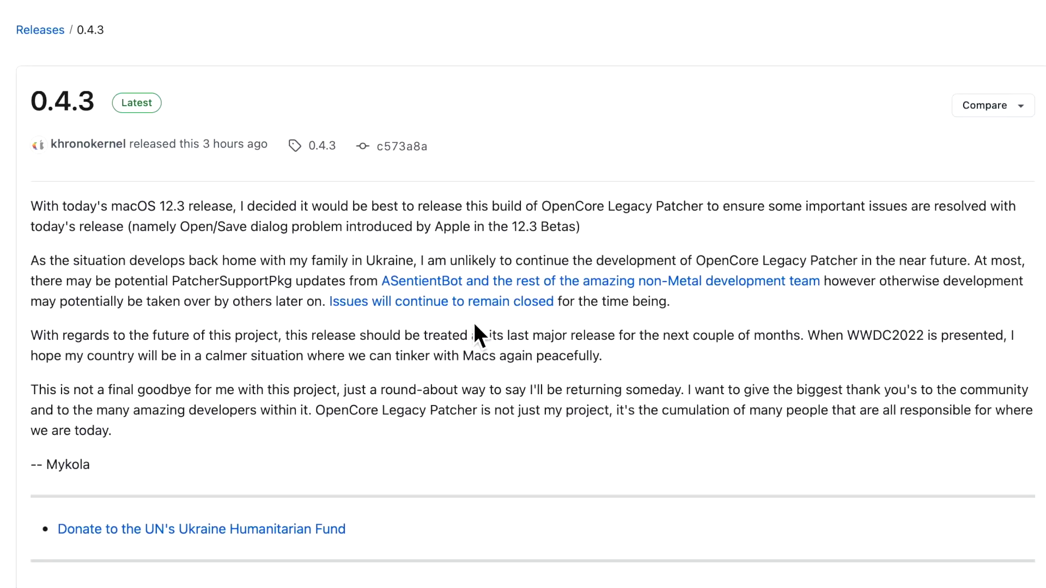
{"action": "mouse_move", "coordinate": [564, 350]}
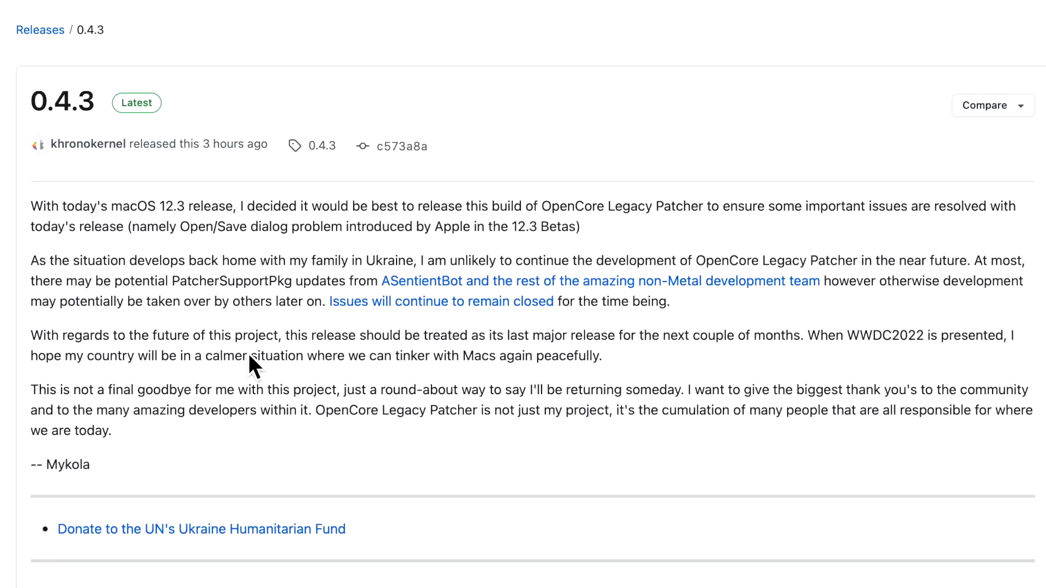
{"action": "mouse_move", "coordinate": [505, 366]}
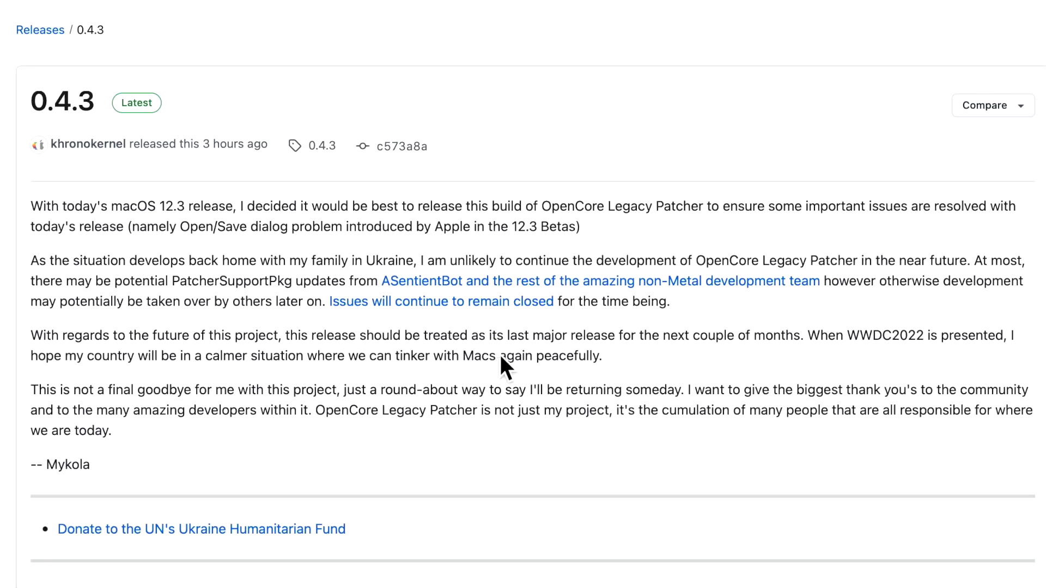
{"action": "mouse_move", "coordinate": [657, 380]}
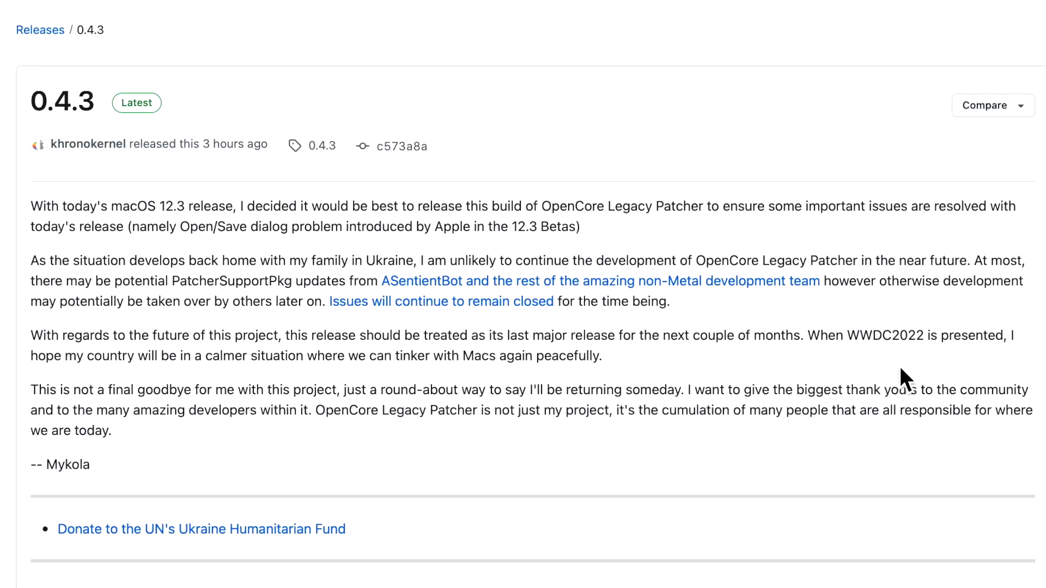
{"action": "mouse_move", "coordinate": [208, 397]}
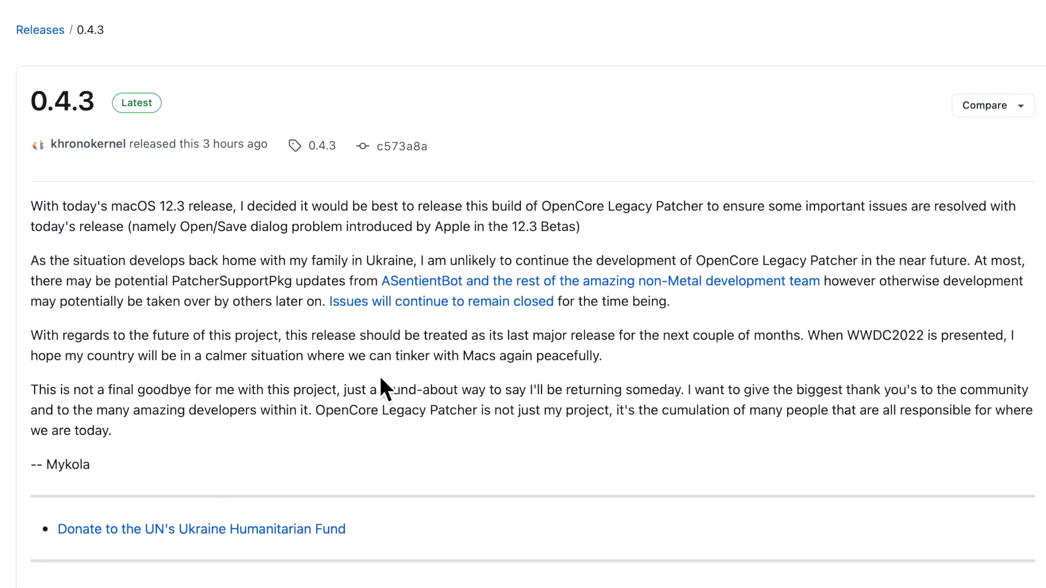
{"action": "mouse_move", "coordinate": [327, 427]}
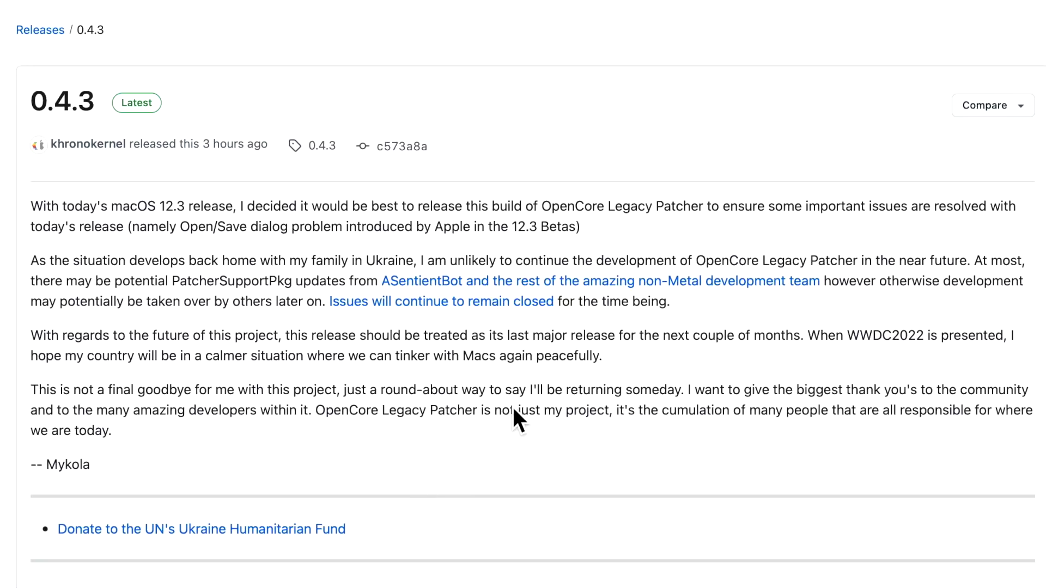
{"action": "mouse_move", "coordinate": [802, 426]}
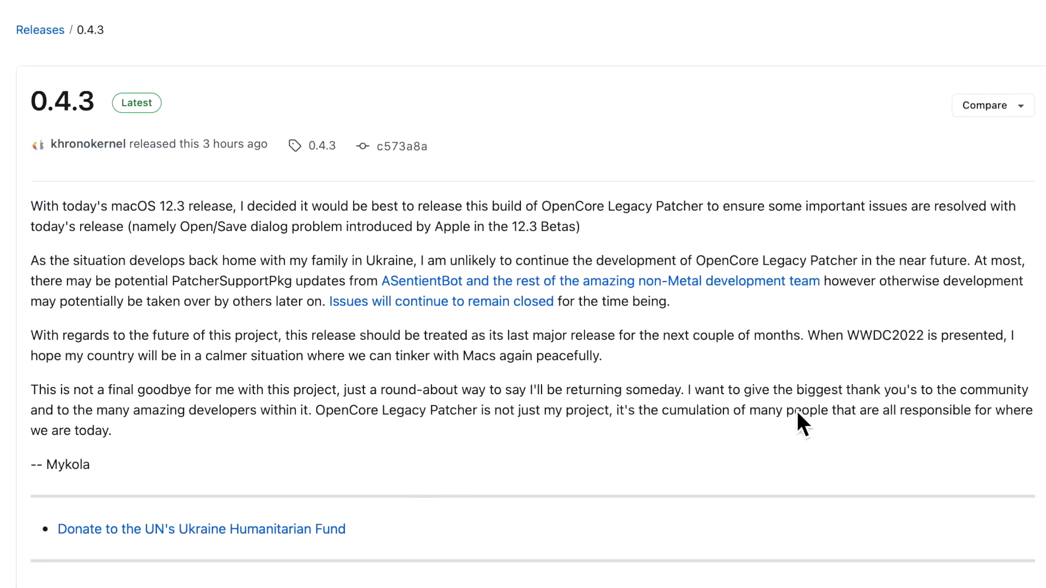
{"action": "mouse_move", "coordinate": [927, 424]}
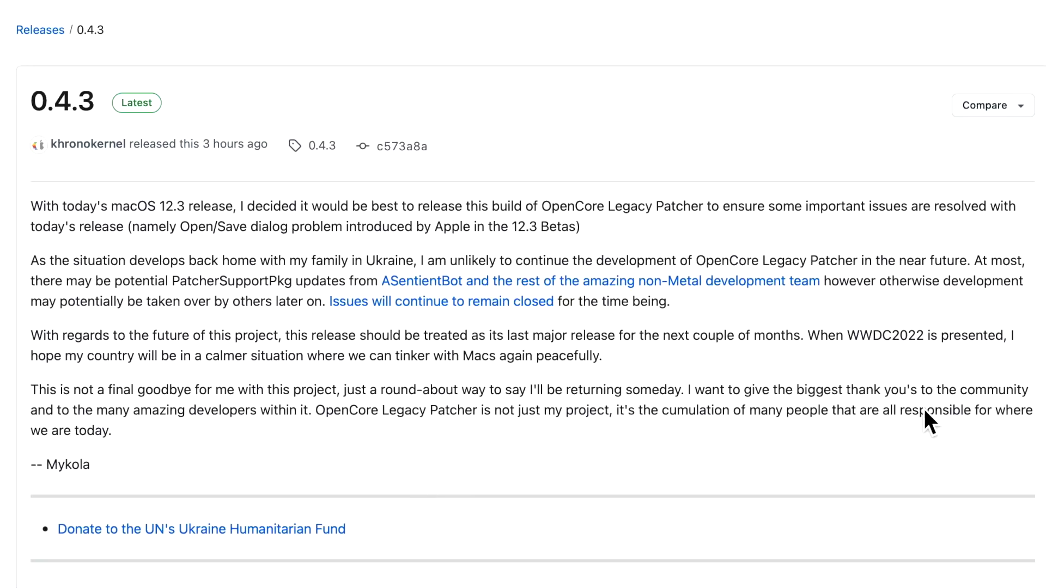
{"action": "mouse_move", "coordinate": [207, 457]}
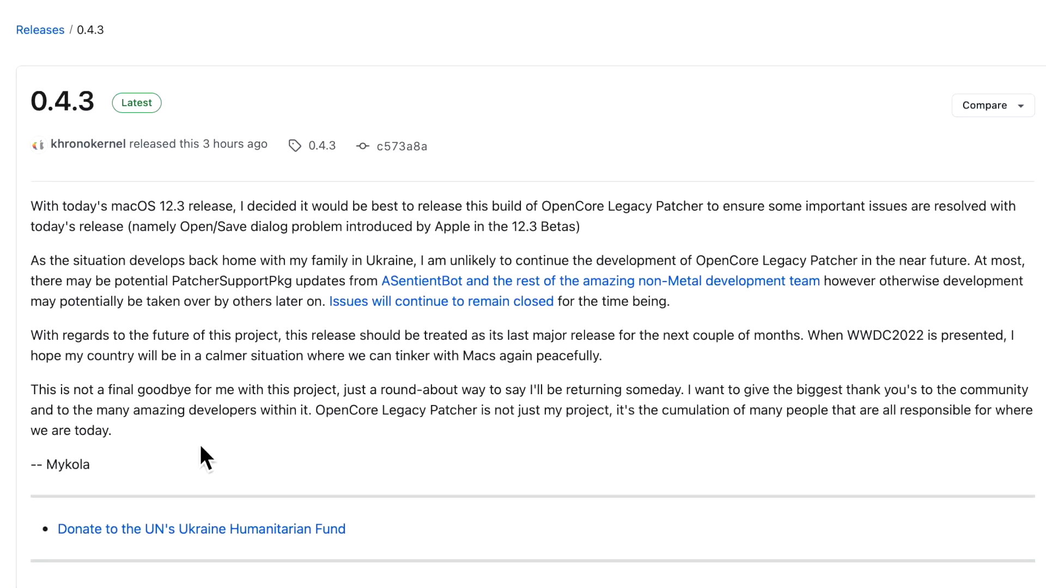
{"action": "mouse_move", "coordinate": [409, 450]}
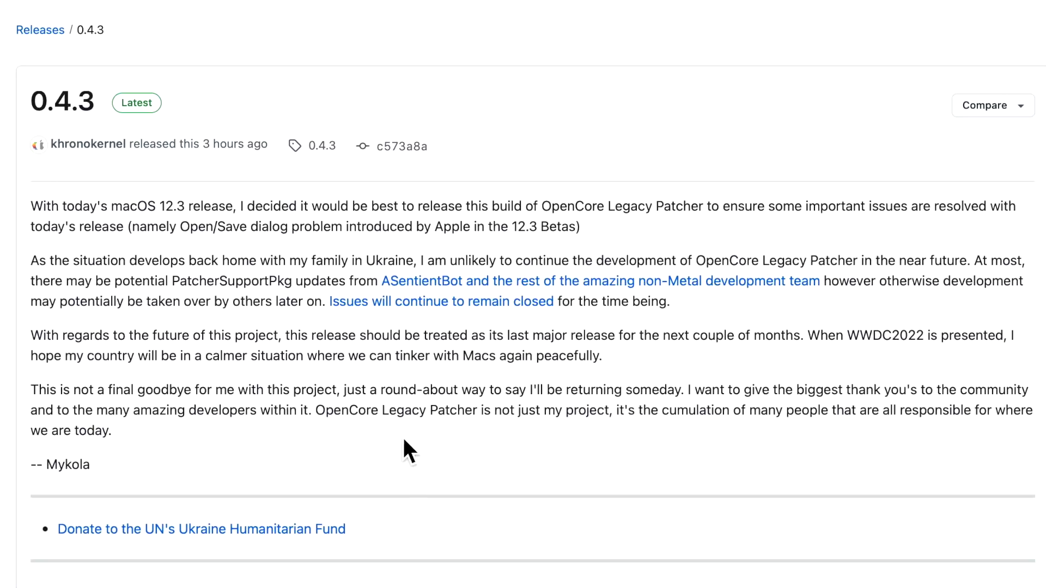
{"action": "mouse_move", "coordinate": [599, 460]}
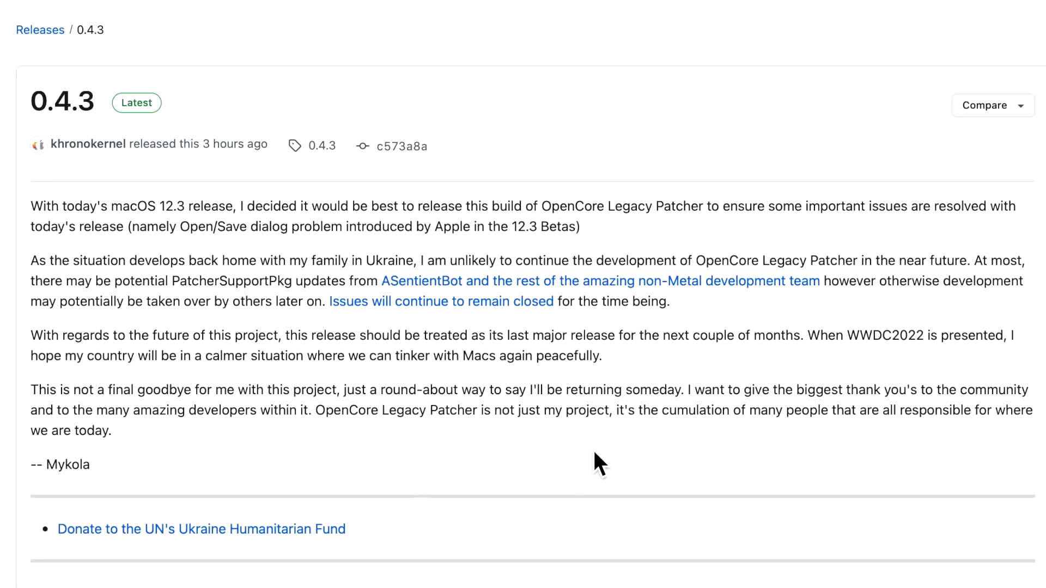
{"action": "mouse_move", "coordinate": [779, 433]}
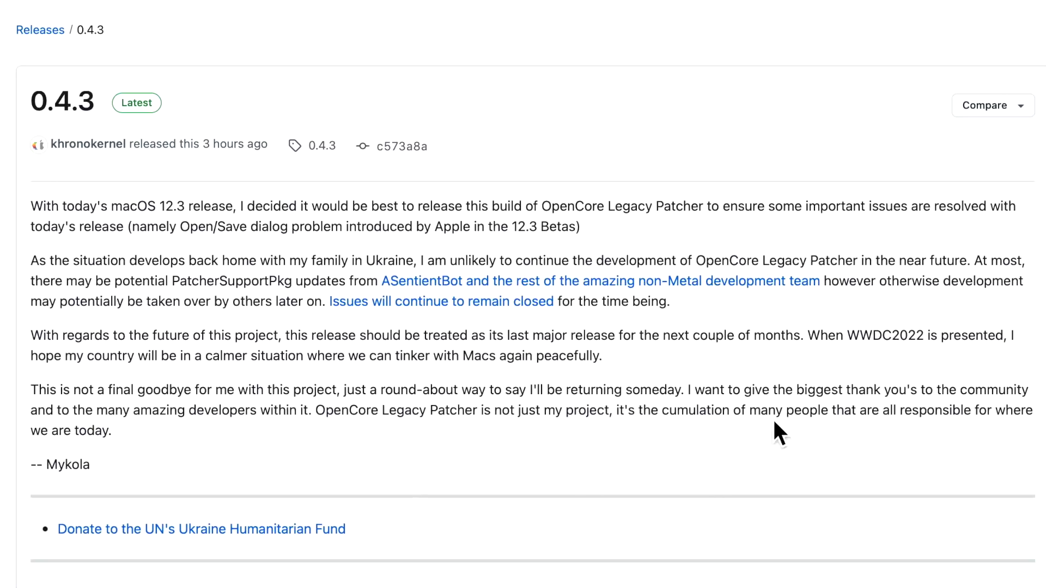
{"action": "mouse_move", "coordinate": [927, 447]}
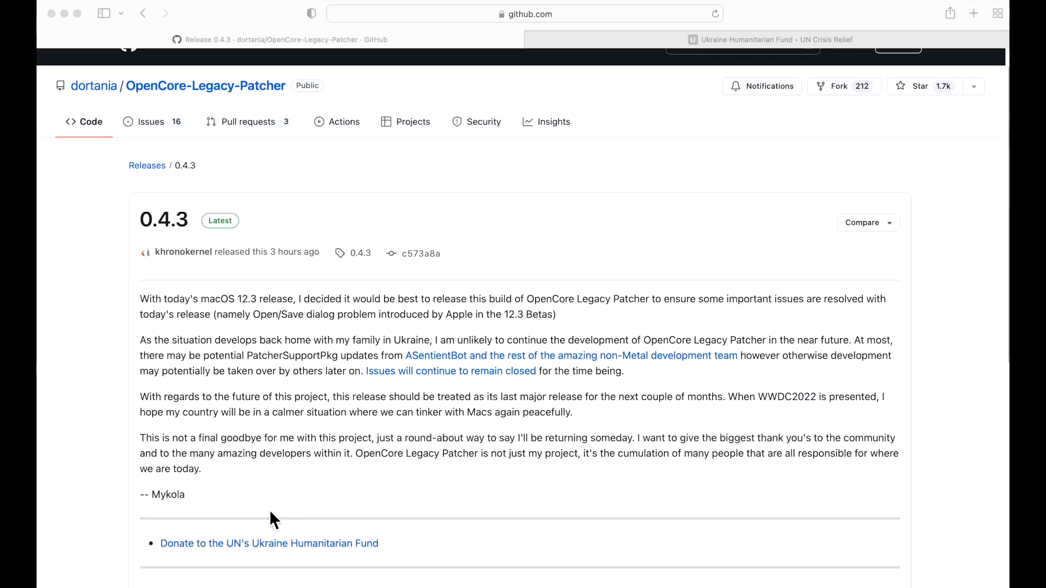
{"action": "mouse_move", "coordinate": [148, 552]}
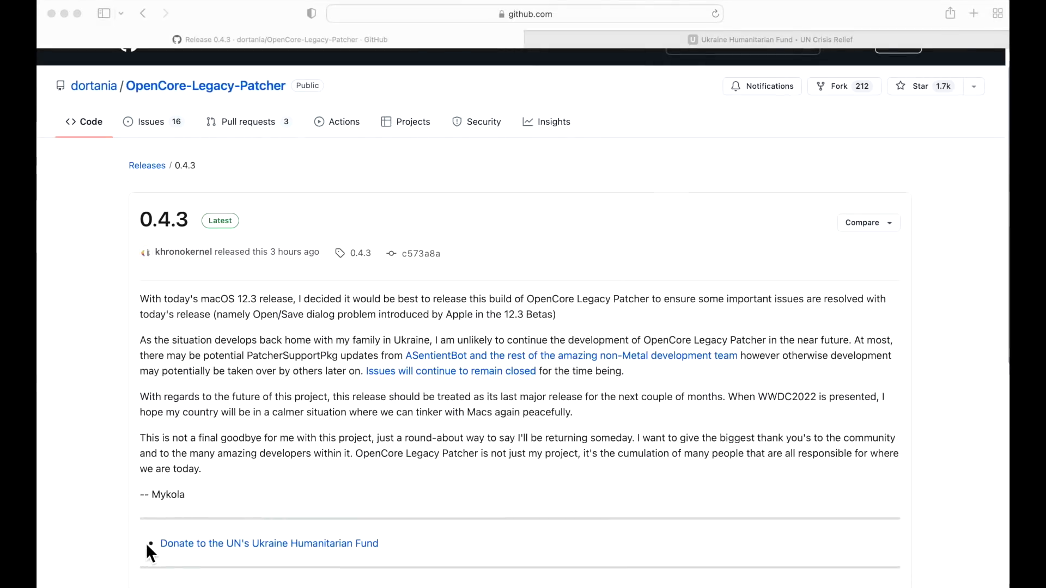
{"action": "mouse_move", "coordinate": [280, 568]}
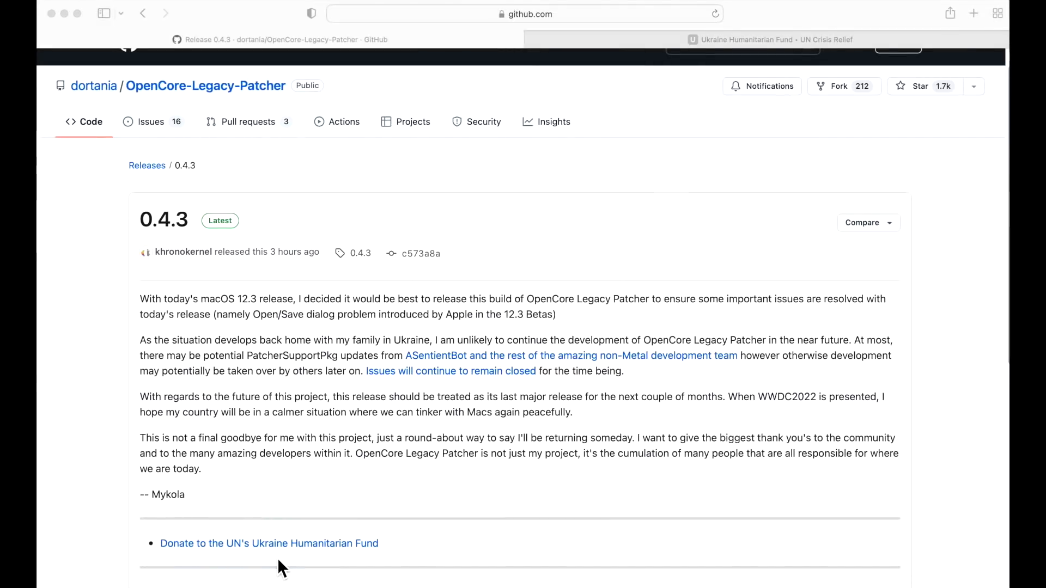
{"action": "mouse_move", "coordinate": [490, 546]}
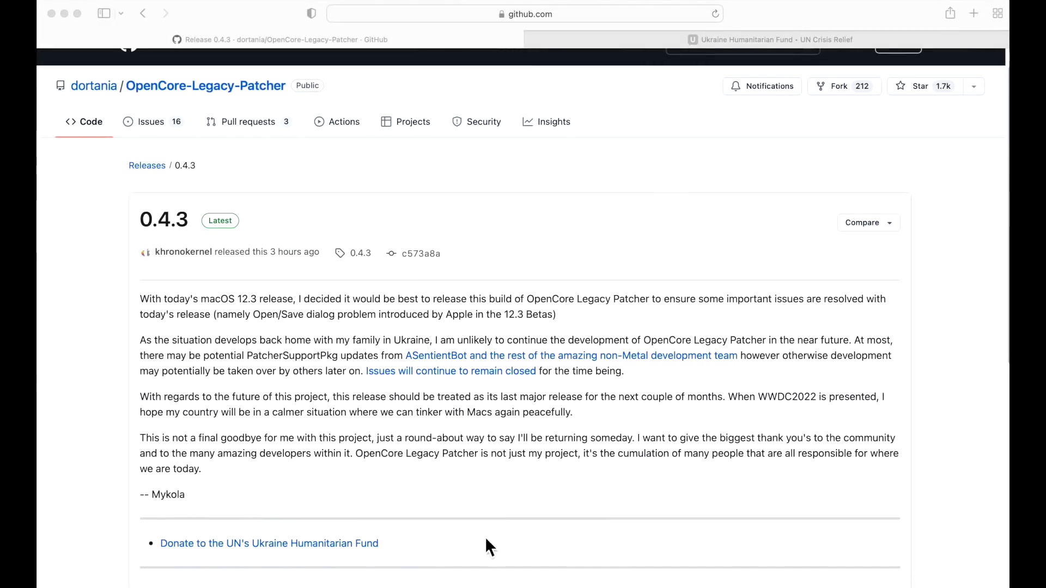
- Switch to the UN Crisis Relief Ukraine Humanitarian Fund donation page tab
{"action": "left_click", "coordinate": [767, 39]}
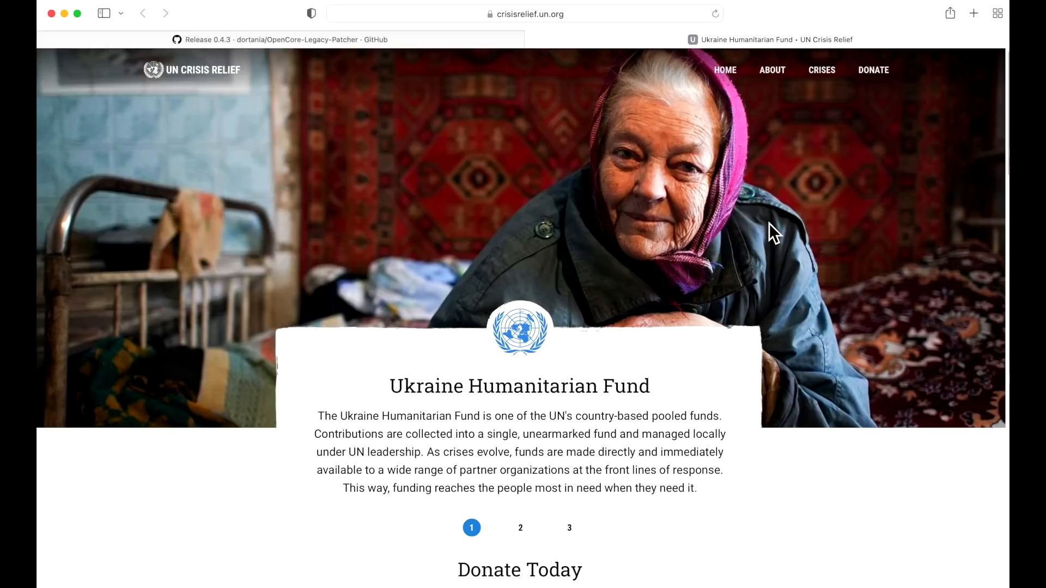
{"action": "mouse_move", "coordinate": [850, 180]}
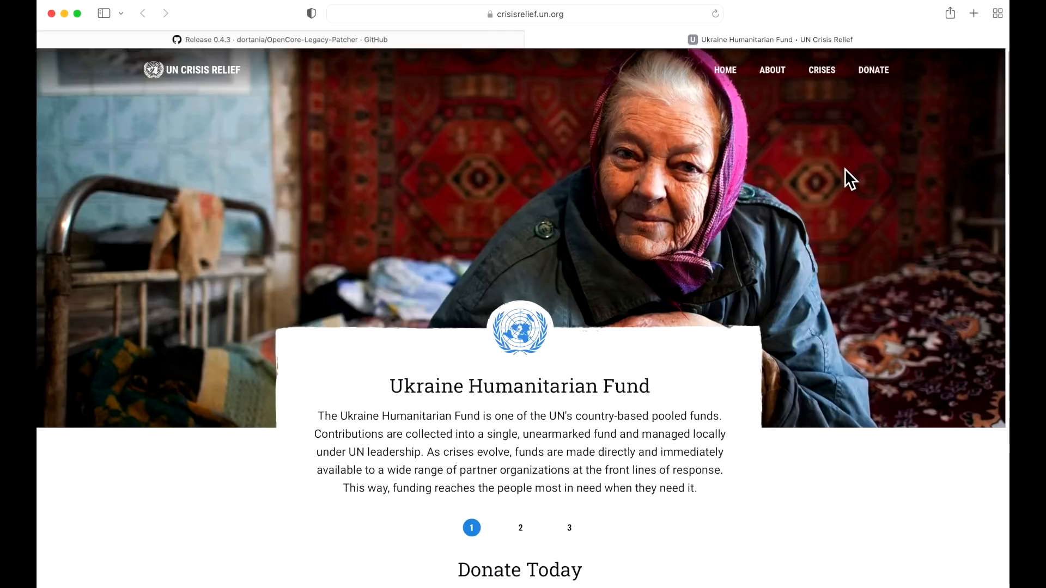